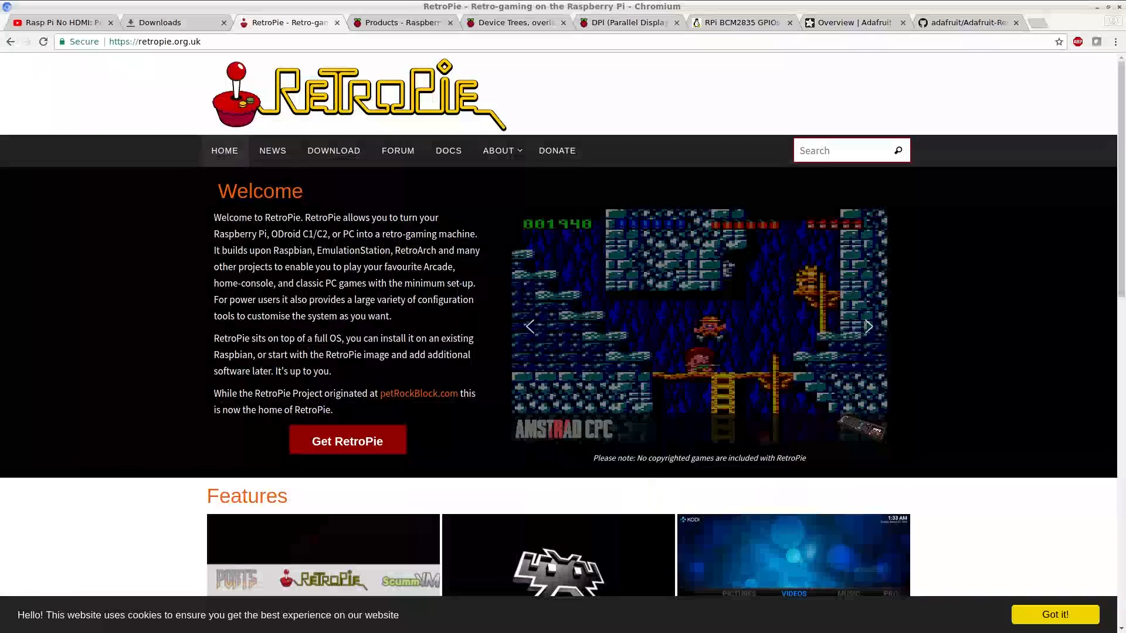
mouse_move(121, 442)
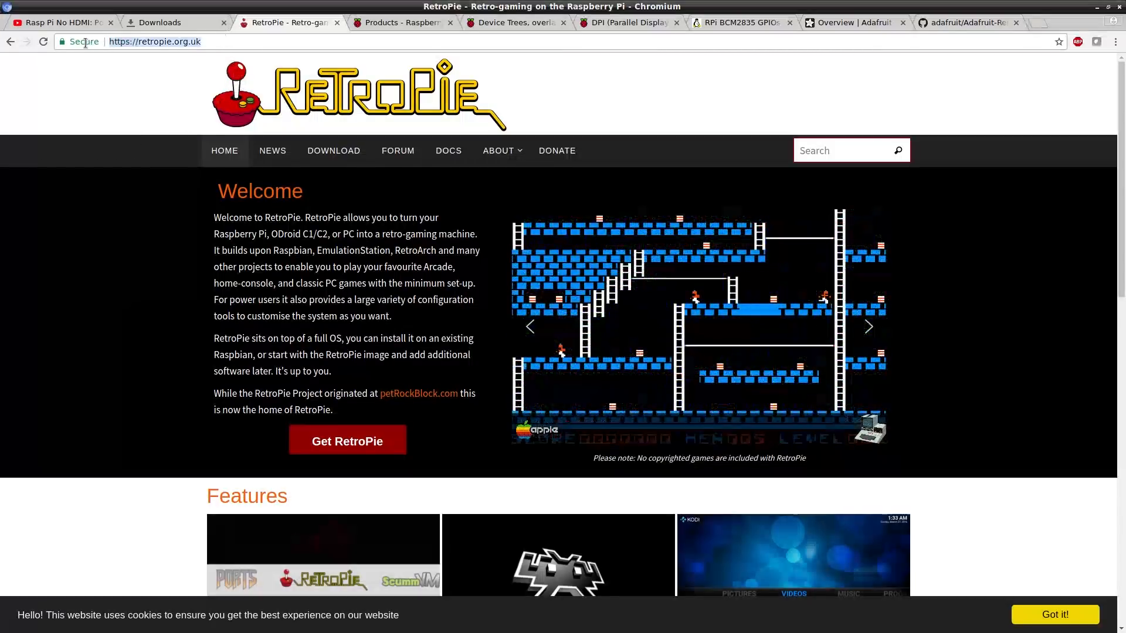
mouse_move(166, 180)
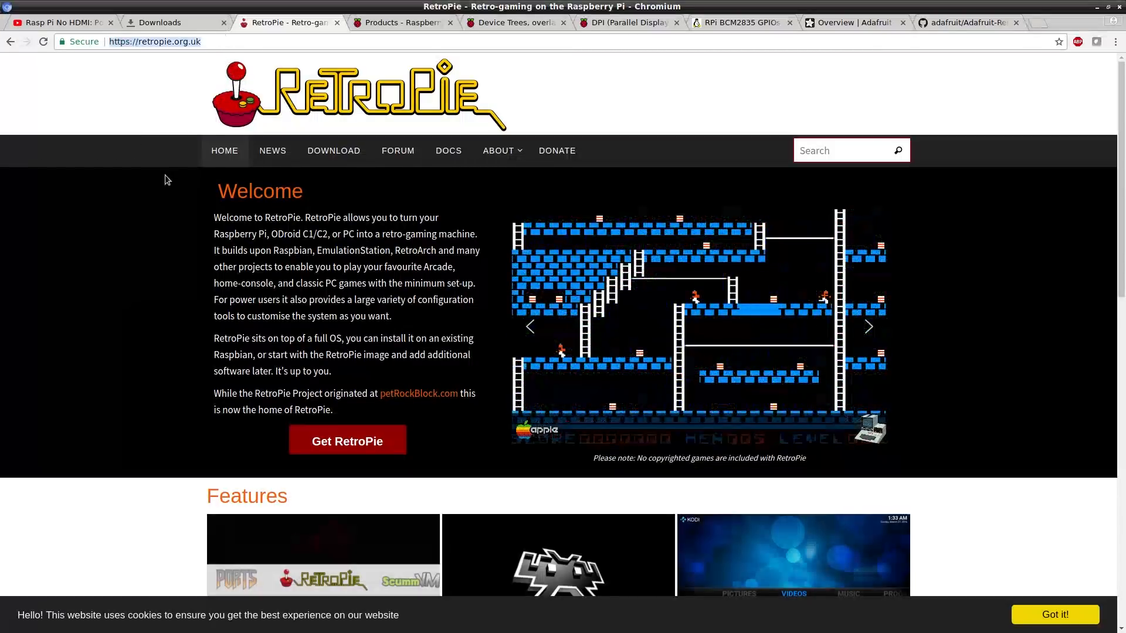
Open the RetroPie download page to its Raspberry Pi image buttons, then the Raspberry Pi Products page.
left_click(333, 150)
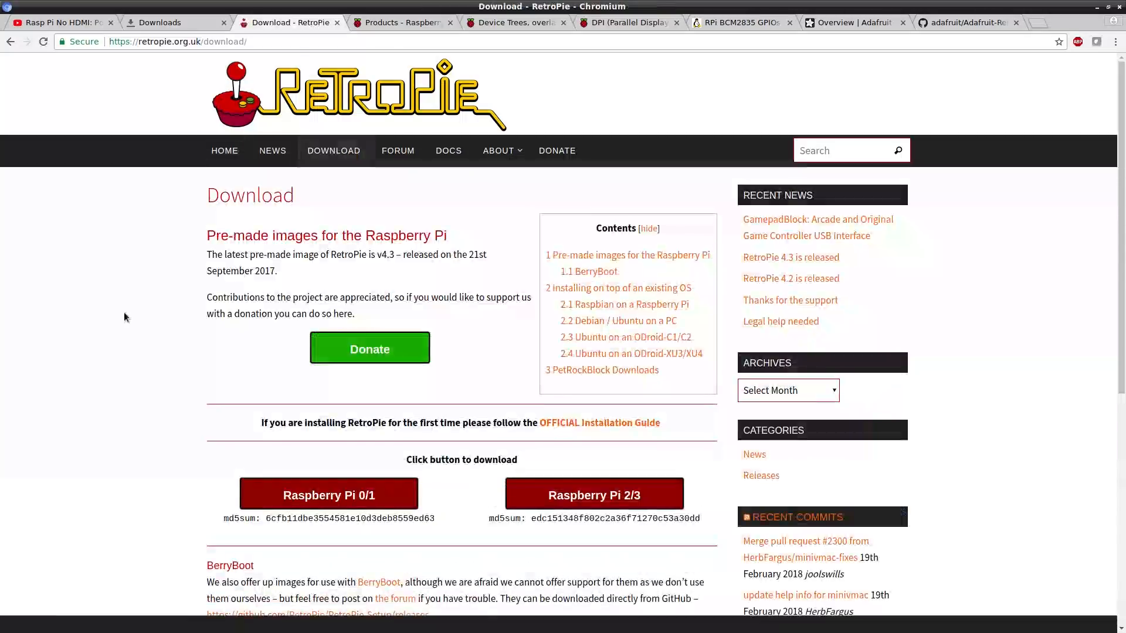
scroll("down", 3)
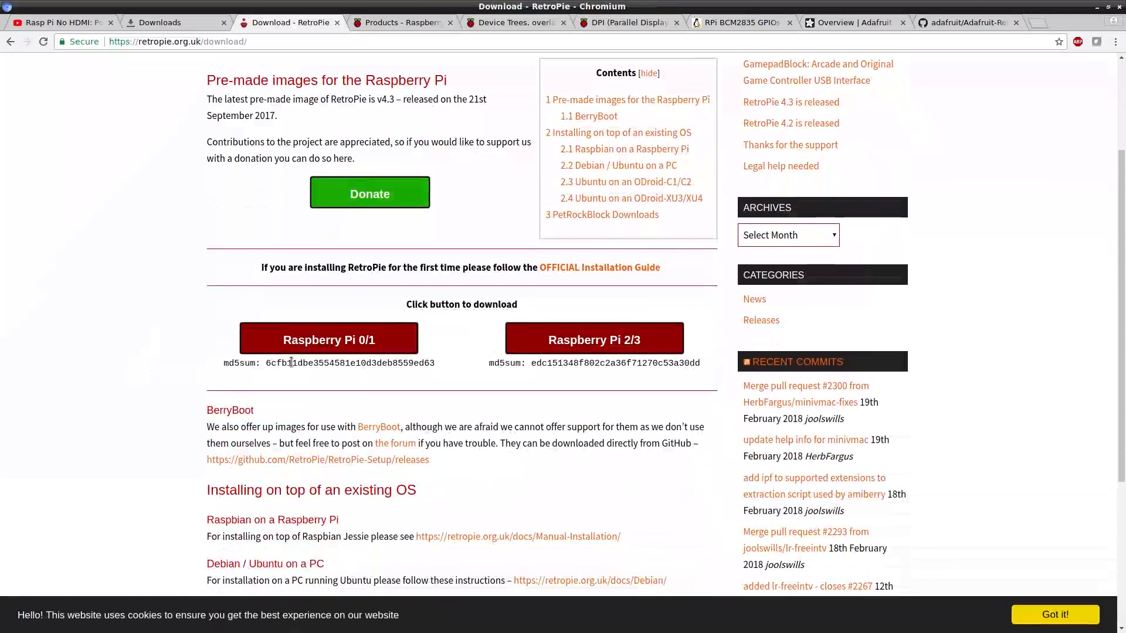
mouse_move(593, 339)
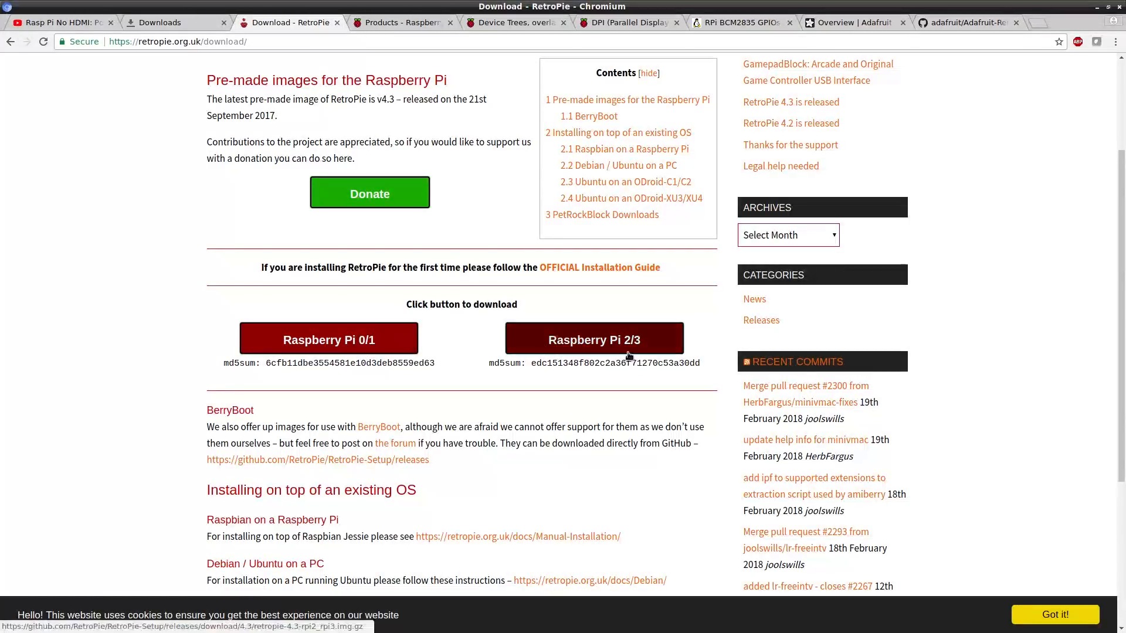
left_click(402, 23)
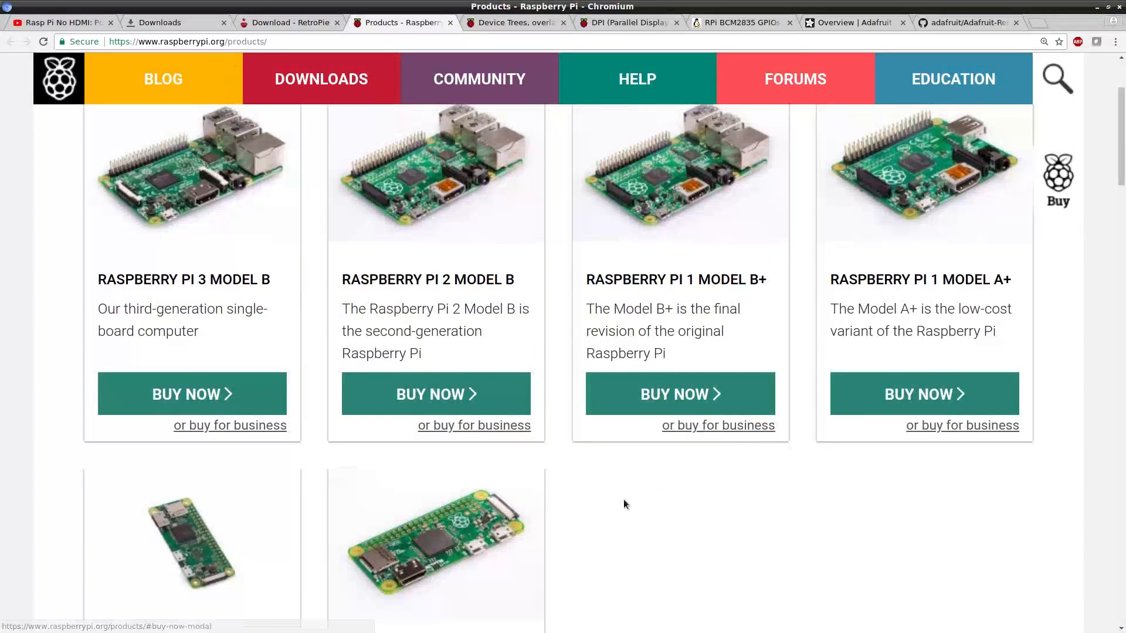
Scroll the Raspberry Pi products page down to the Zero W and Zero models.
scroll("up", 3)
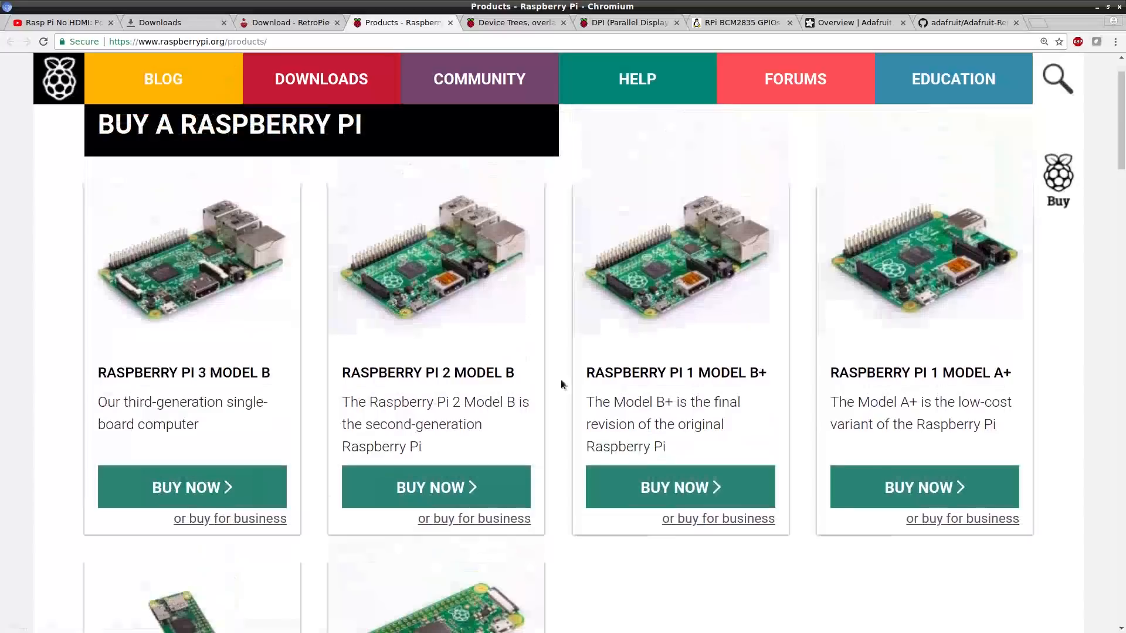
scroll("down", 3)
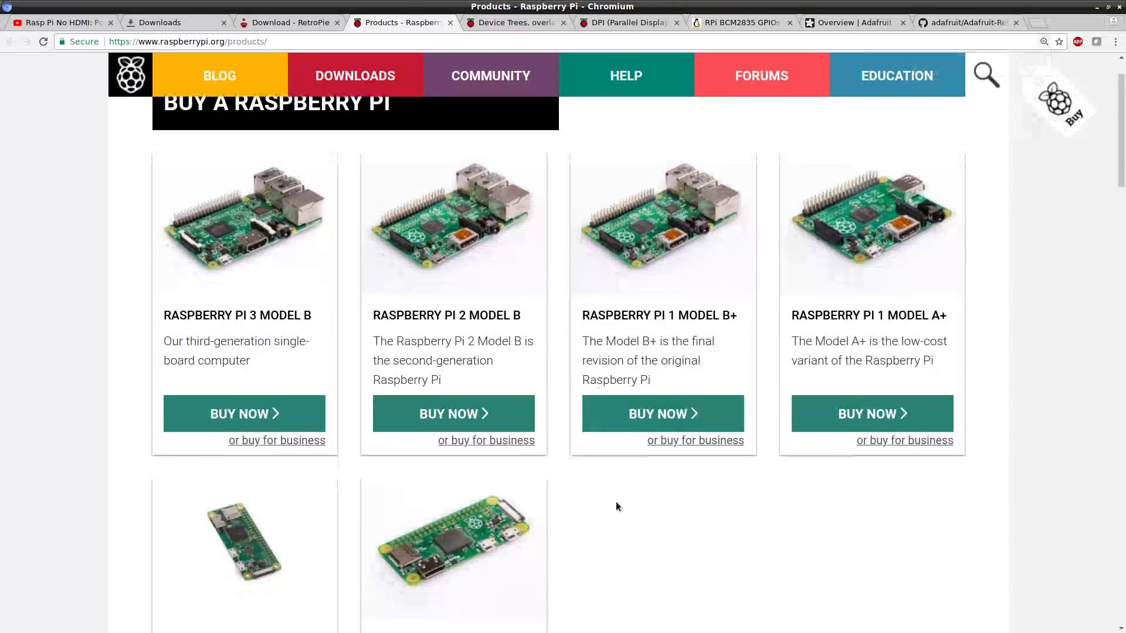
scroll("down", 3)
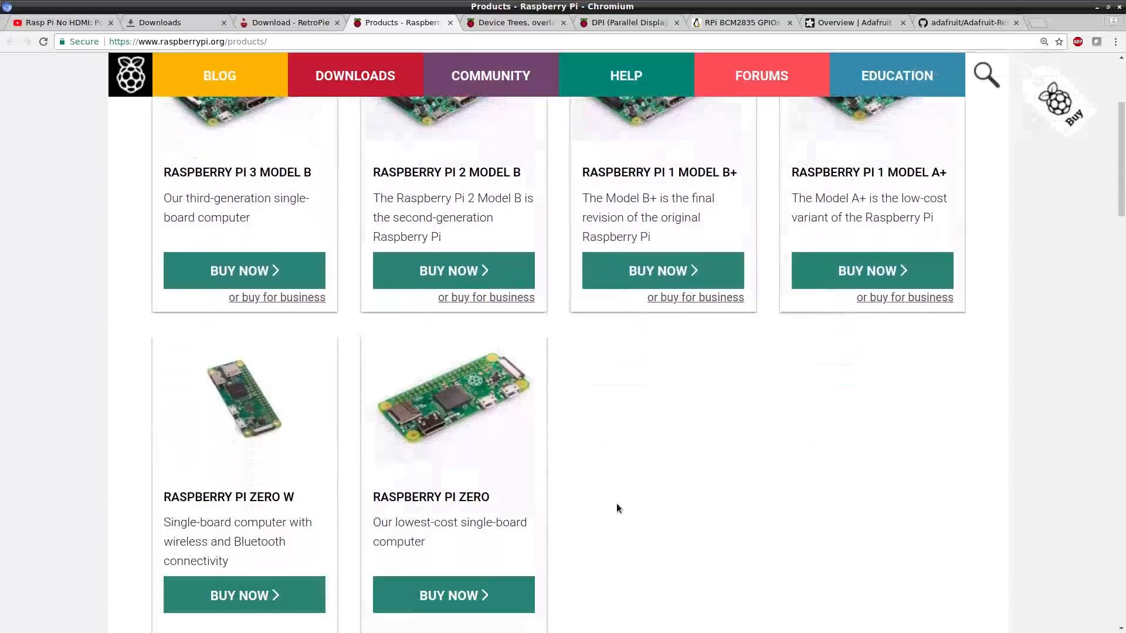
Save the RetroPie 4.3 Raspberry Pi 0/1 image into Projects/Retropie/OS/Image.
left_click(287, 22)
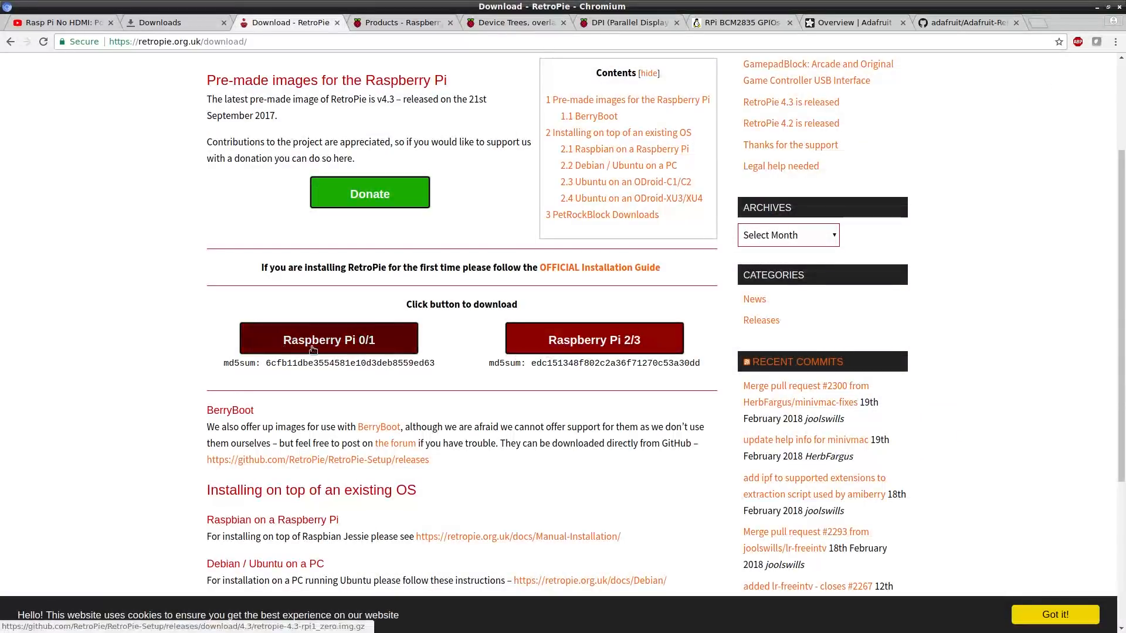
left_click(328, 339)
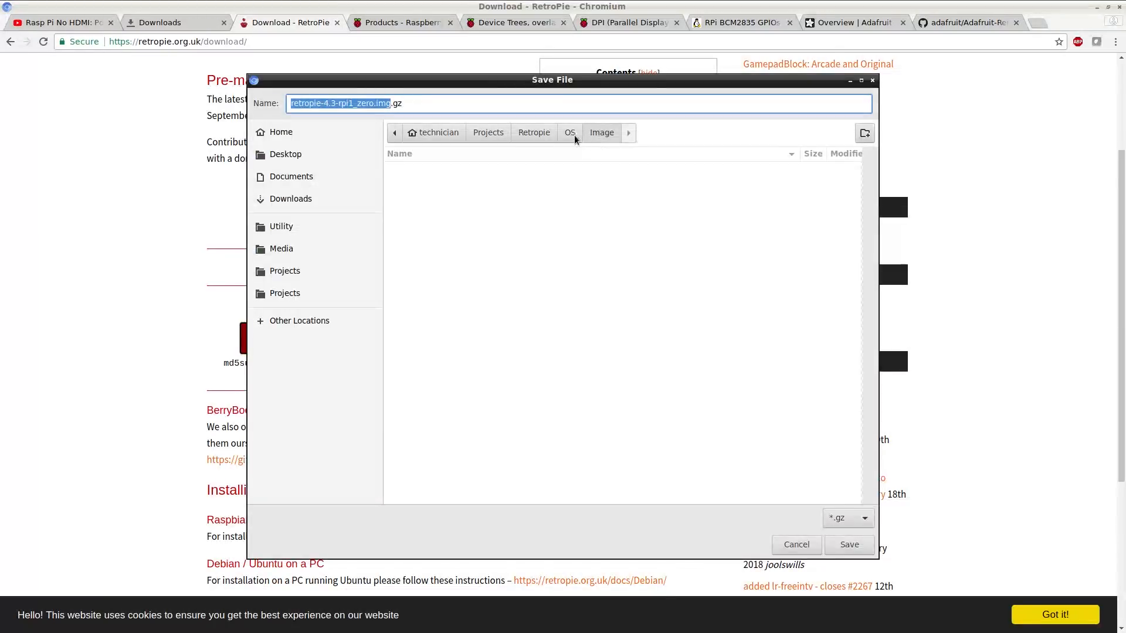
left_click(848, 544)
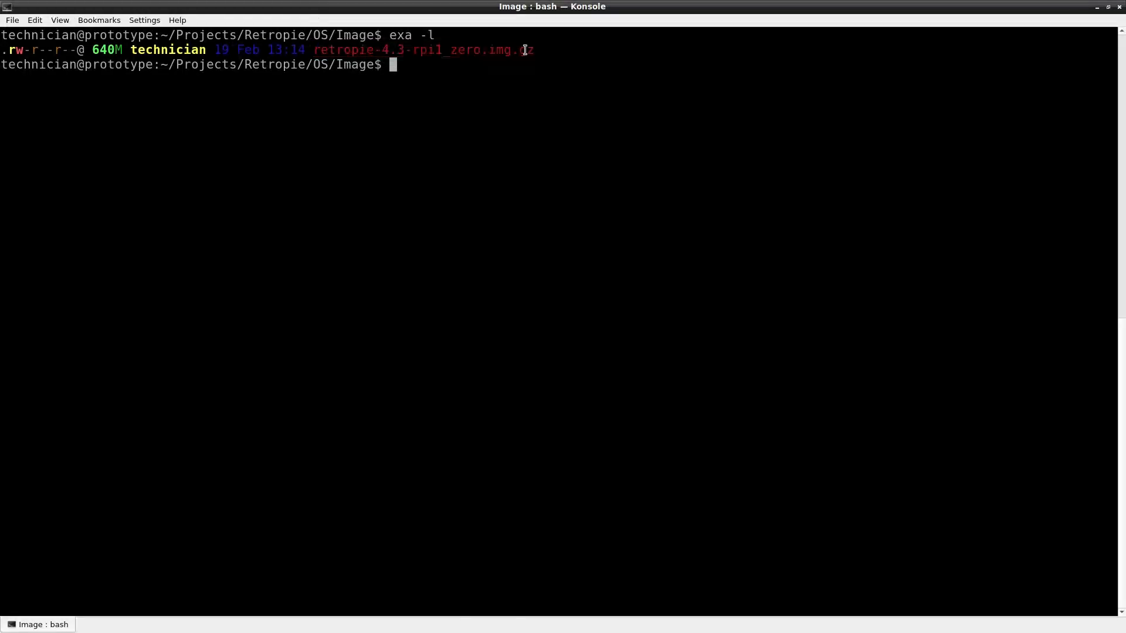
Copy the retropie-4.3-rpi1_zero.img.gz file name and look up the gunzip manual page.
double_click(417, 49)
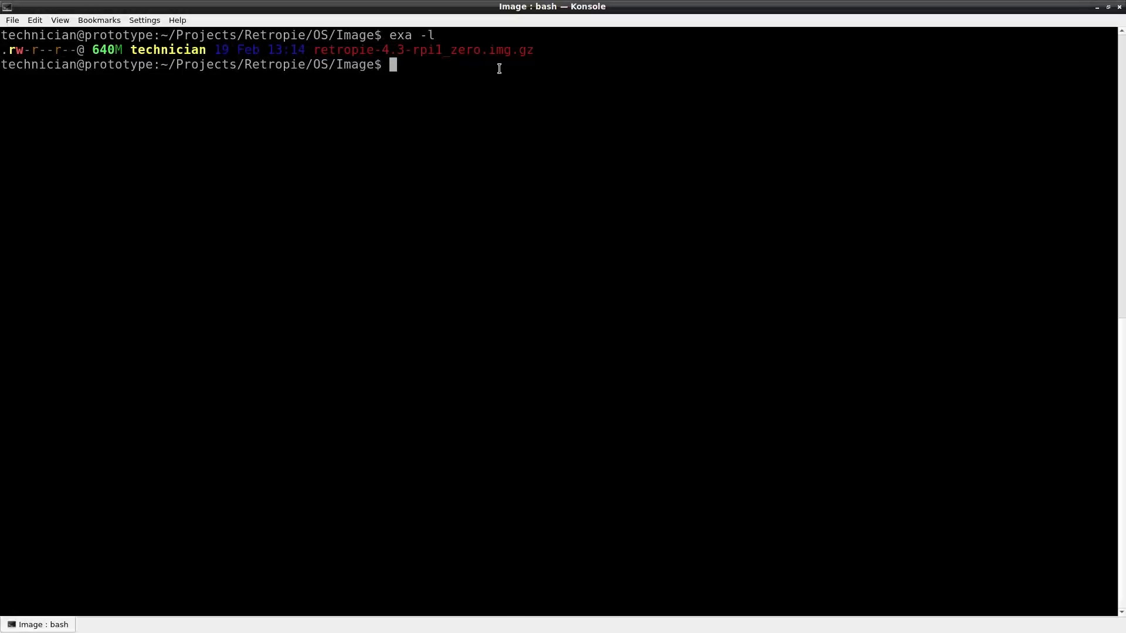
mouse_move(828, 109)
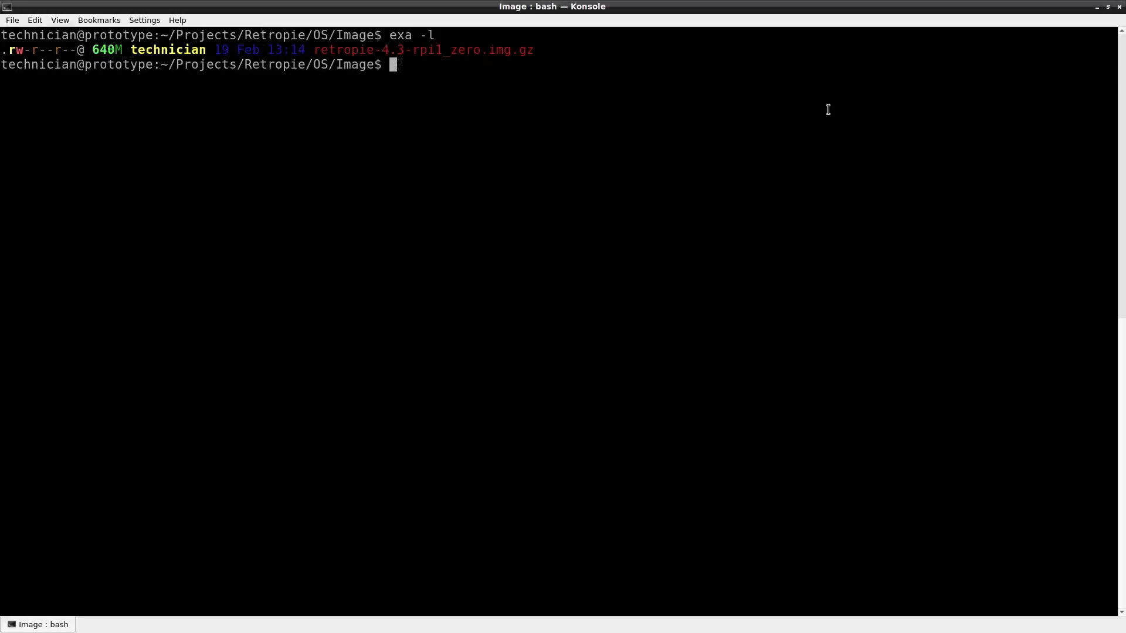
type("gun")
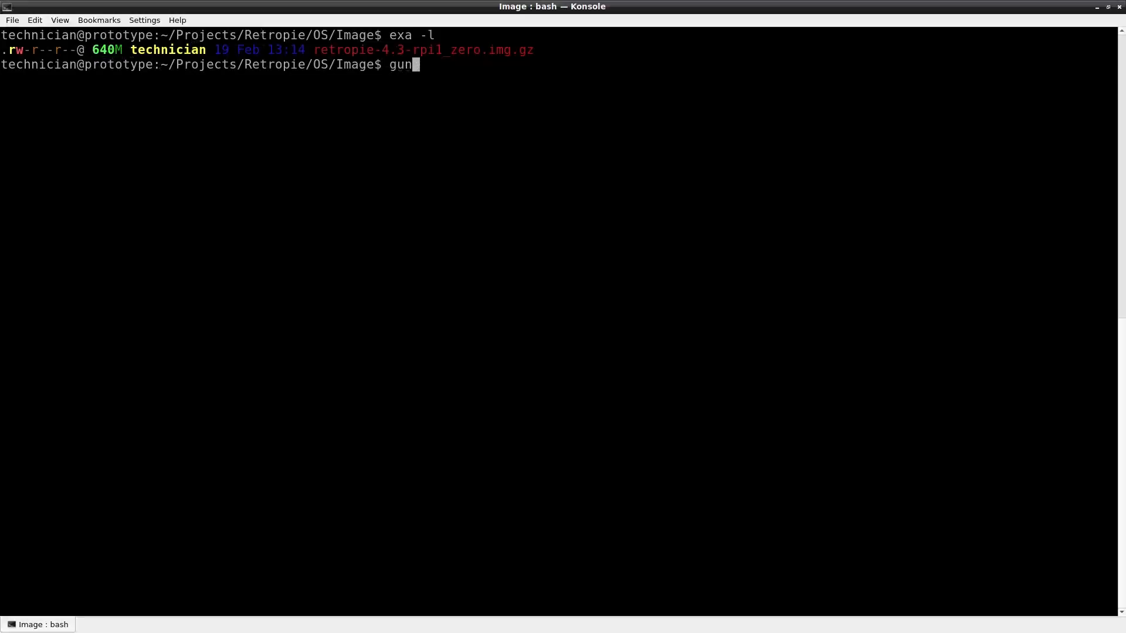
type("zip")
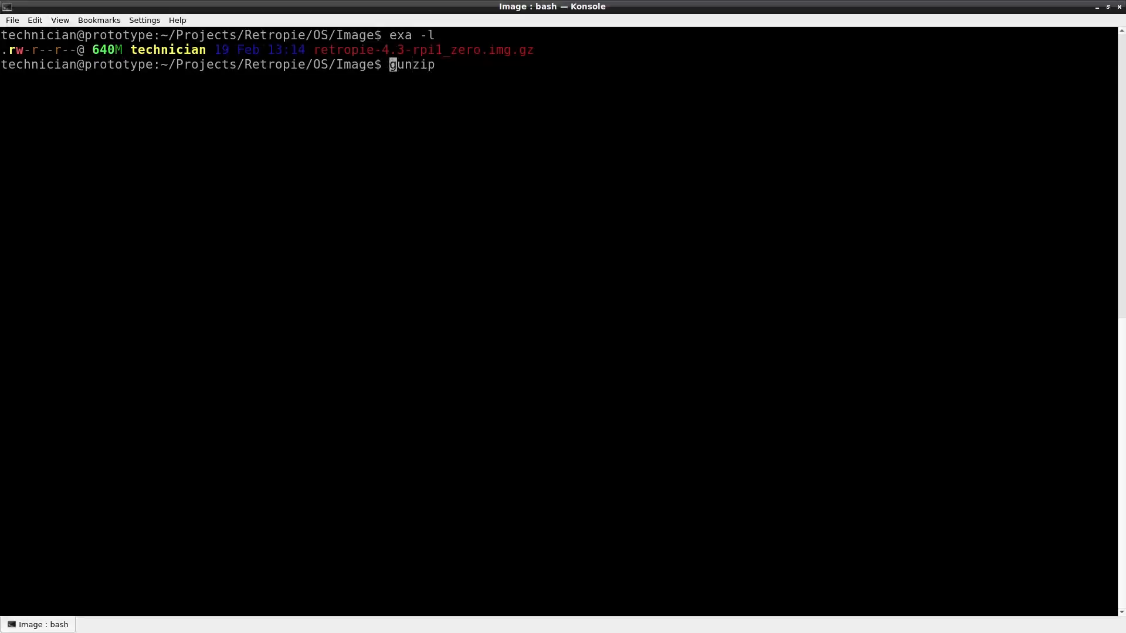
key("Return")
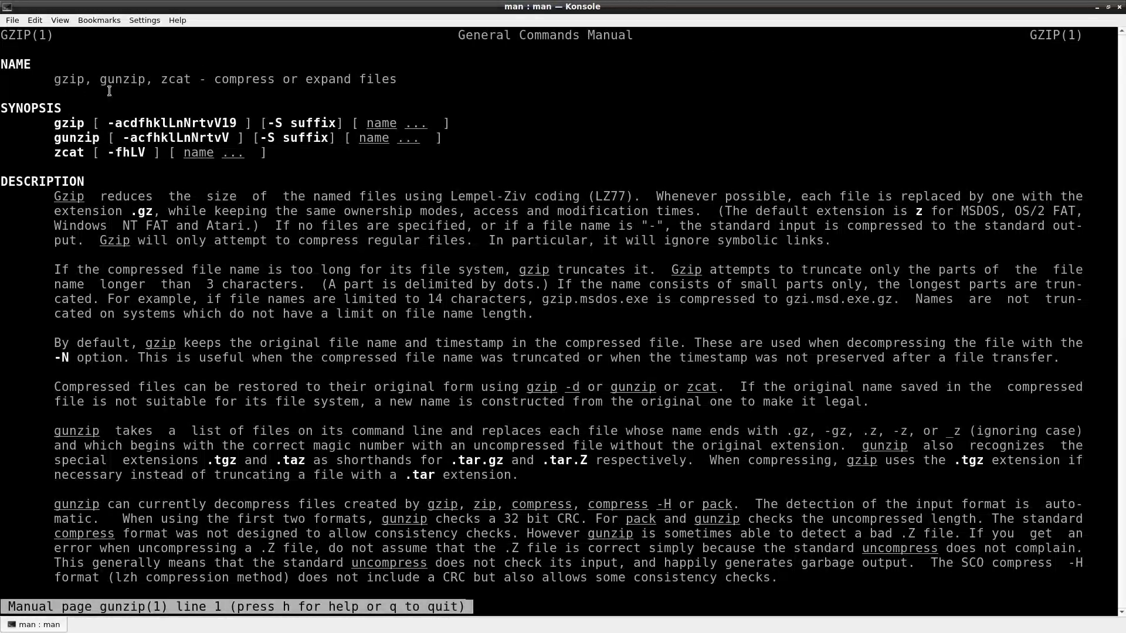
Read the gunzip manual down to the -k --keep option, then quit it.
scroll("down", 3)
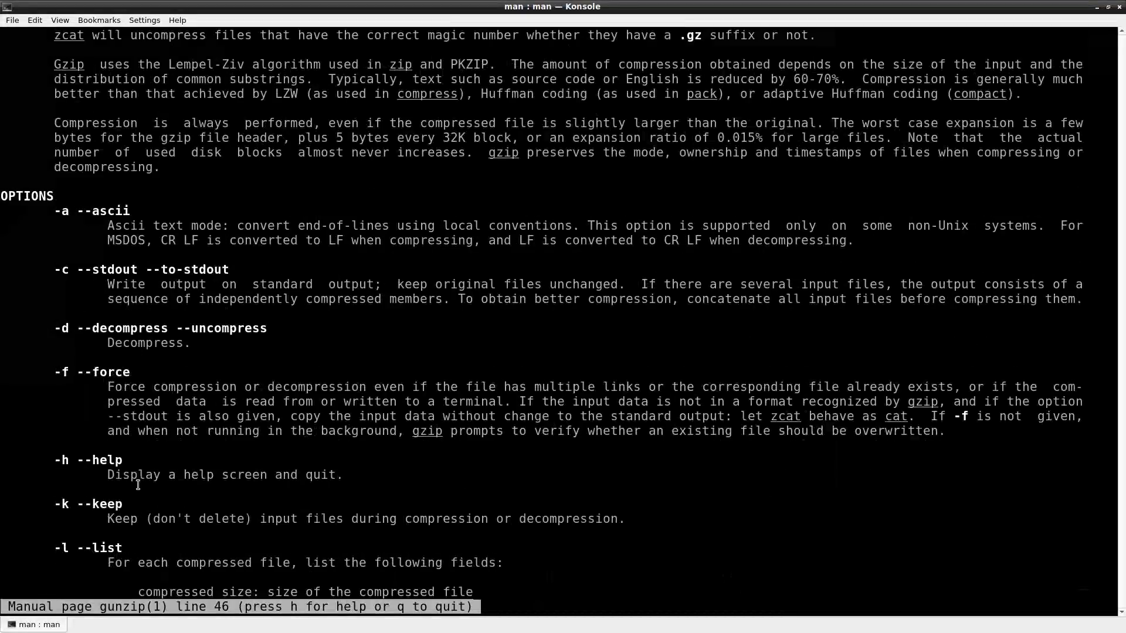
scroll("down", 3)
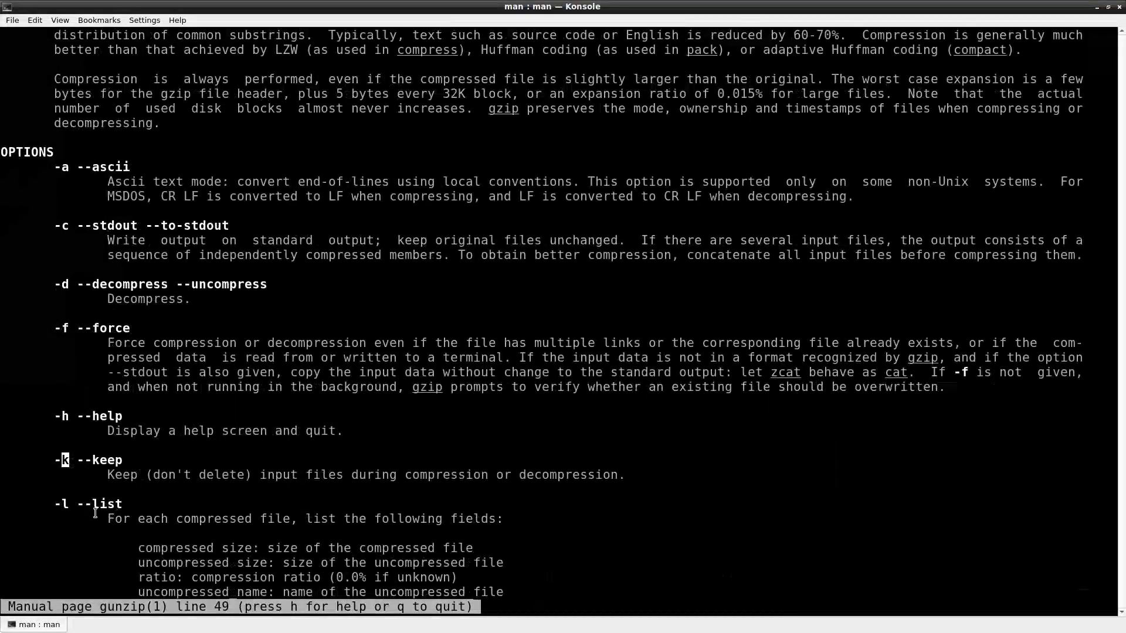
mouse_move(157, 447)
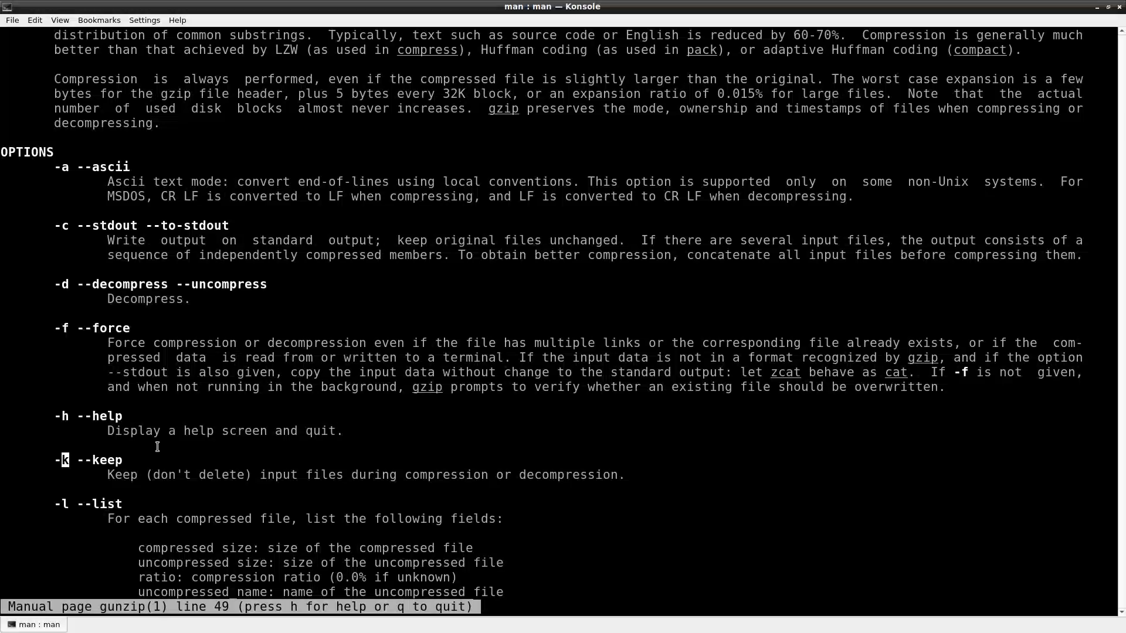
key("q")
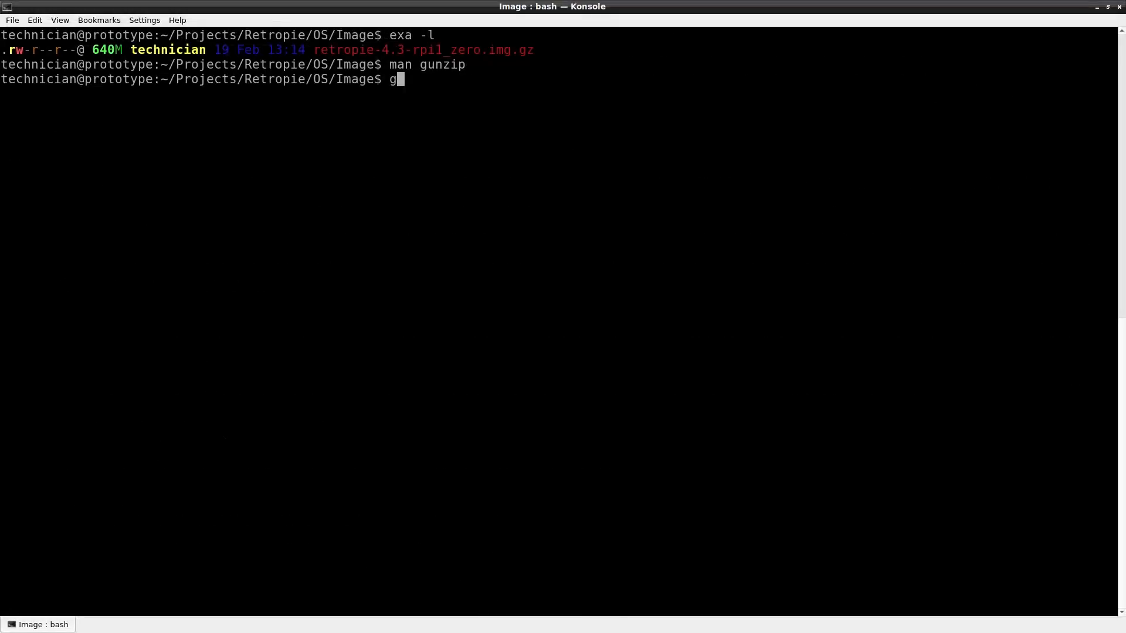
Decompress retropie-4.3-rpi1_zero.img.gz with gunzip -k -v, keeping the original archive.
type("unzip -")
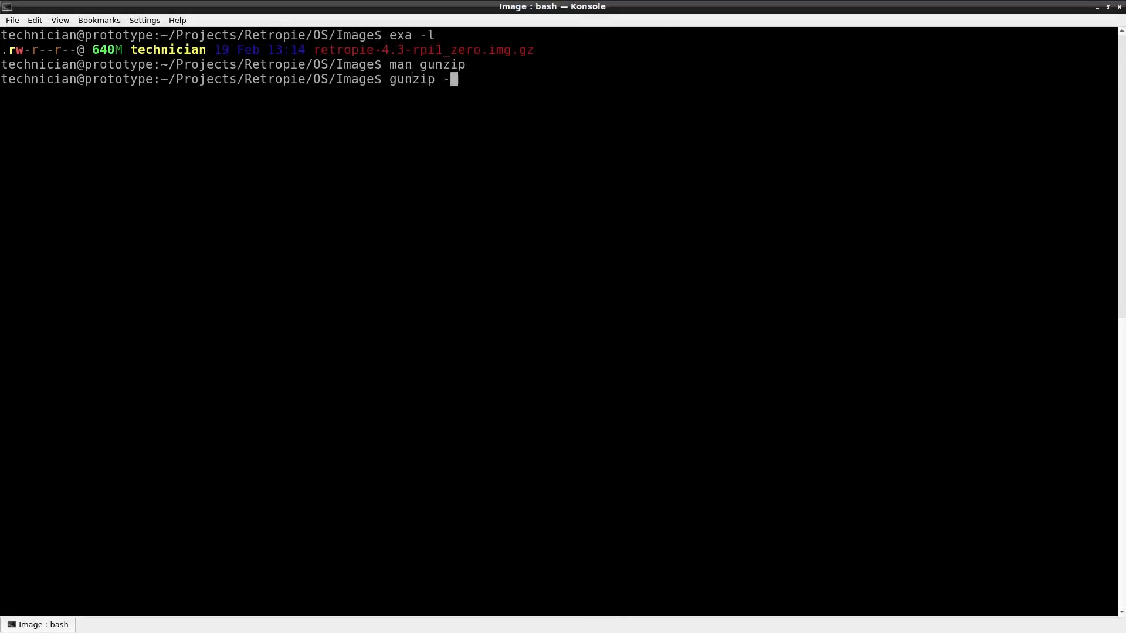
type("k")
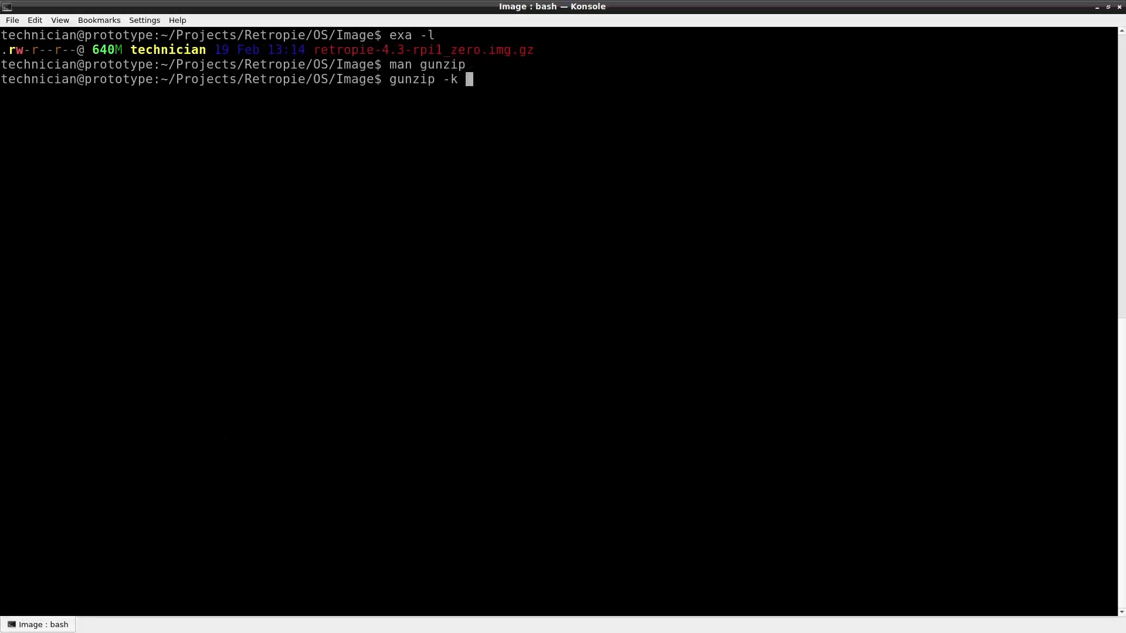
type("-v retropie-4.3-rpi1_zero.img.gz")
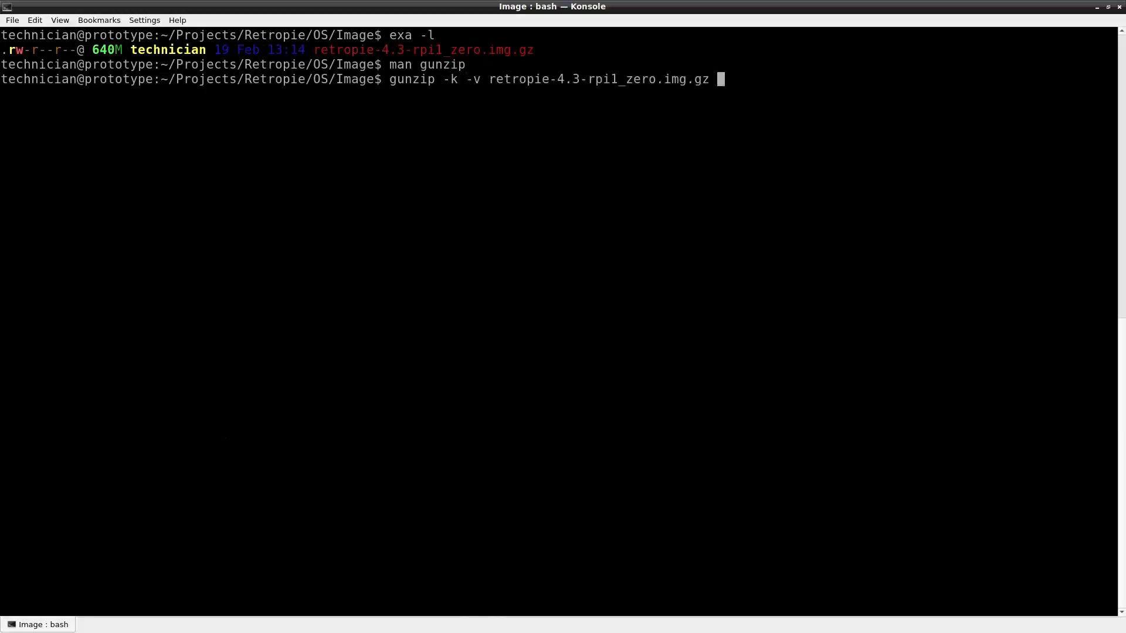
key("Return")
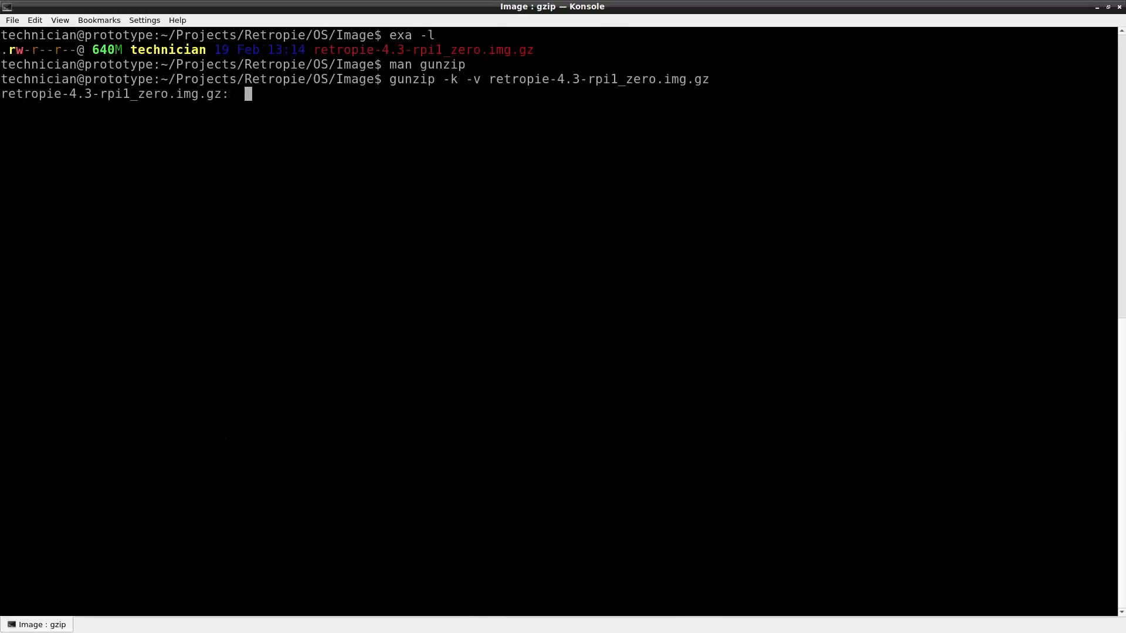
List all Image folder files with exa -a and start typing lsblk.
type("e")
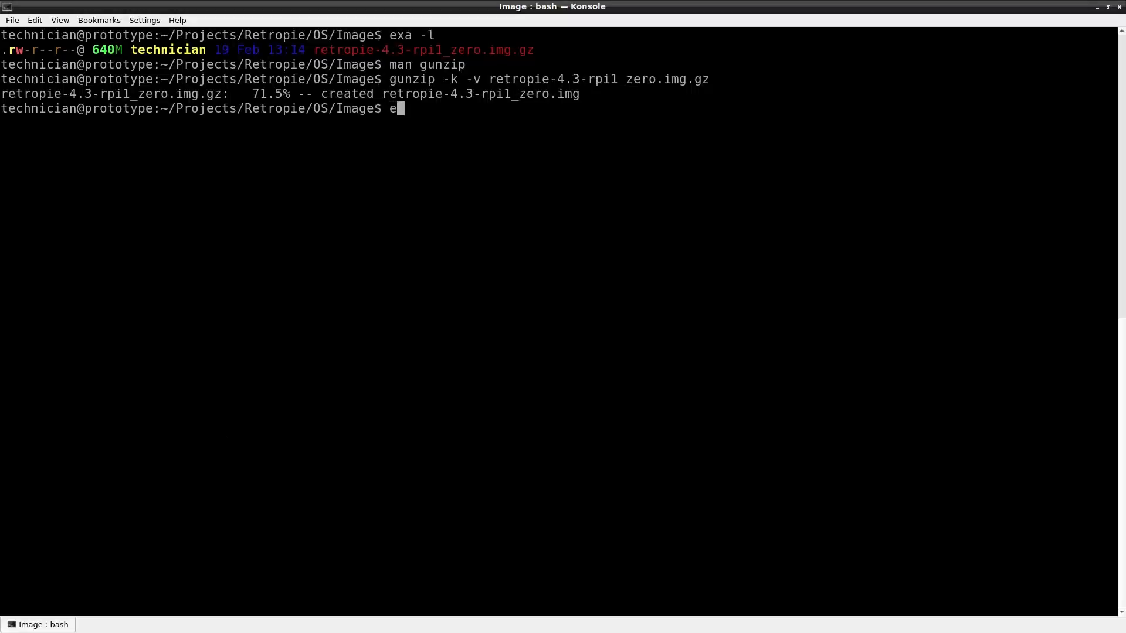
type("xa -a")
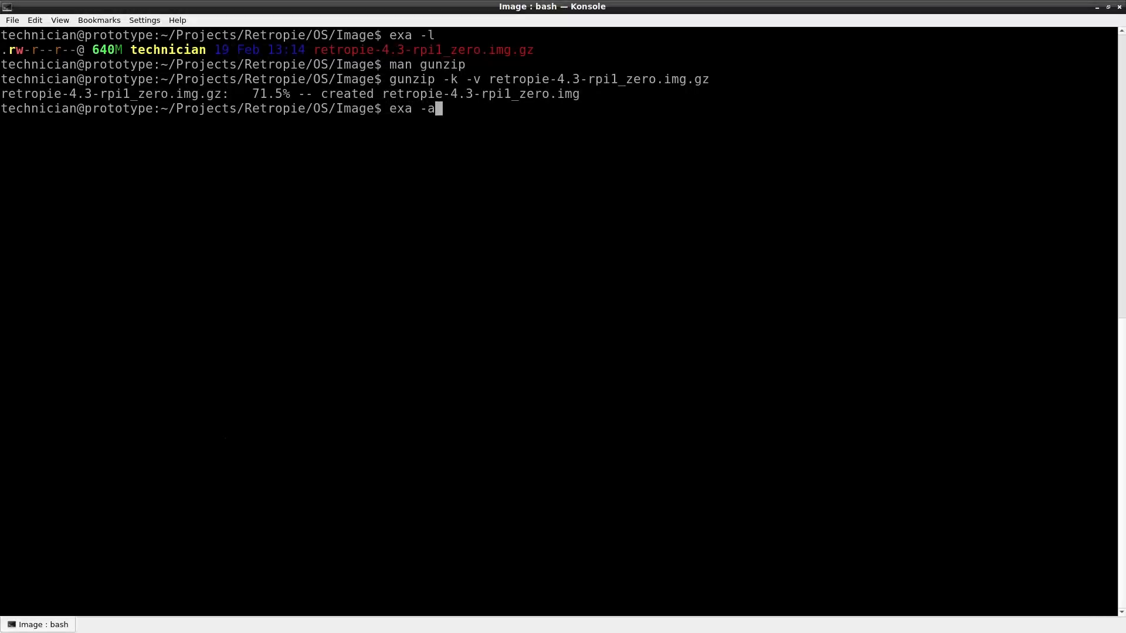
key("Return")
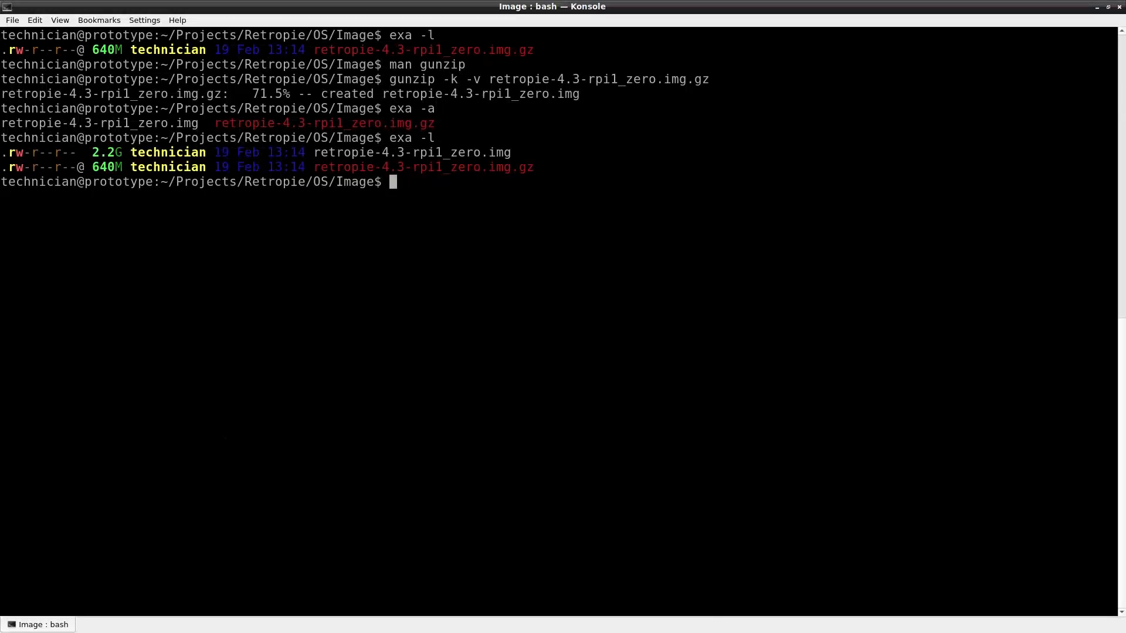
type("lsblk")
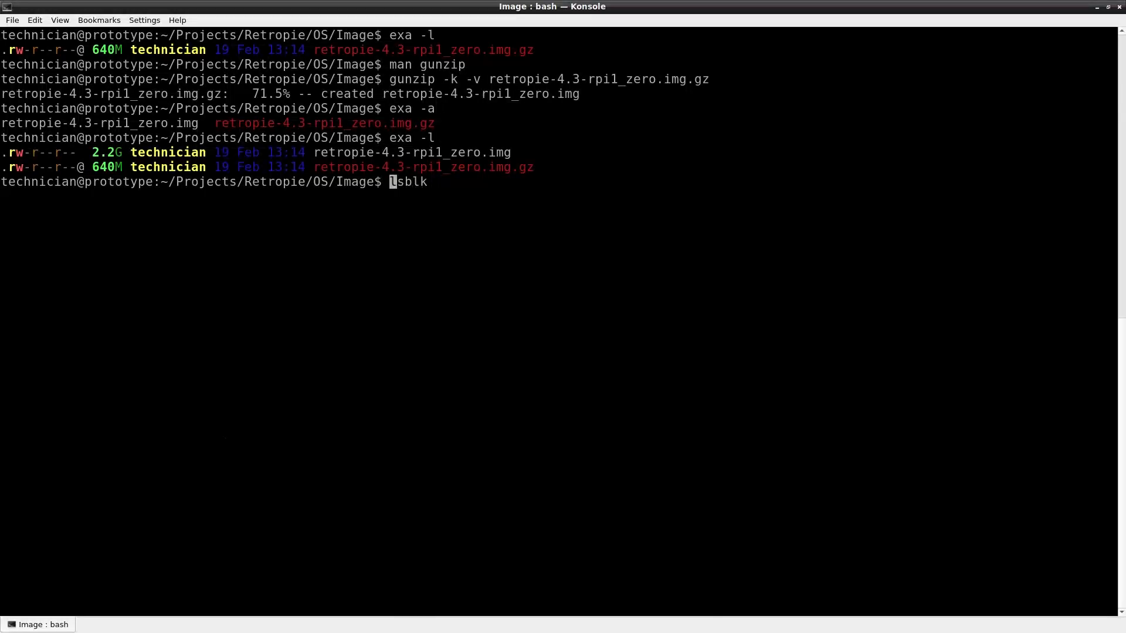
Prefix the lsblk command with man to read its manual page.
key("Return")
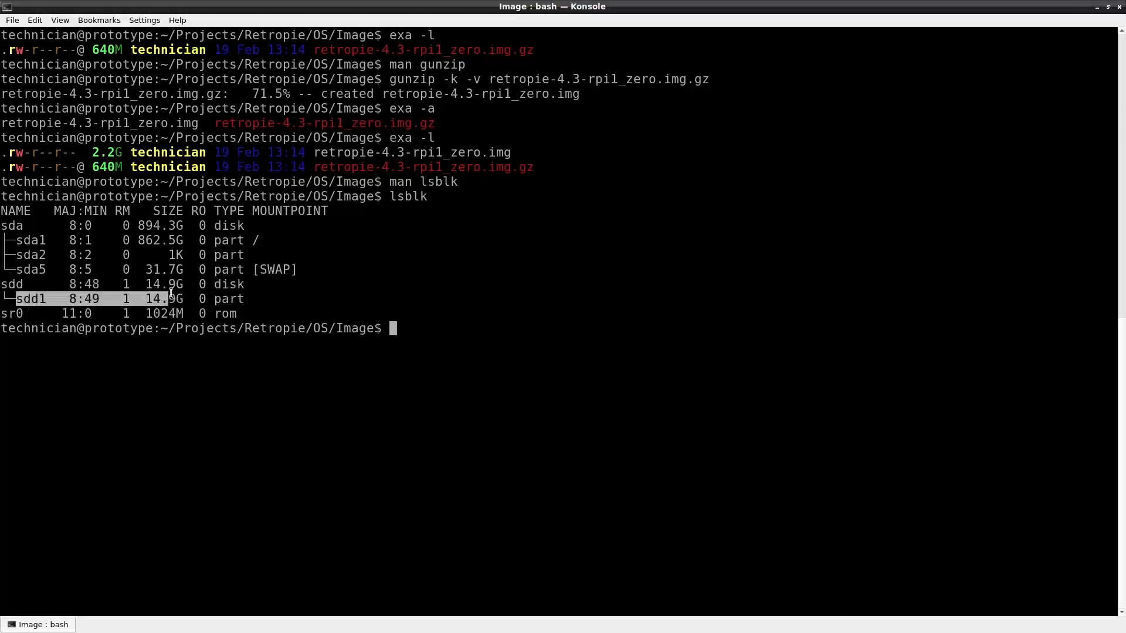
type("man")
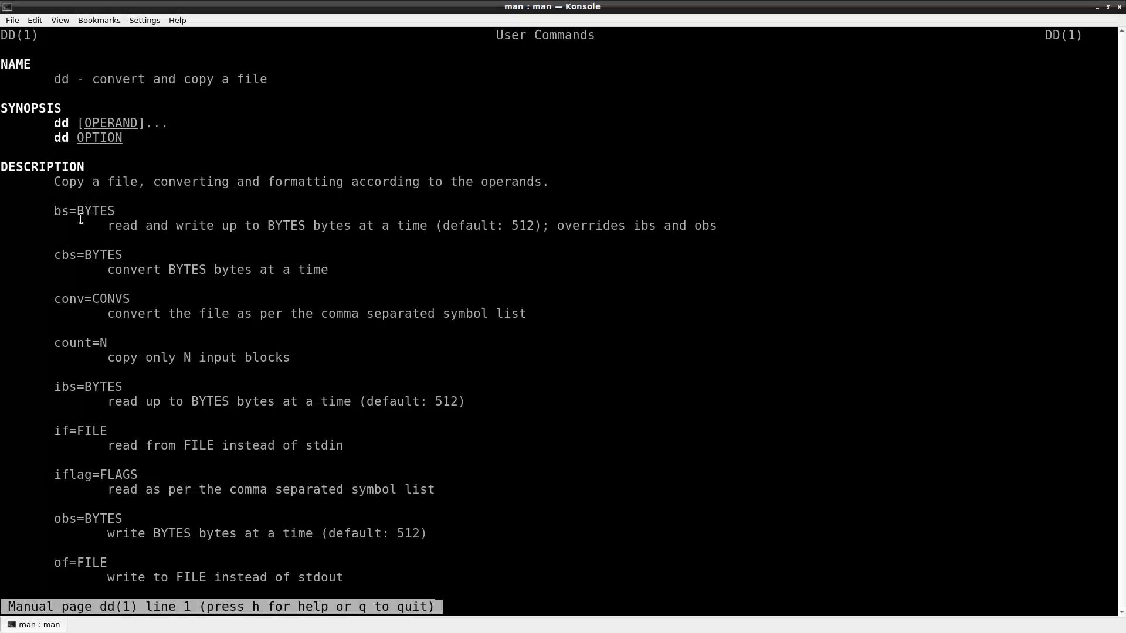
Read the dd manual, marking bs=BYTES and scrolling through the if, of and status options.
double_click(83, 210)
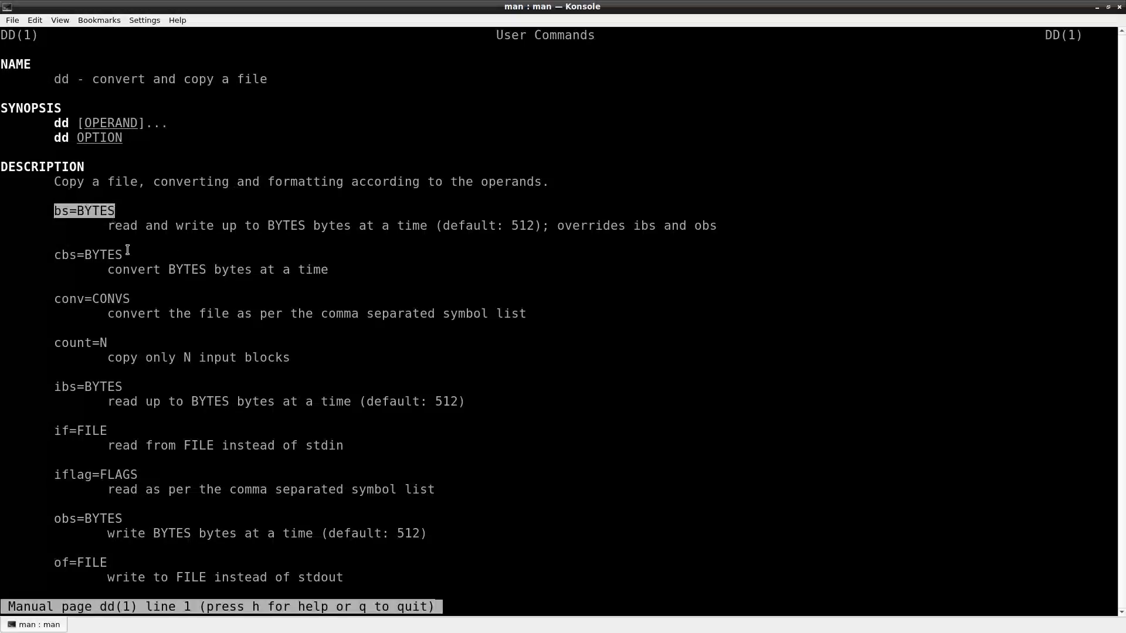
scroll("down", 3)
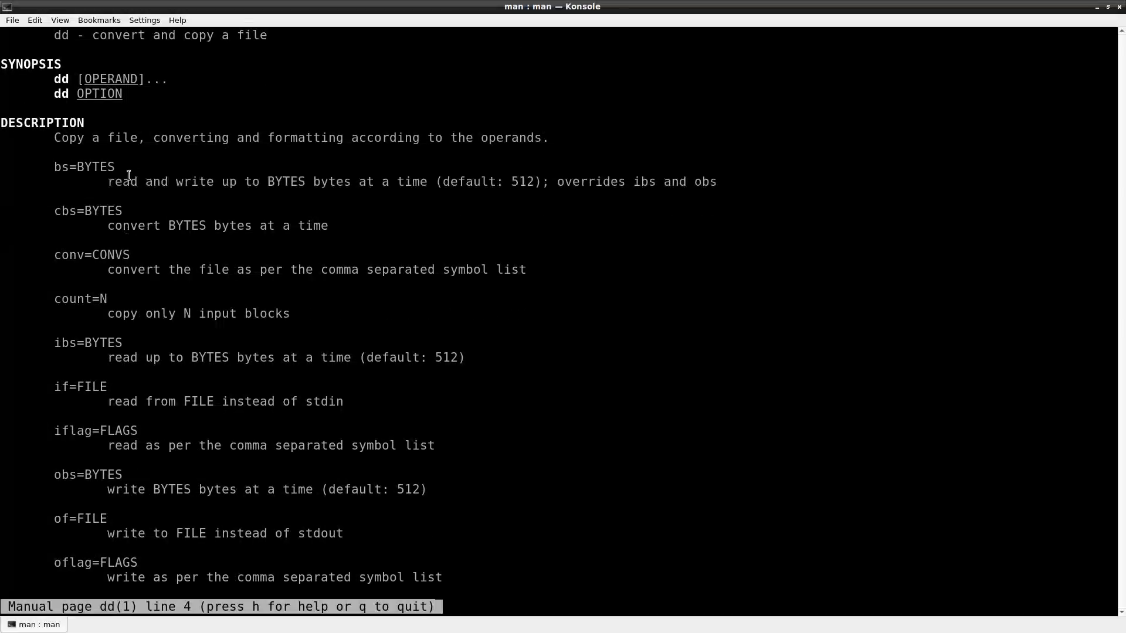
scroll("down", 3)
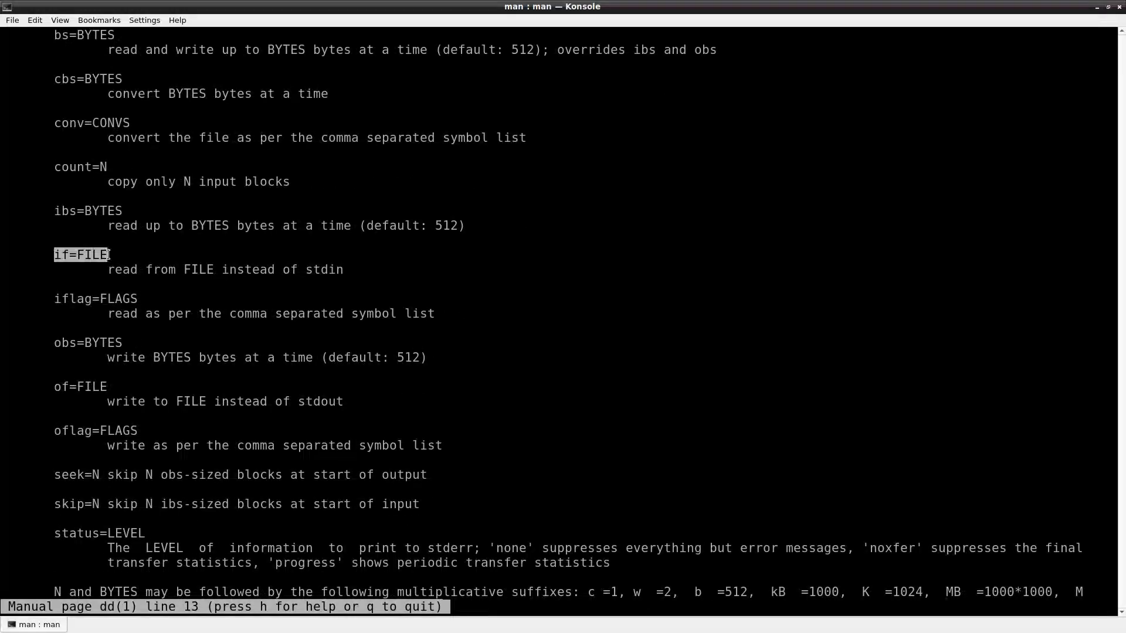
scroll("down", 3)
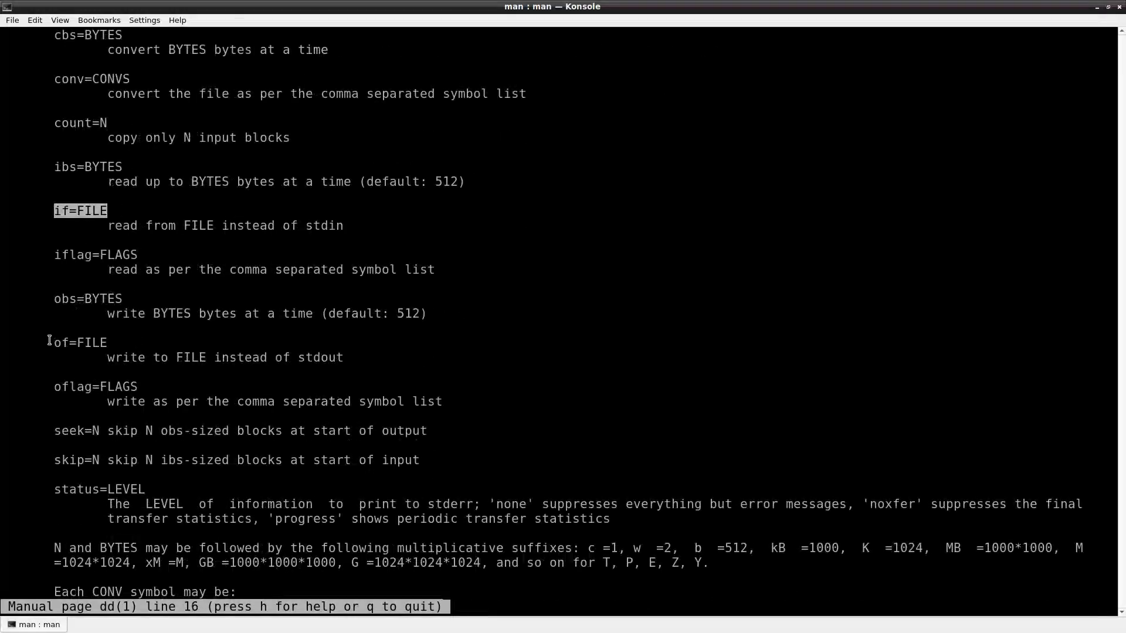
scroll("down", 3)
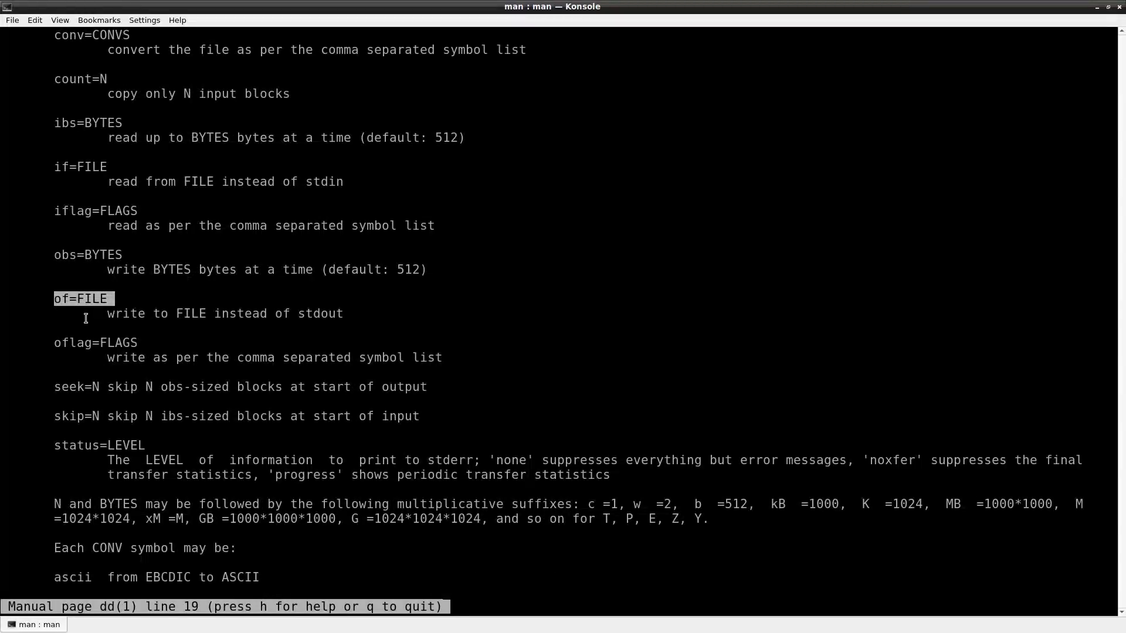
scroll("down", 3)
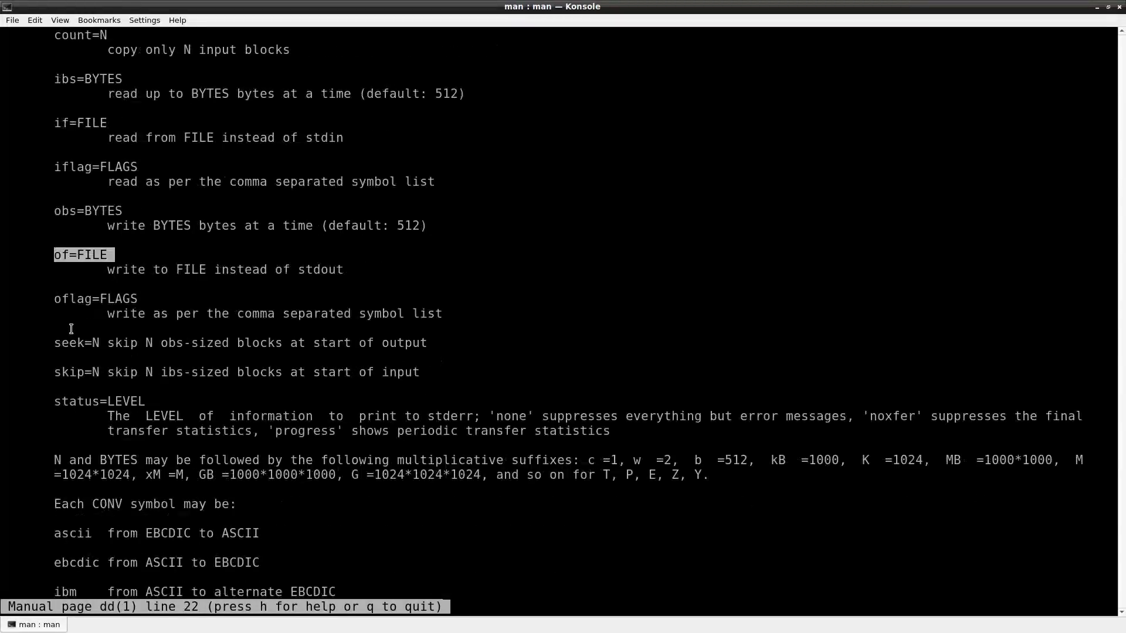
scroll("down", 3)
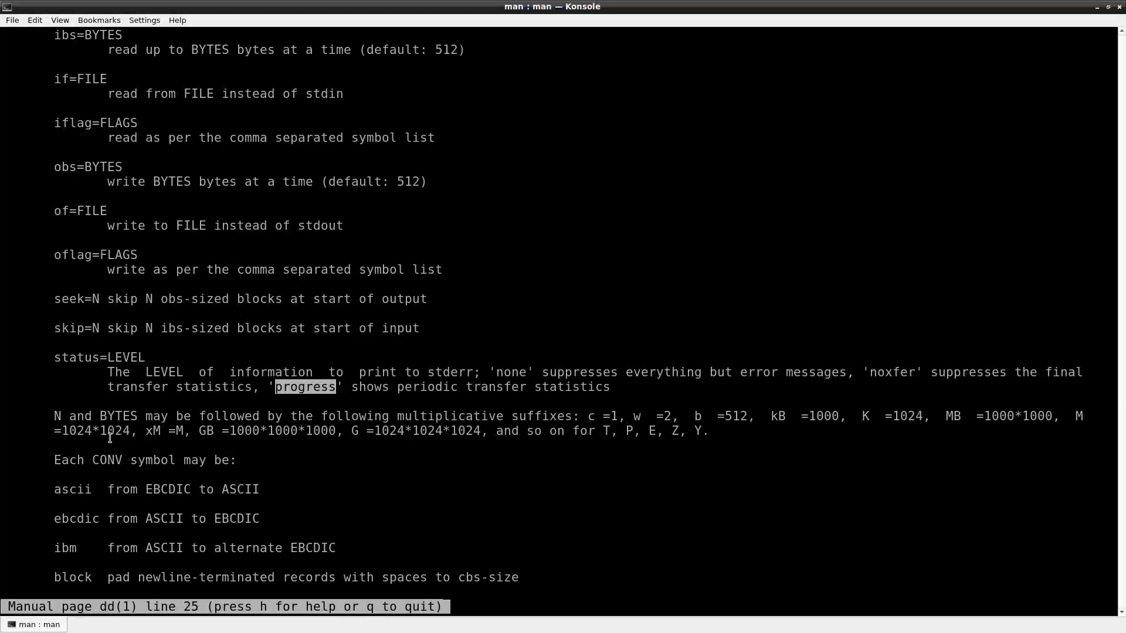
scroll("up", 3)
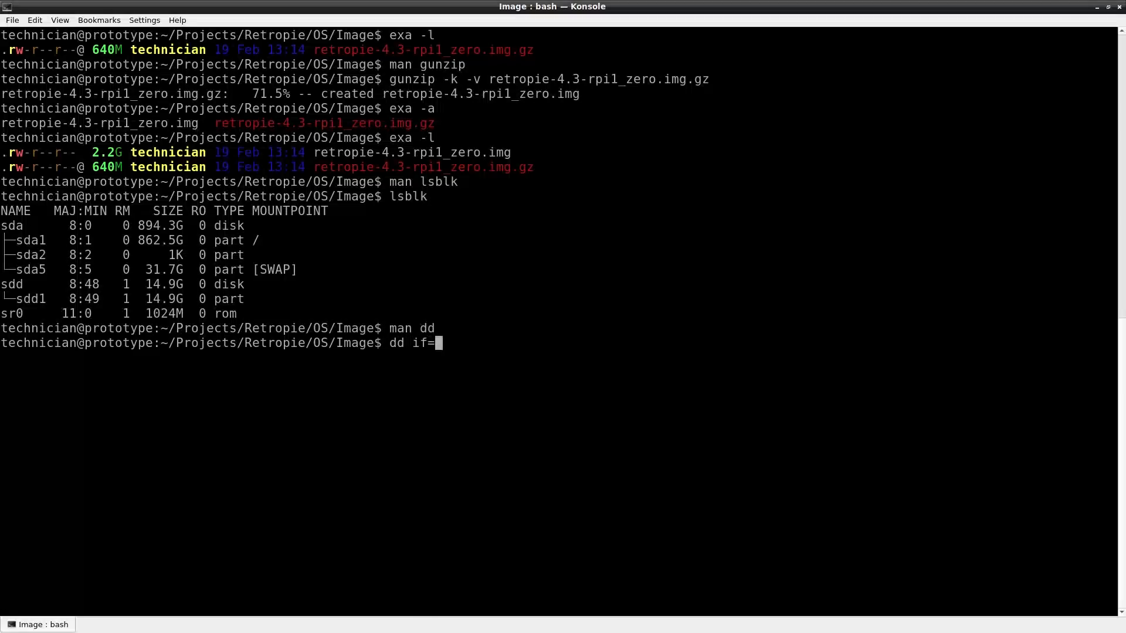
Abandon a half-typed dd command and list /dev/s* to confirm sdd exists.
type("./")
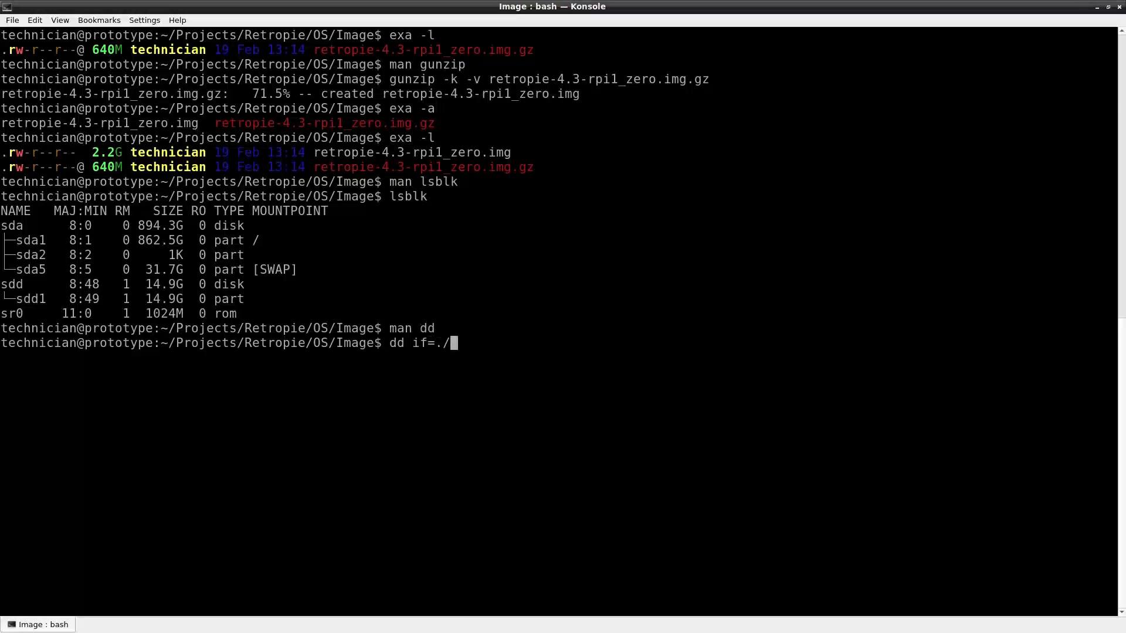
type("retropie-4.3-rpi1_zero.img")
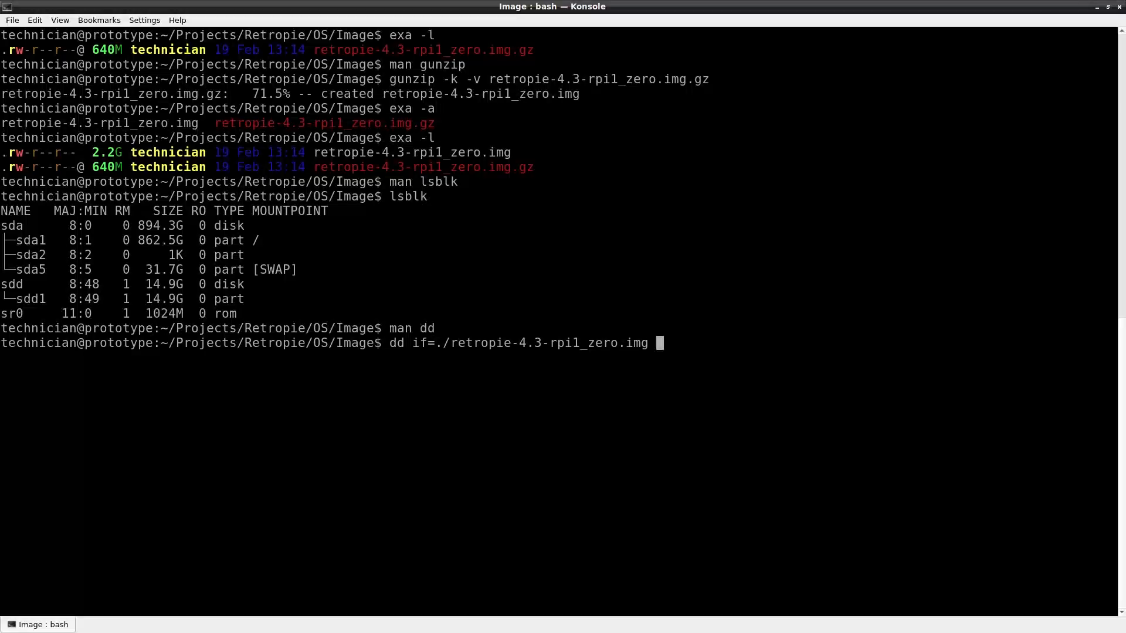
type("of=")
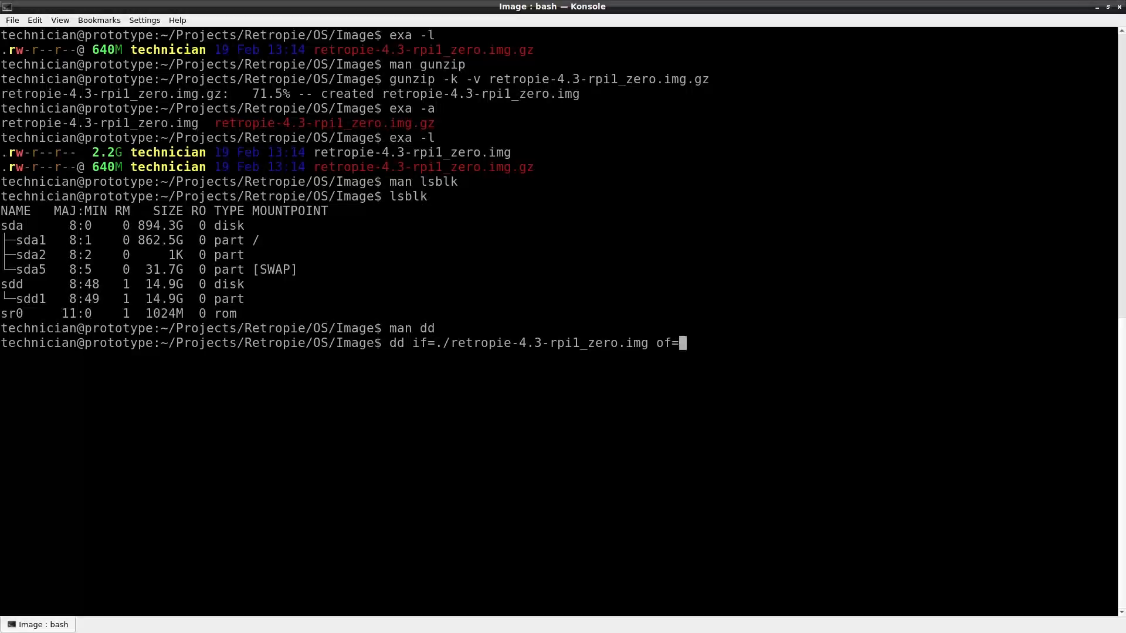
key("ctrl+c")
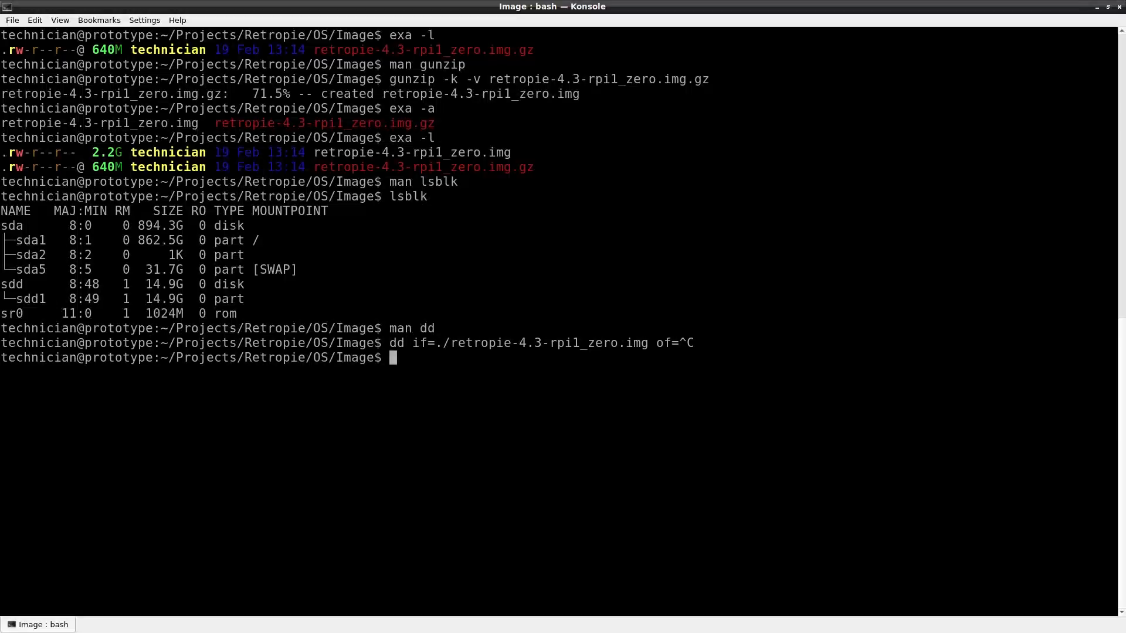
type("exa /")
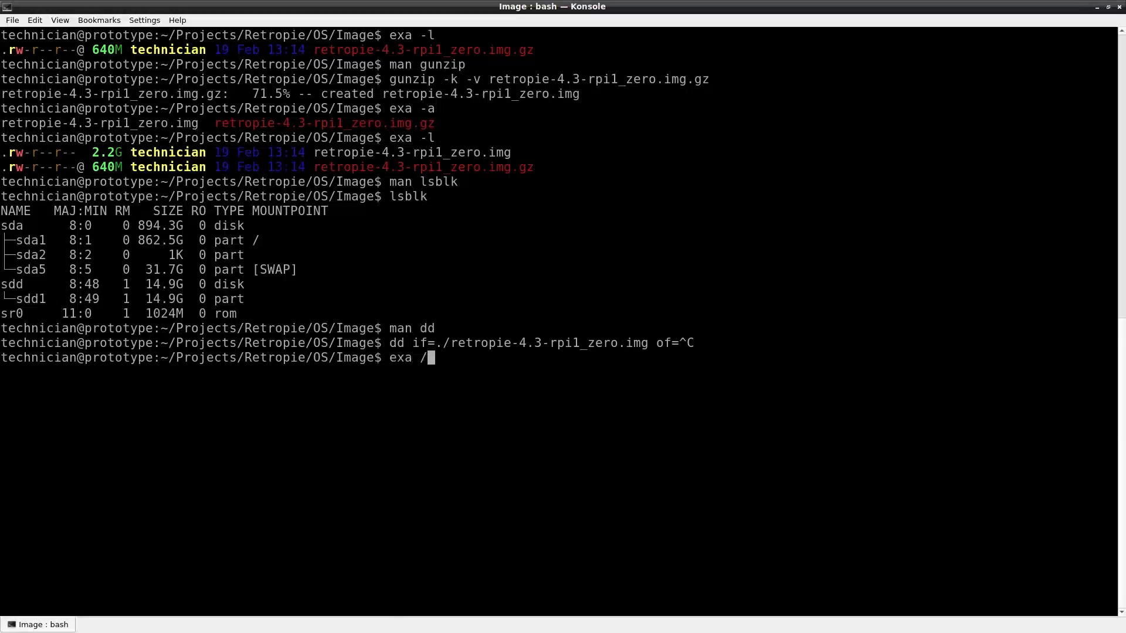
type("dev/s")
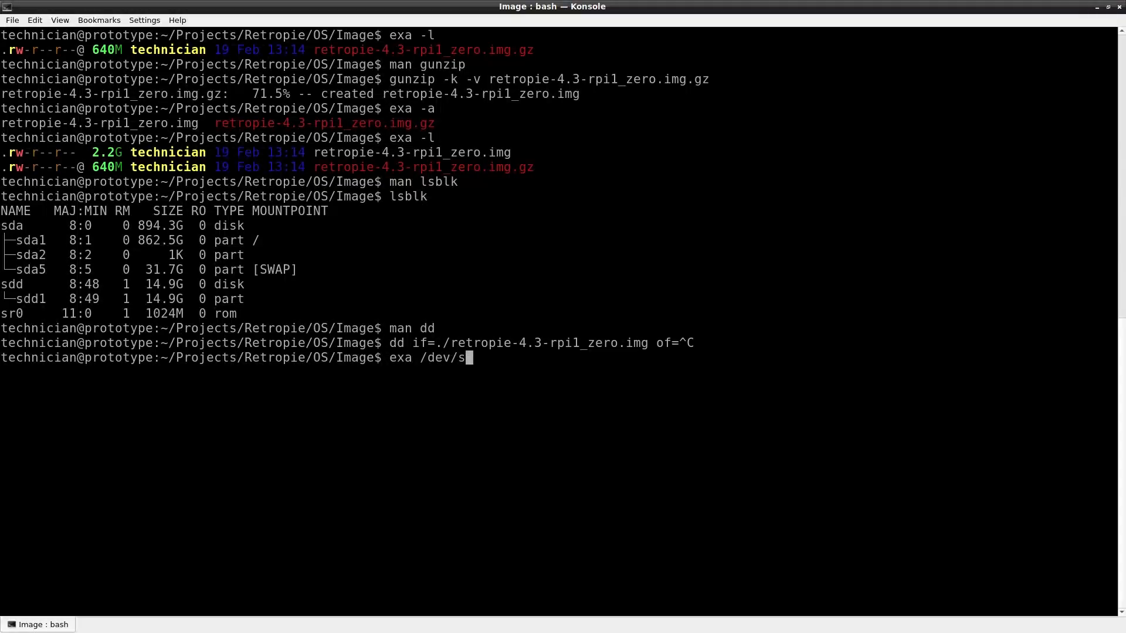
key("Return")
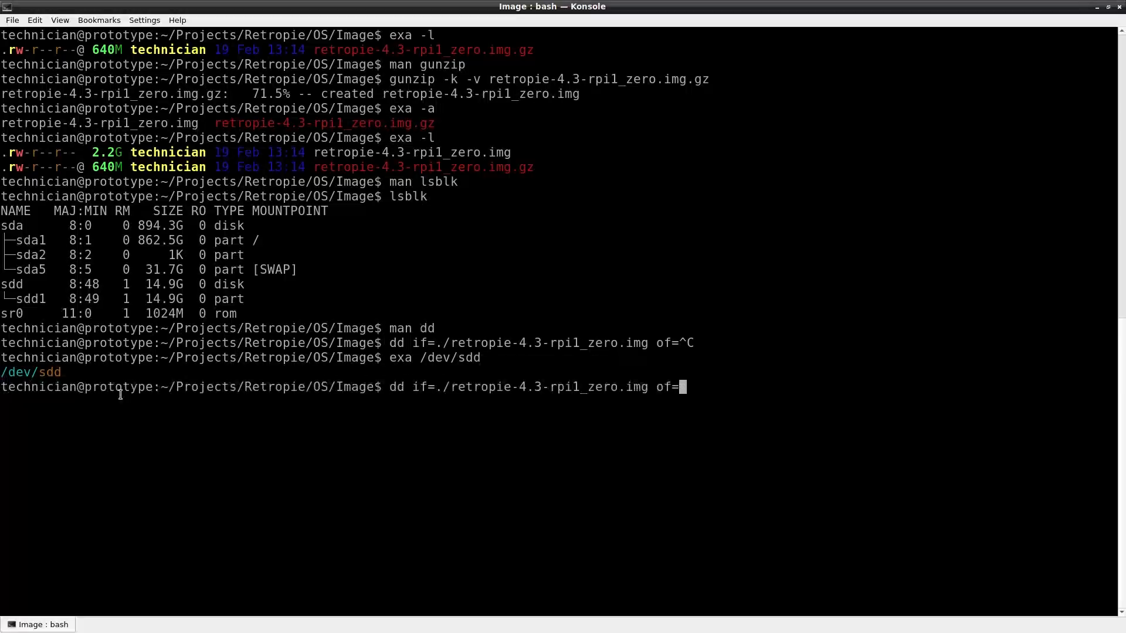
Run dd if=./retropie-4.3-rpi1_zero.img of=/dev/sdd bs=10M status=progress, pointing out input and output.
type("/dev/sdd")
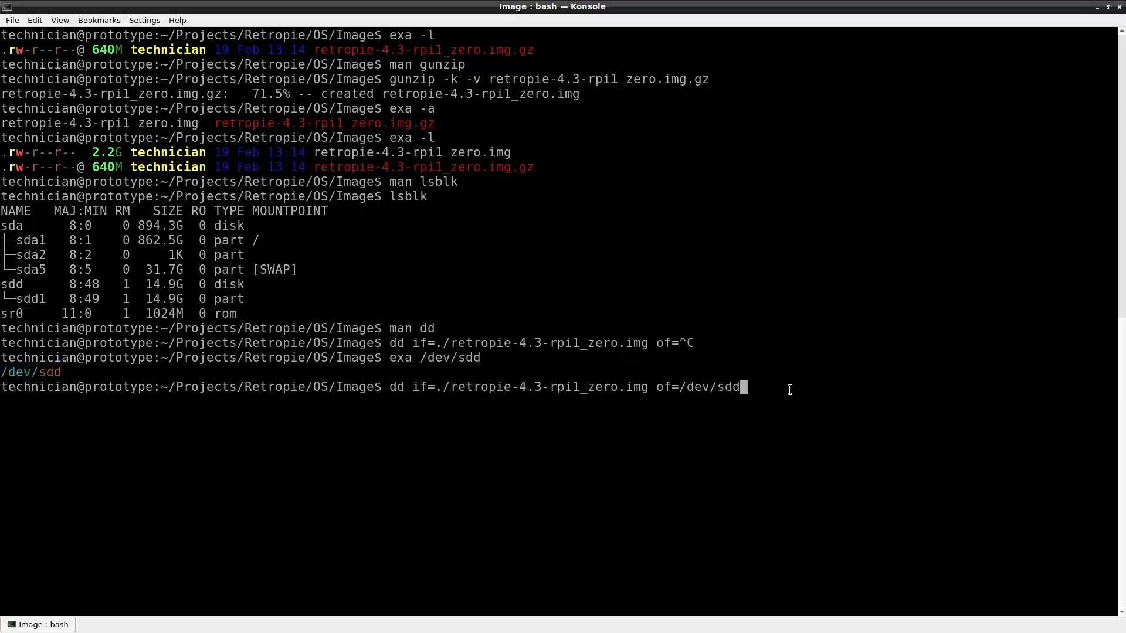
type("b")
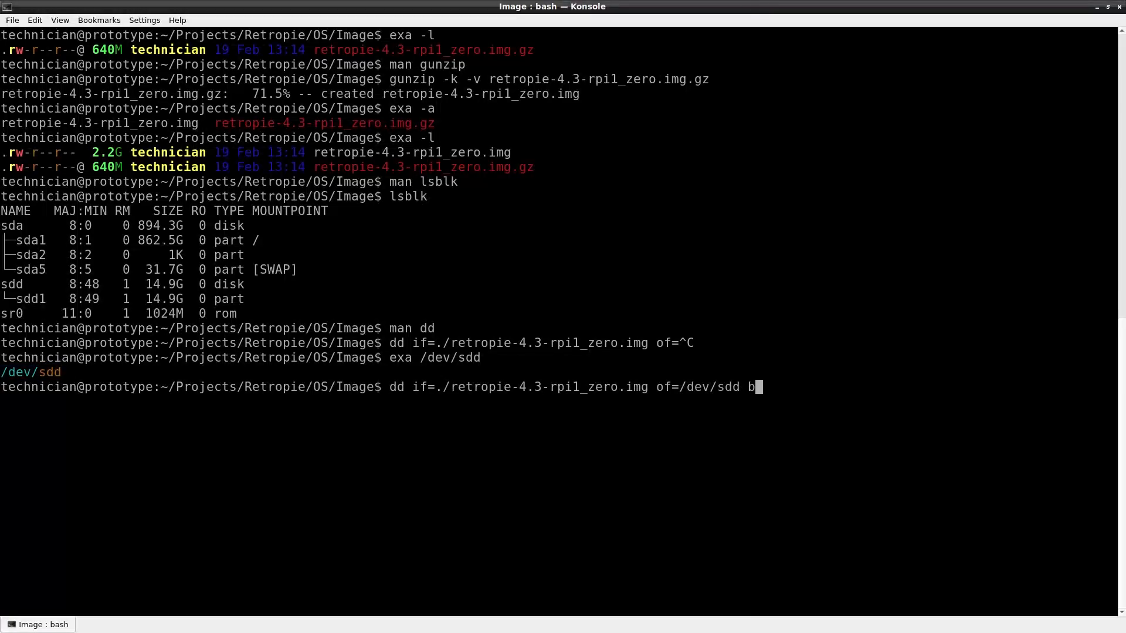
type("s=")
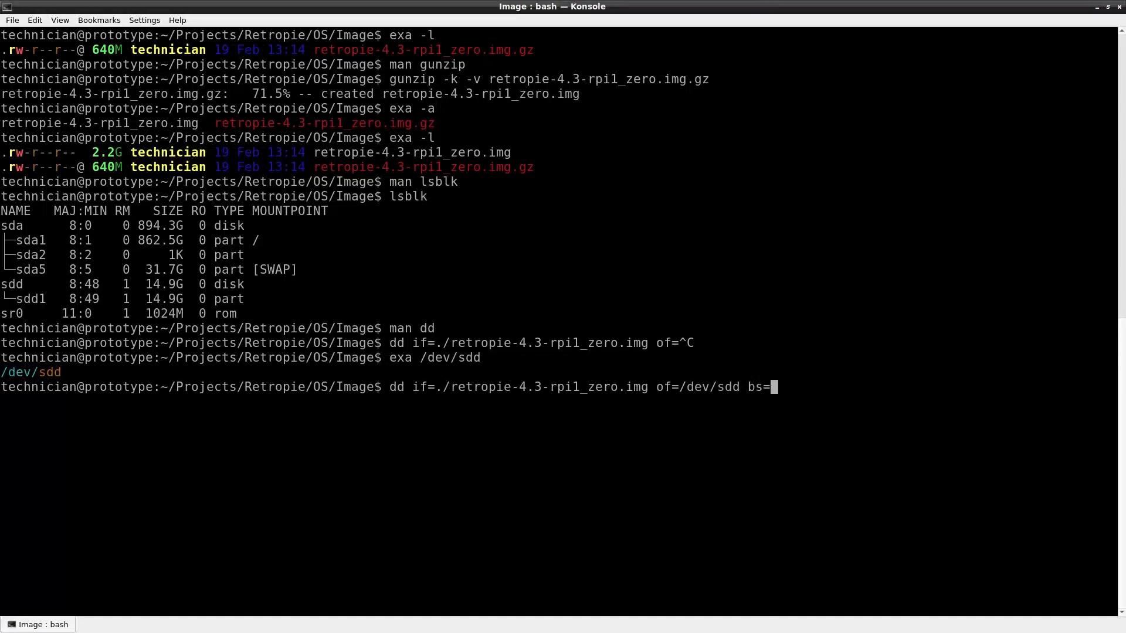
type("10")
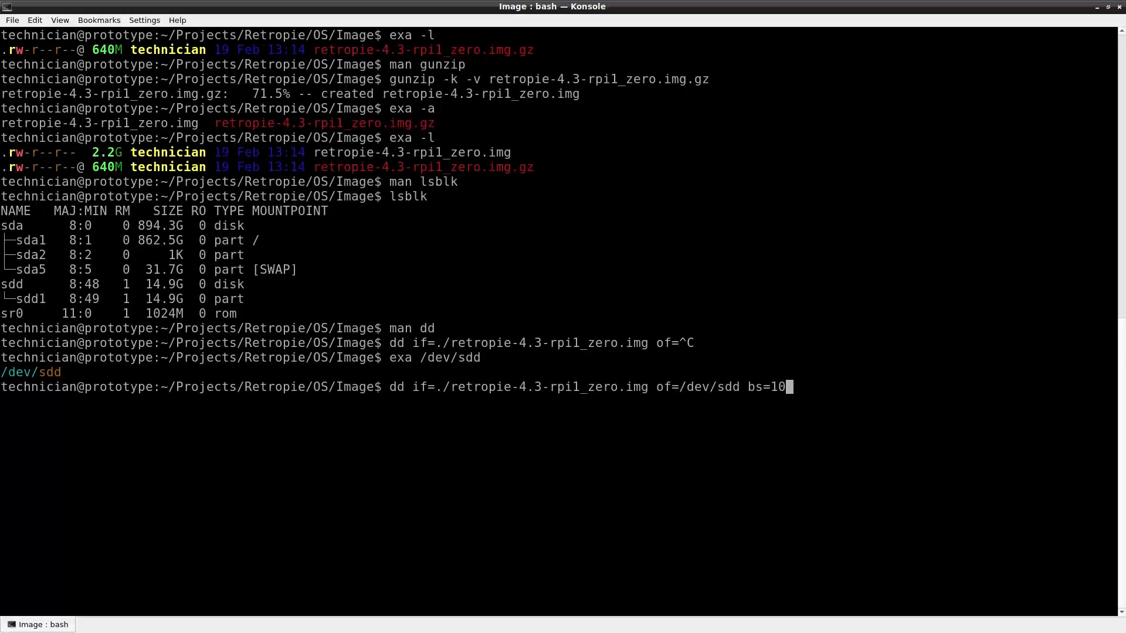
type("M status=")
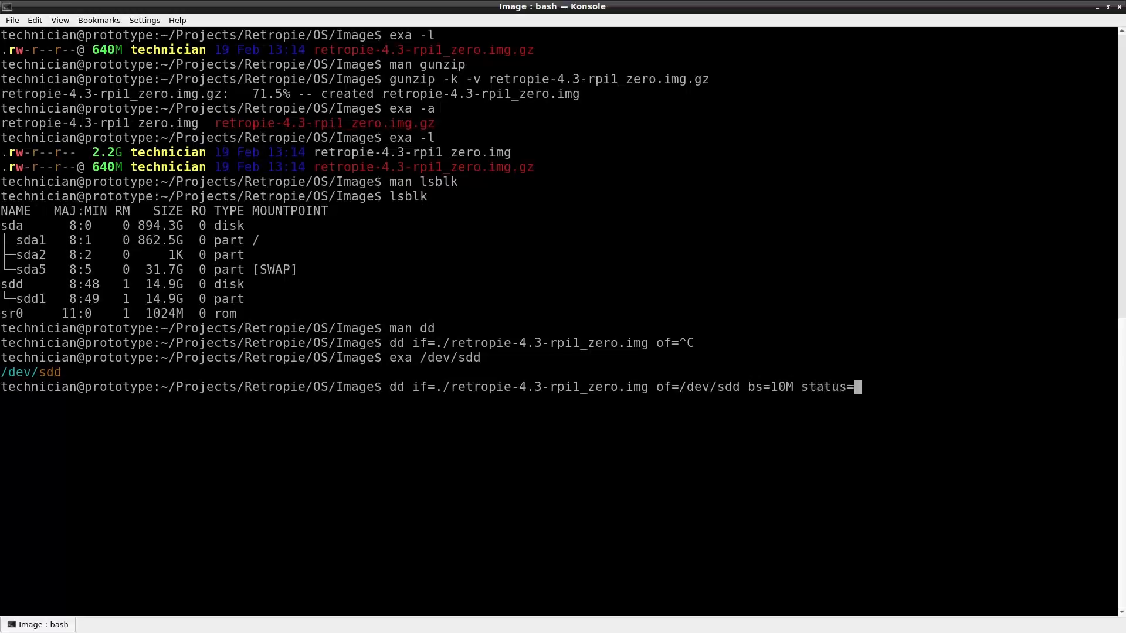
type("progre")
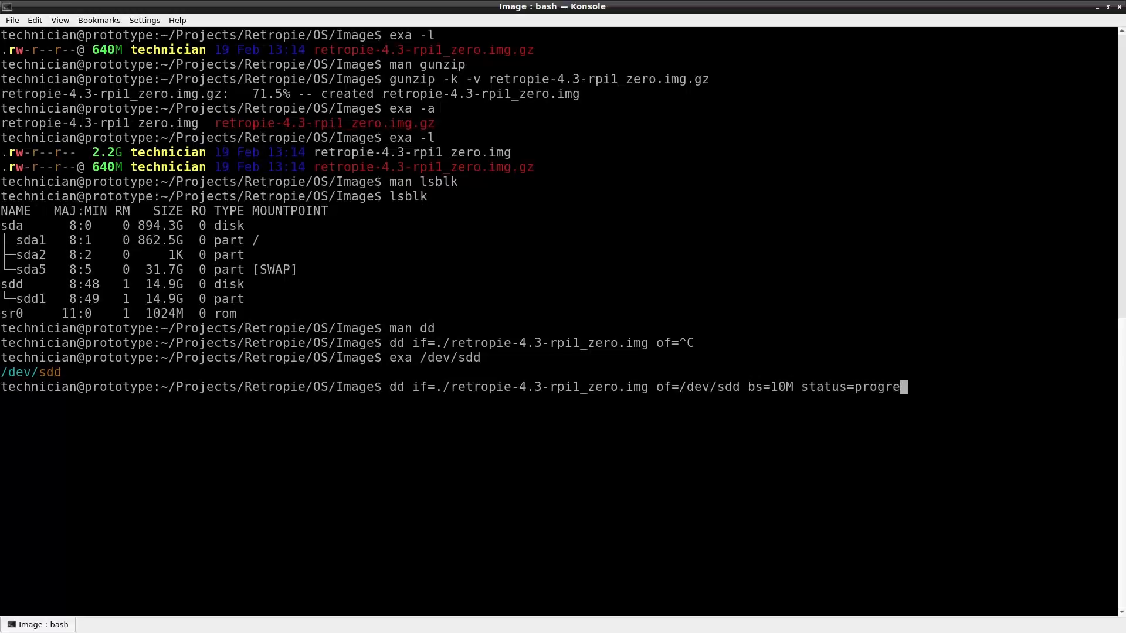
key("Return")
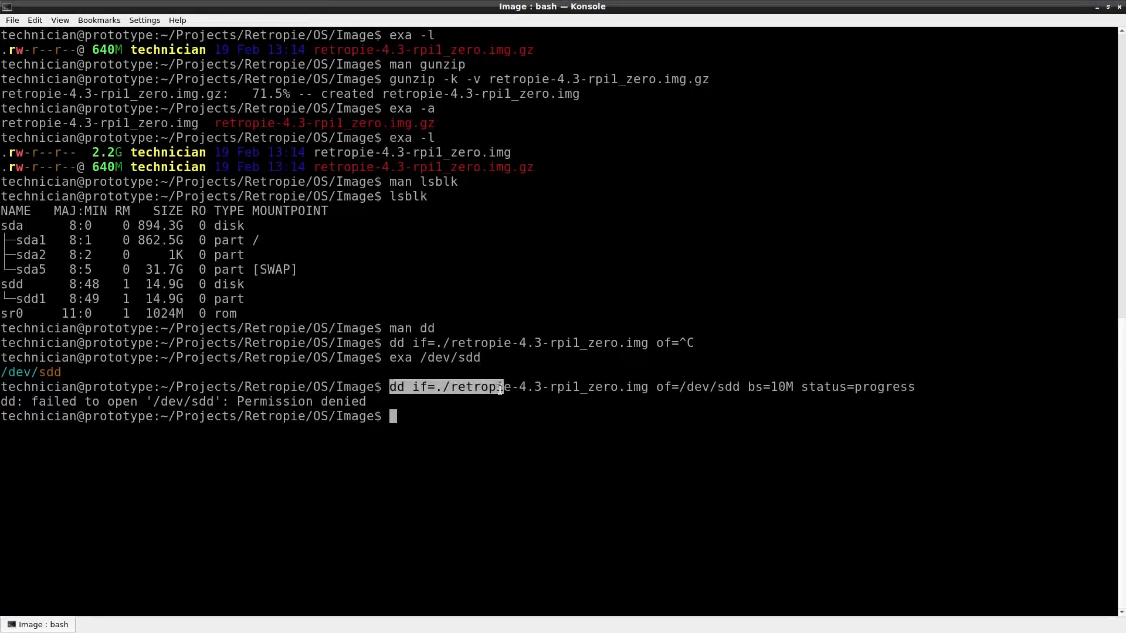
double_click(695, 387)
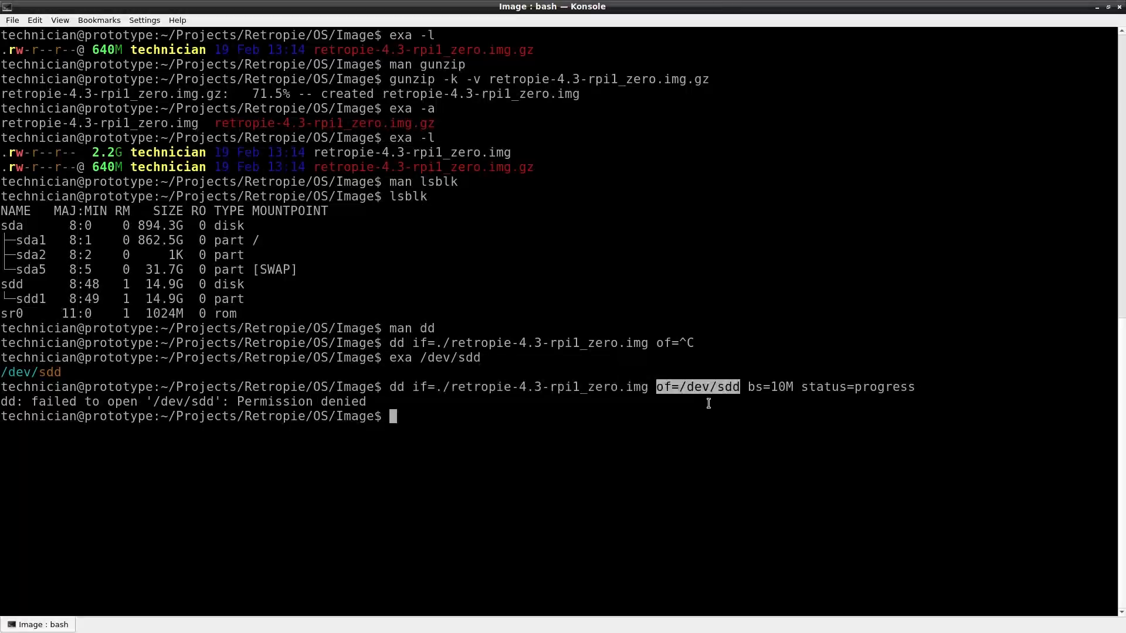
double_click(11, 225)
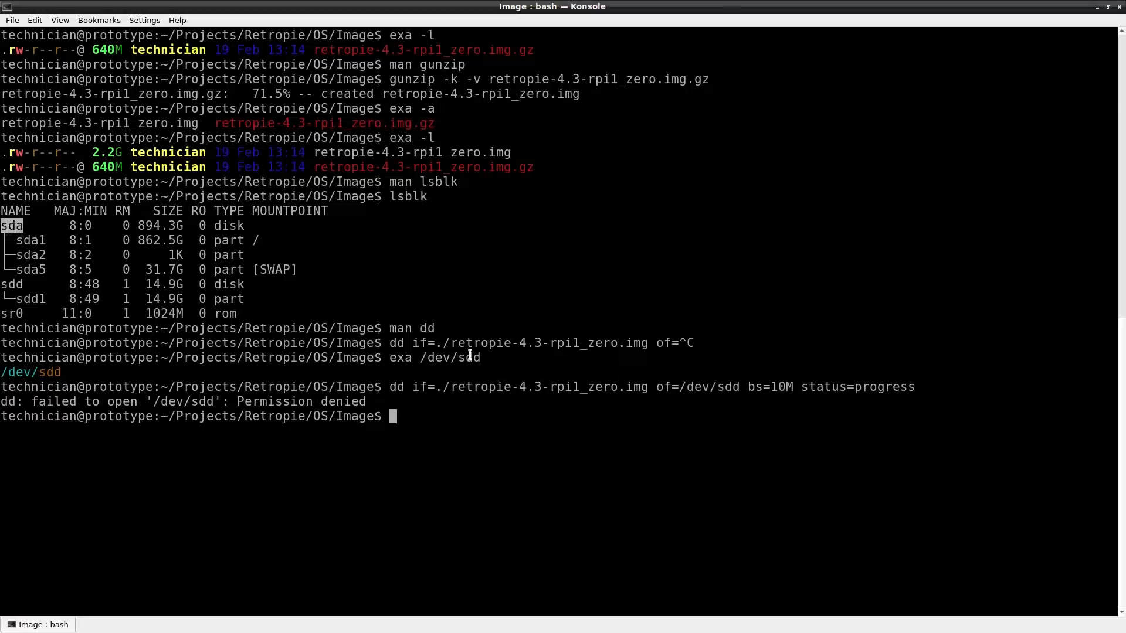
mouse_move(742, 398)
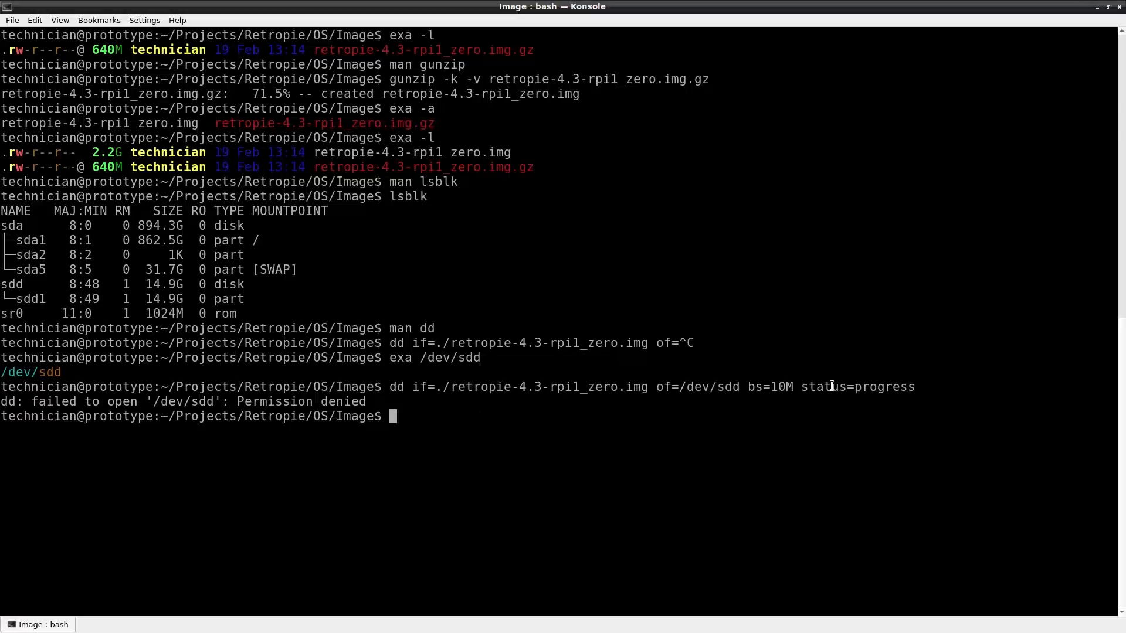
Rerun the failed dd command with sudo !!
type("sudo !!")
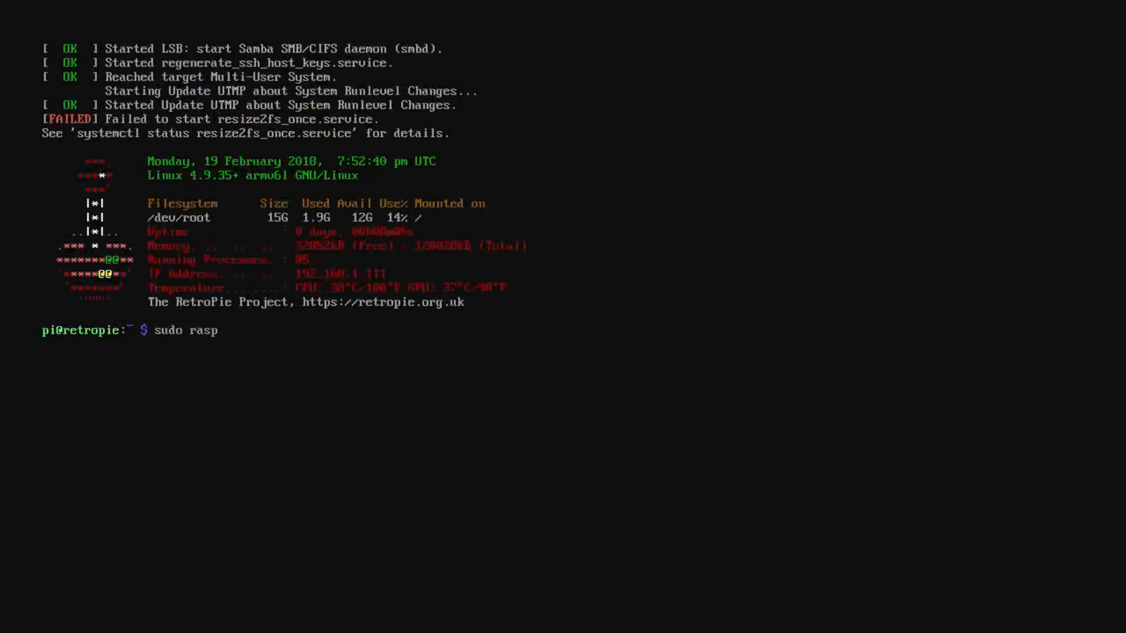
Launch sudo raspi-config and enable the SSH server under Interfacing Options.
type("i-config")
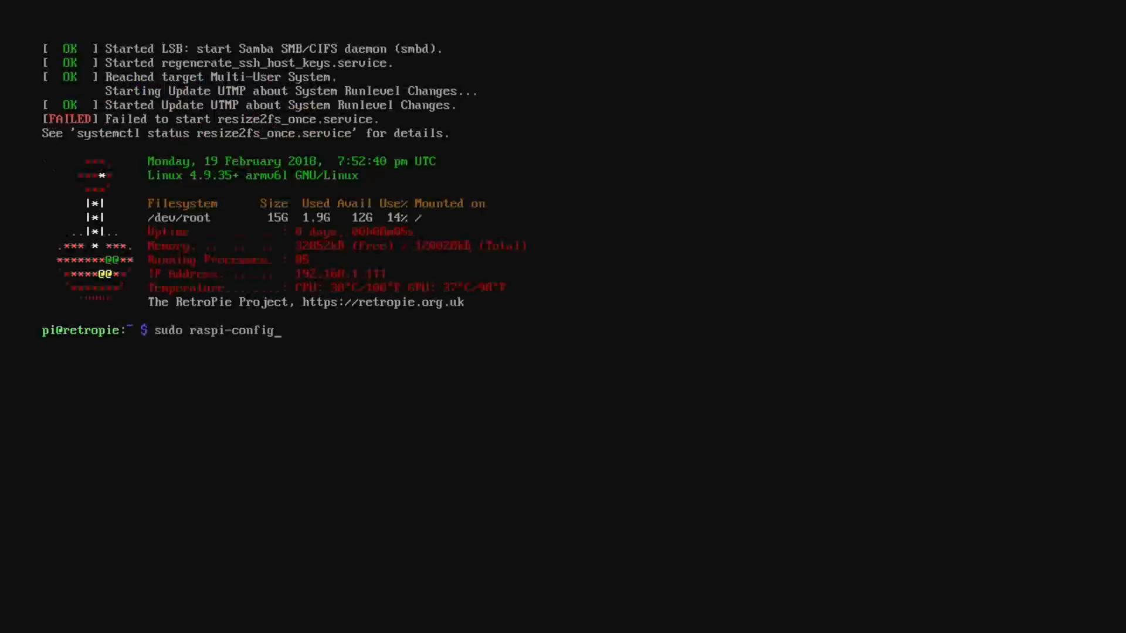
key("Return")
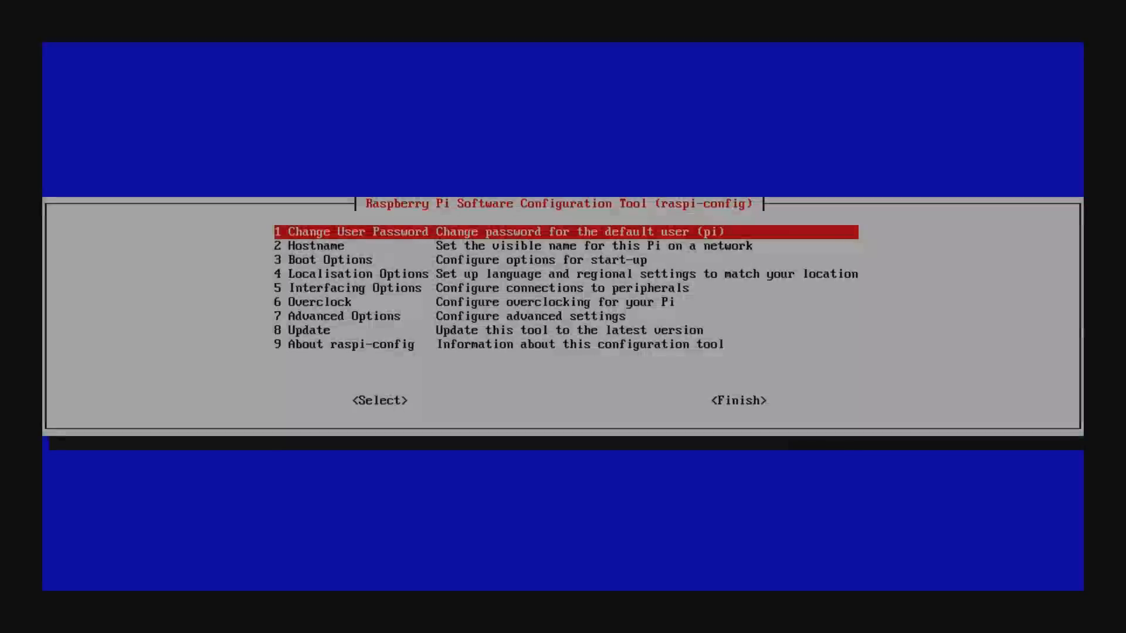
key("Down")
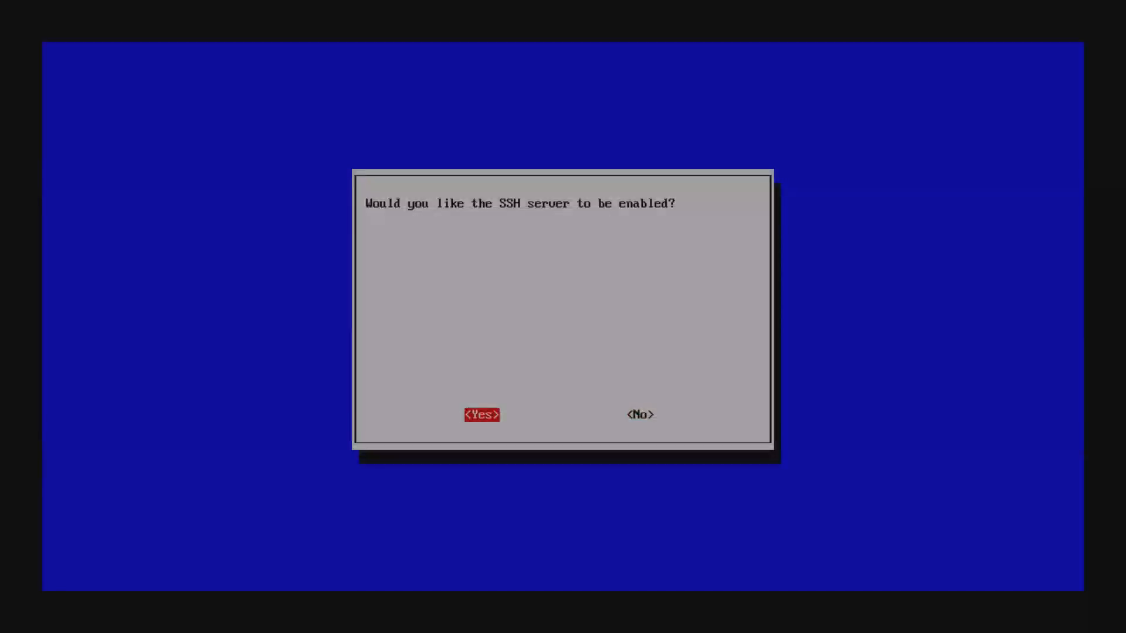
left_click(481, 414)
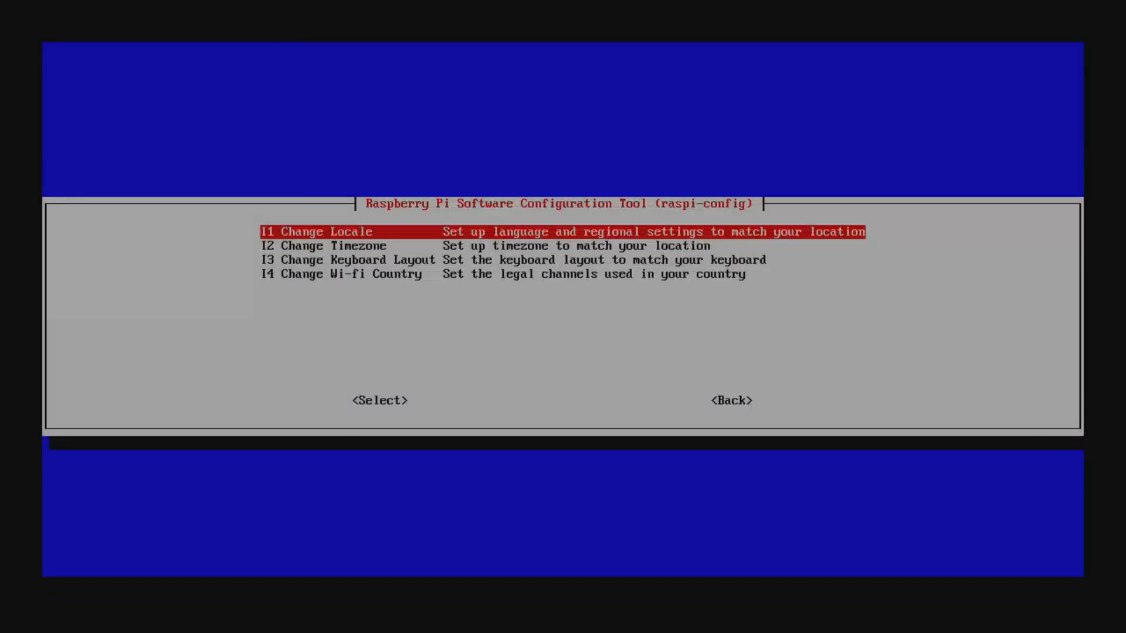
Tick en_US.UTF-8 in the locales list and accept it for generation.
left_click(380, 400)
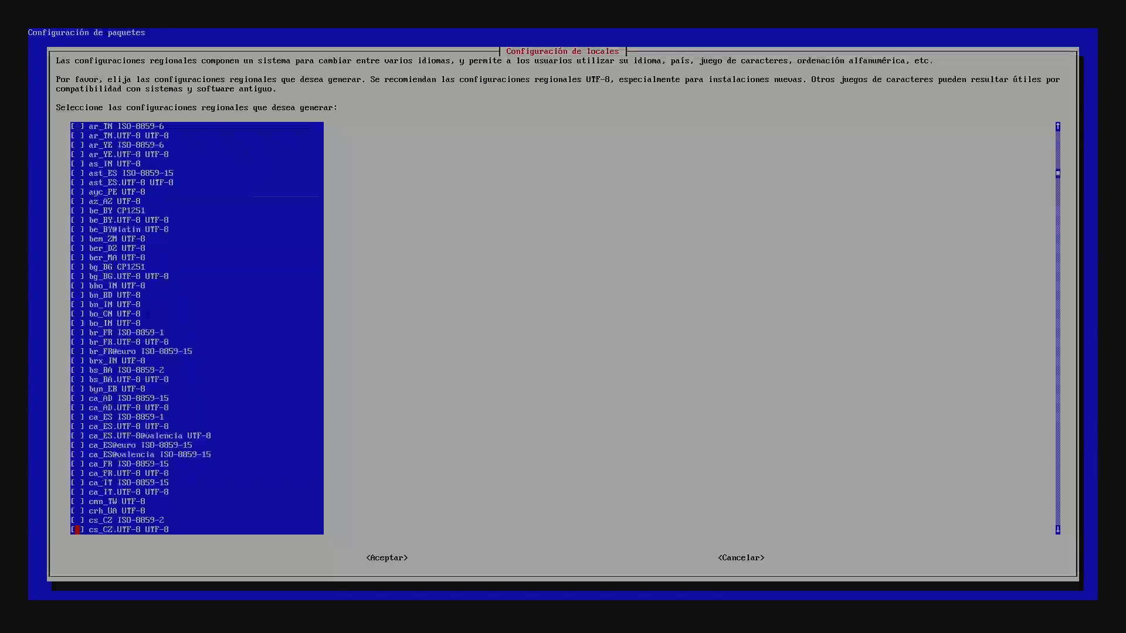
scroll("down", 3)
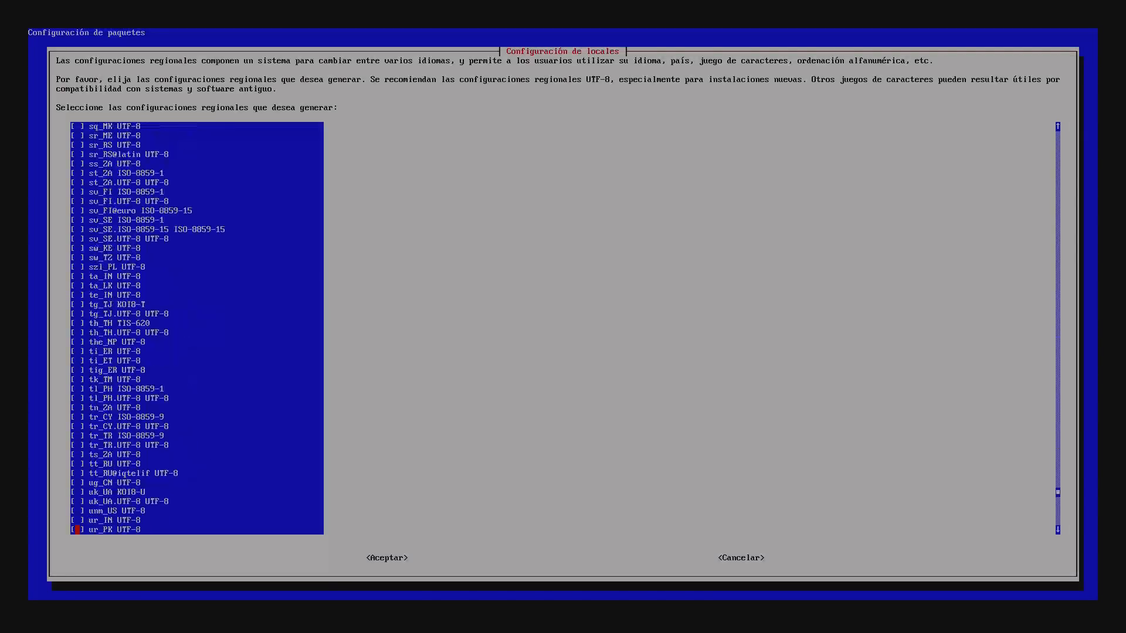
scroll("up", 3)
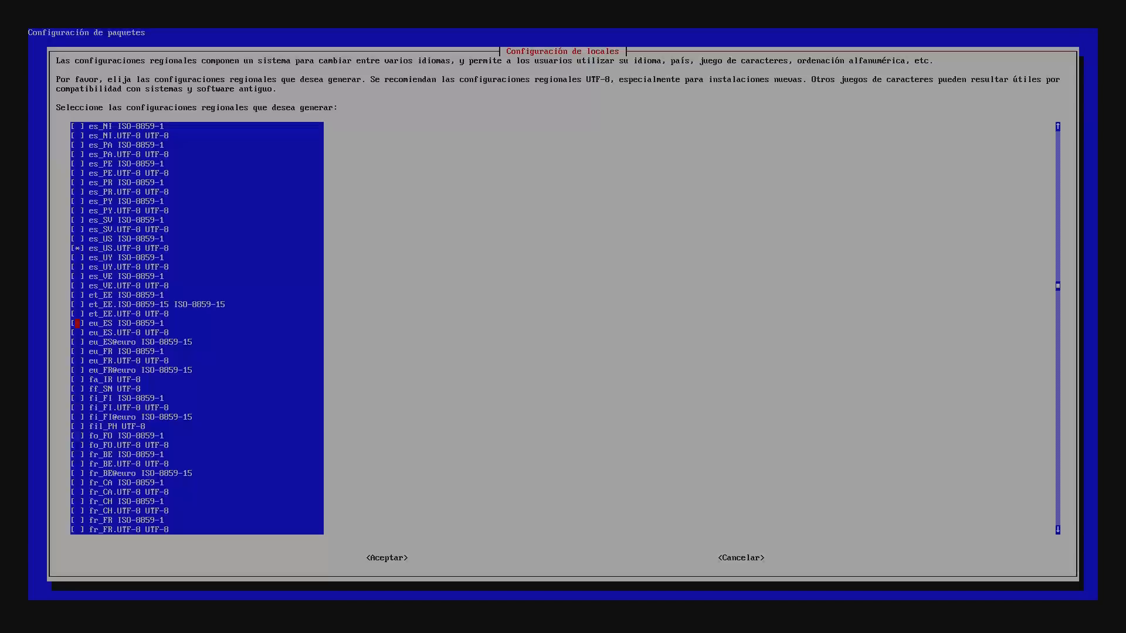
scroll("up", 3)
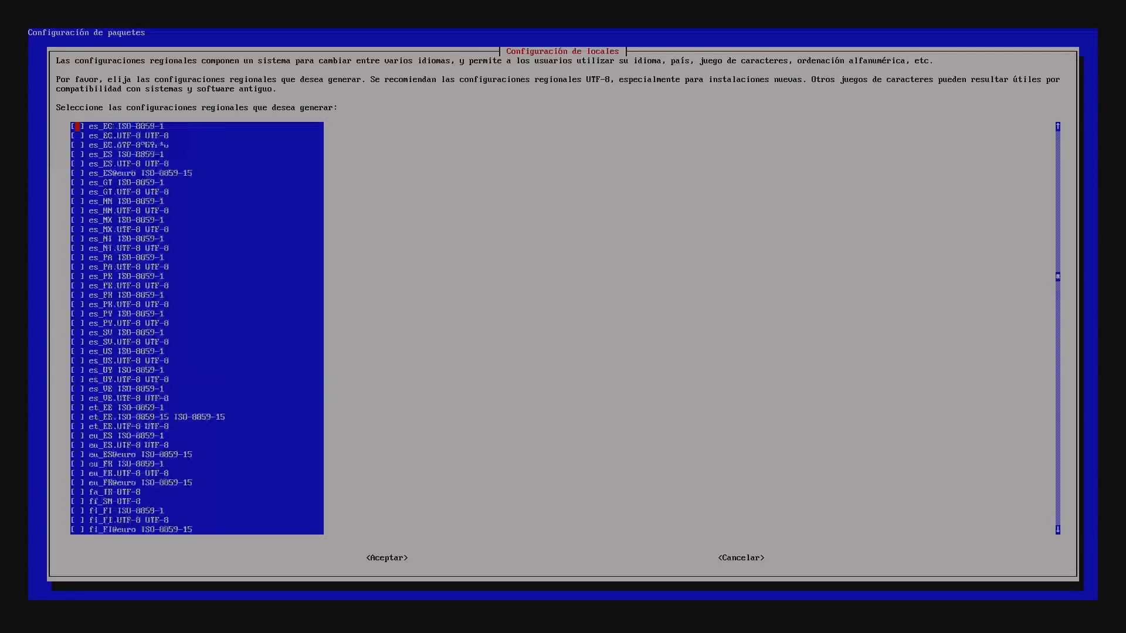
scroll("up", 3)
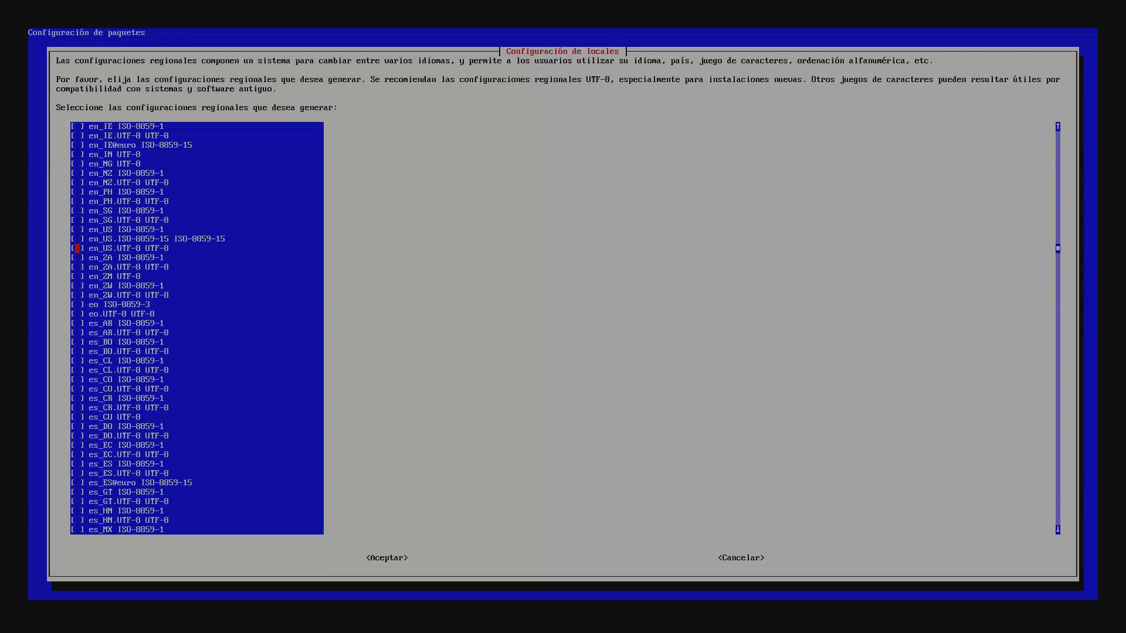
left_click(387, 557)
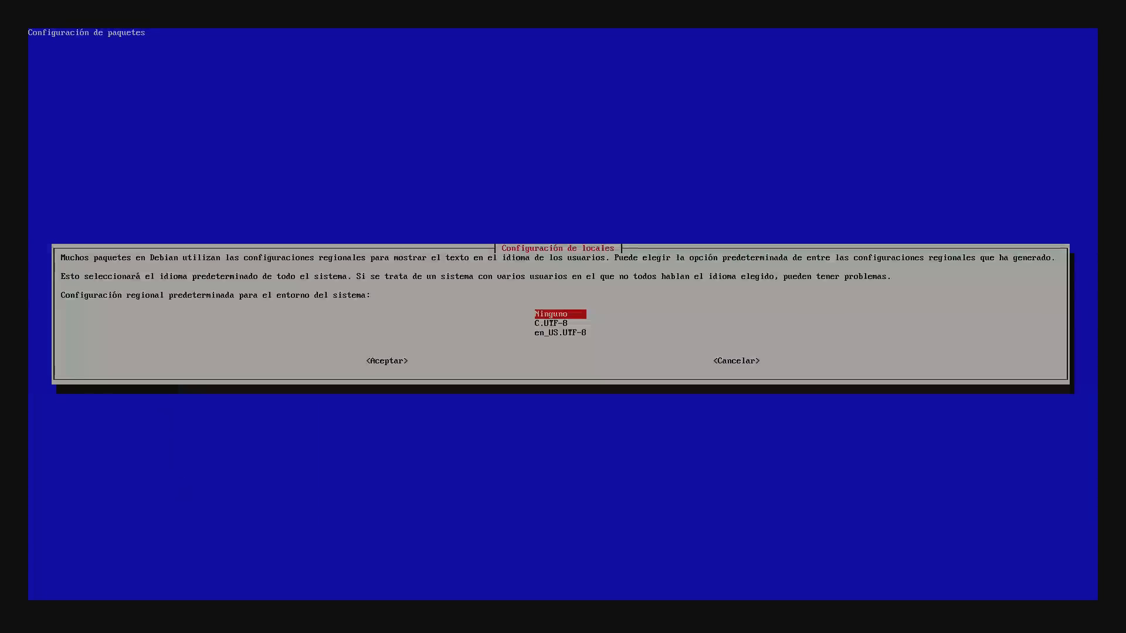
Confirm en_US.UTF-8 as the default locale and move through the timezone setting.
key("Down")
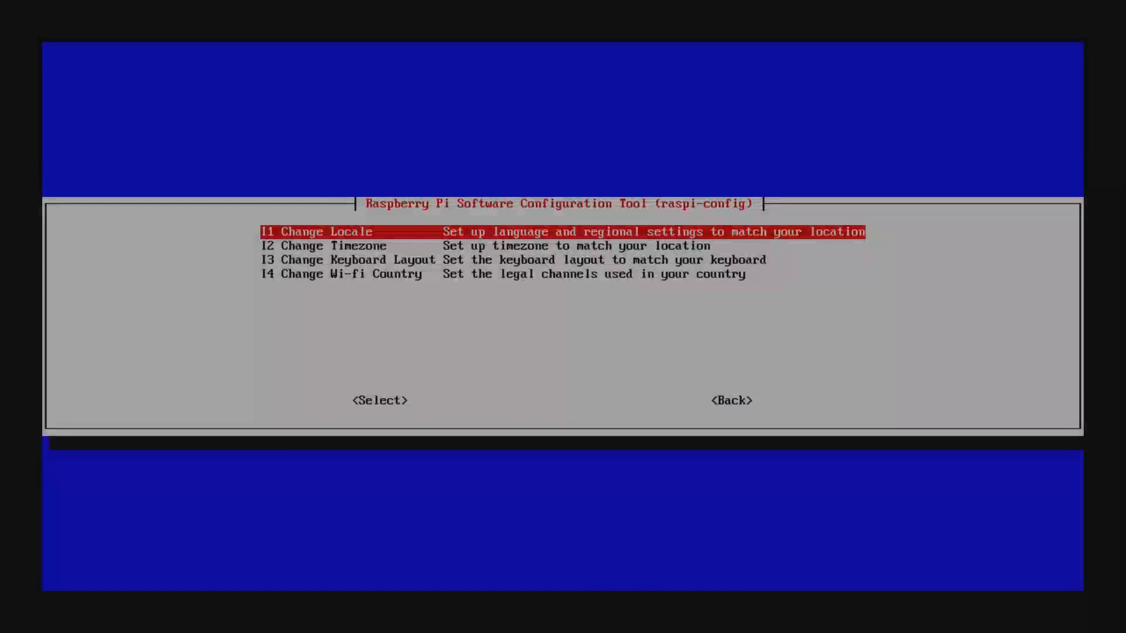
key("Down")
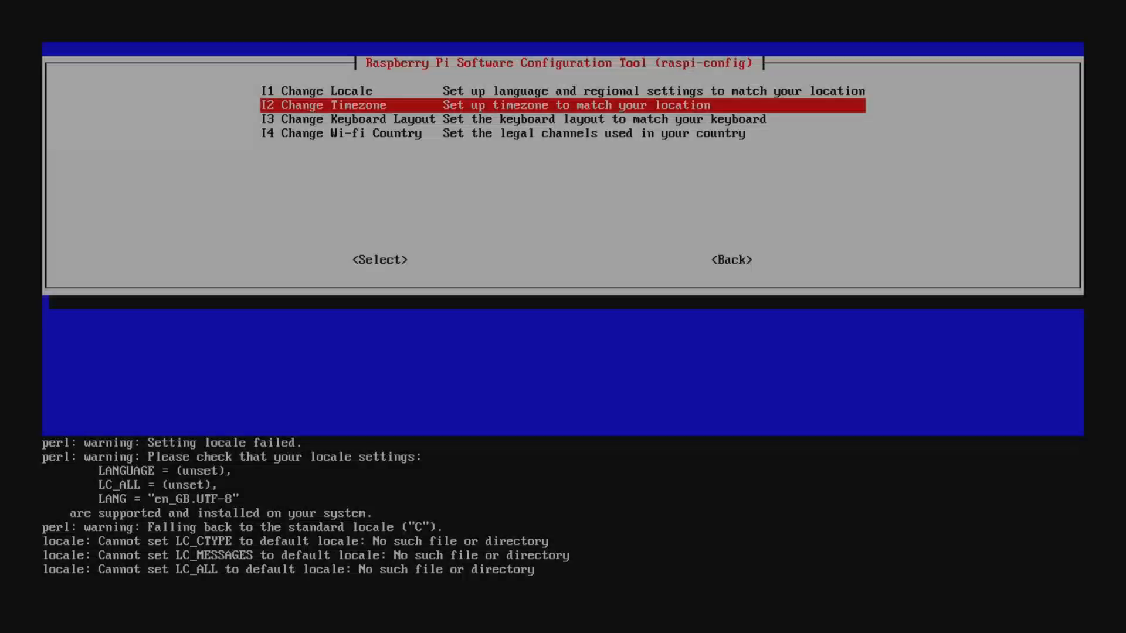
key("Down")
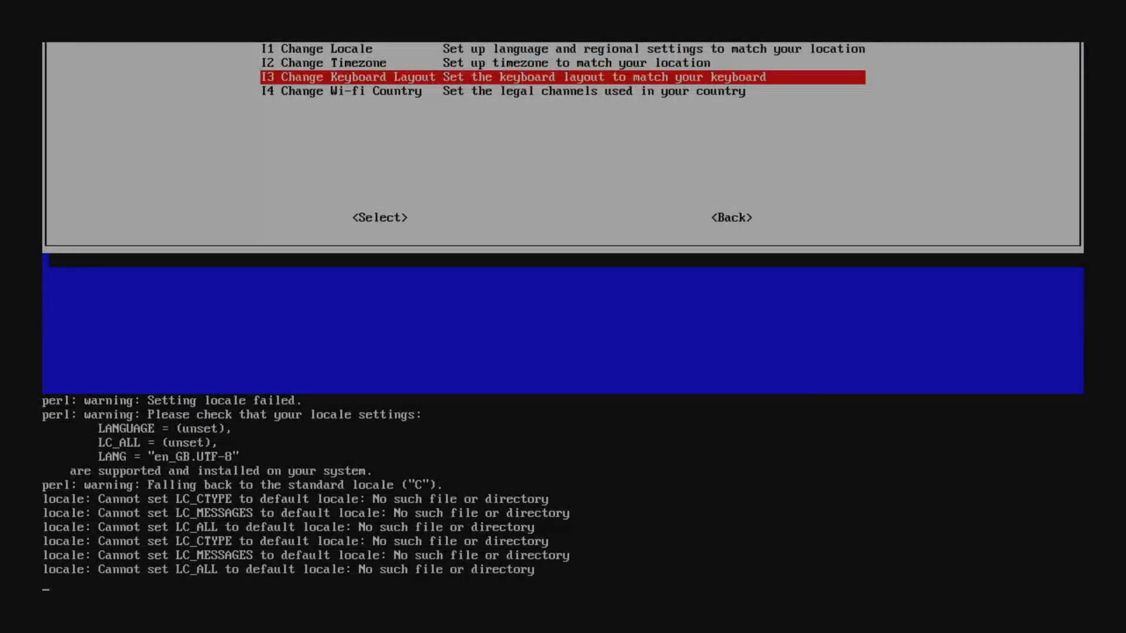
Set the keyboard layout to English (US).
left_click(381, 218)
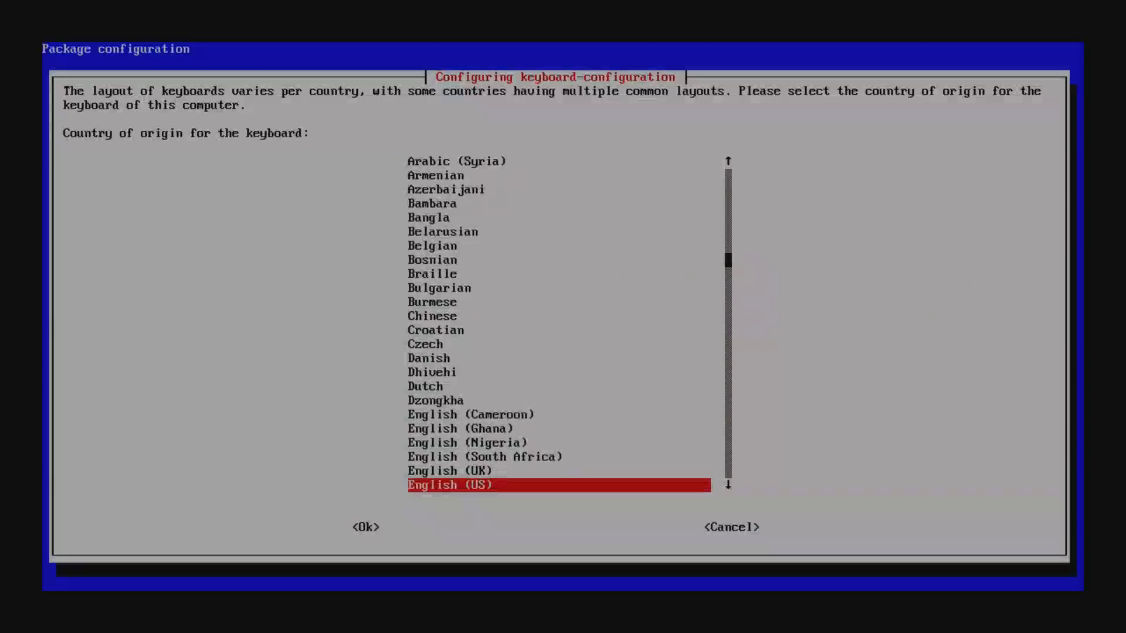
left_click(365, 527)
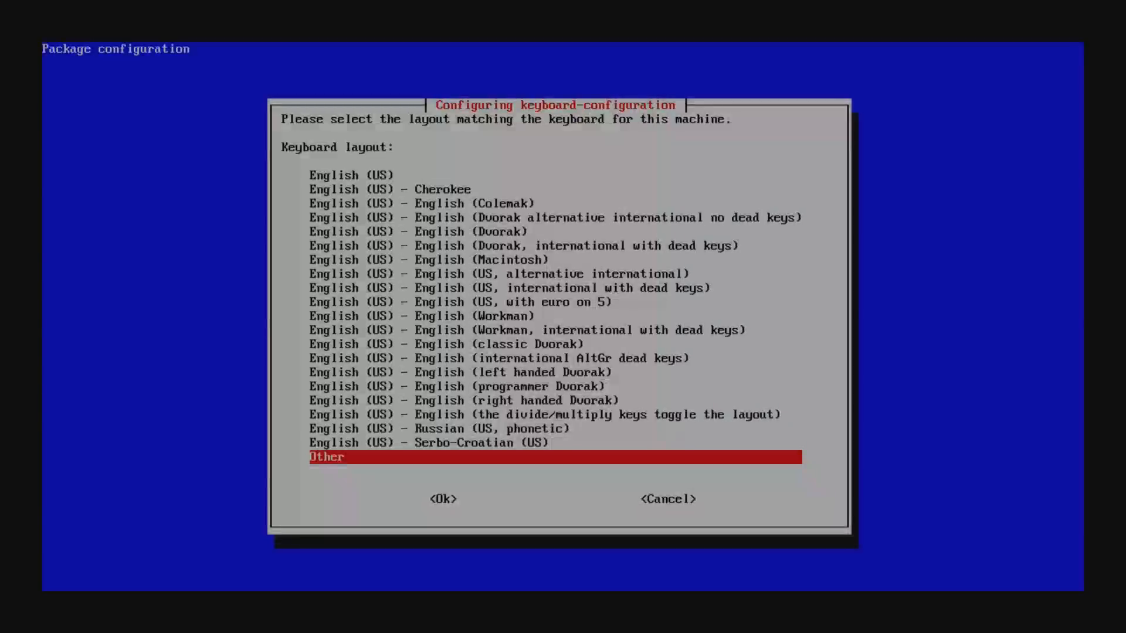
key("Home")
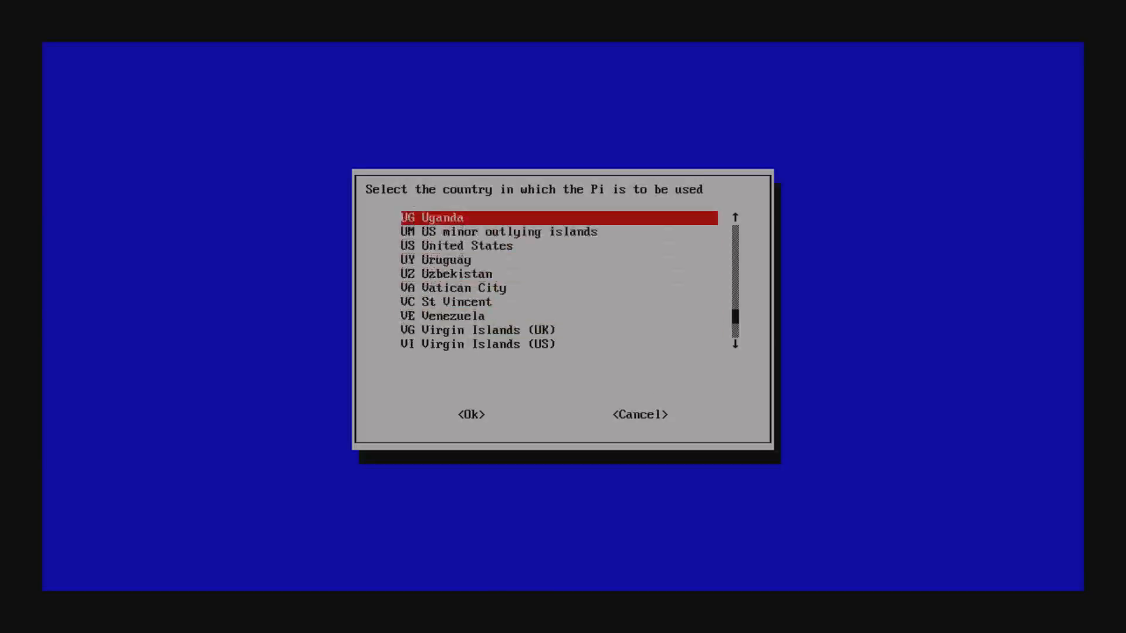
Set the Wi-fi country to US, then expand the root filesystem under Advanced Options.
left_click(470, 414)
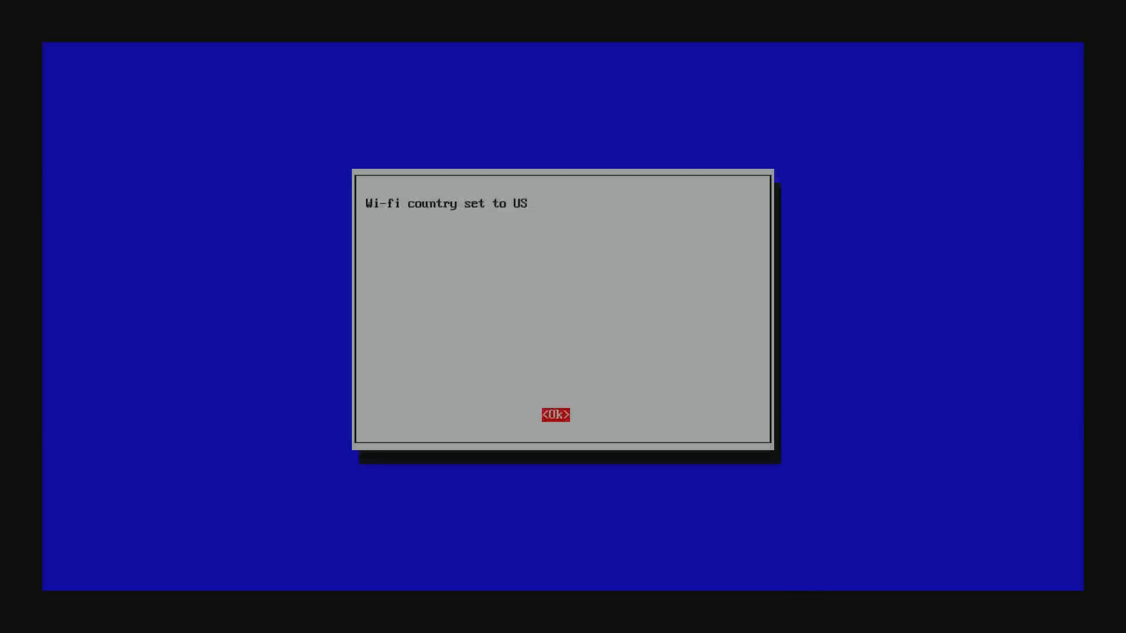
left_click(555, 415)
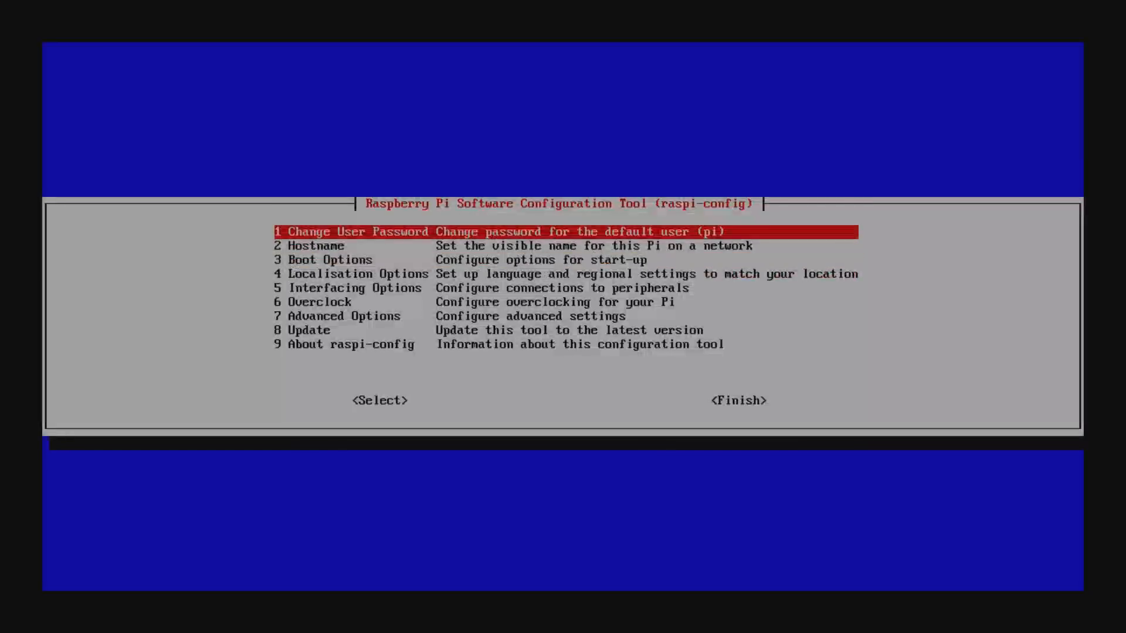
key("Down")
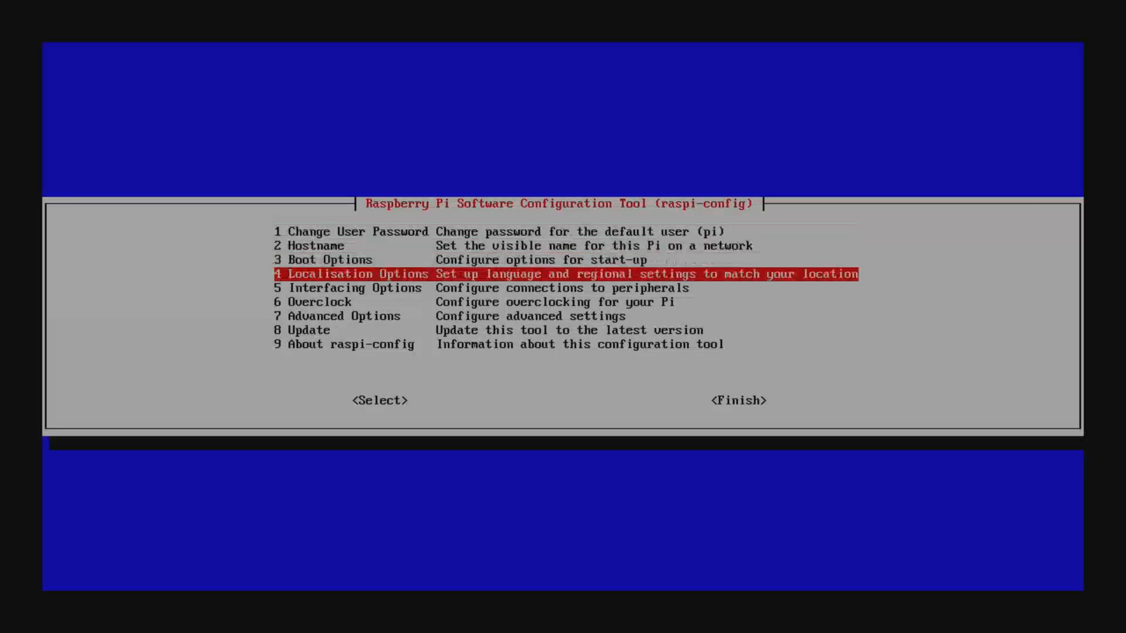
key("Down")
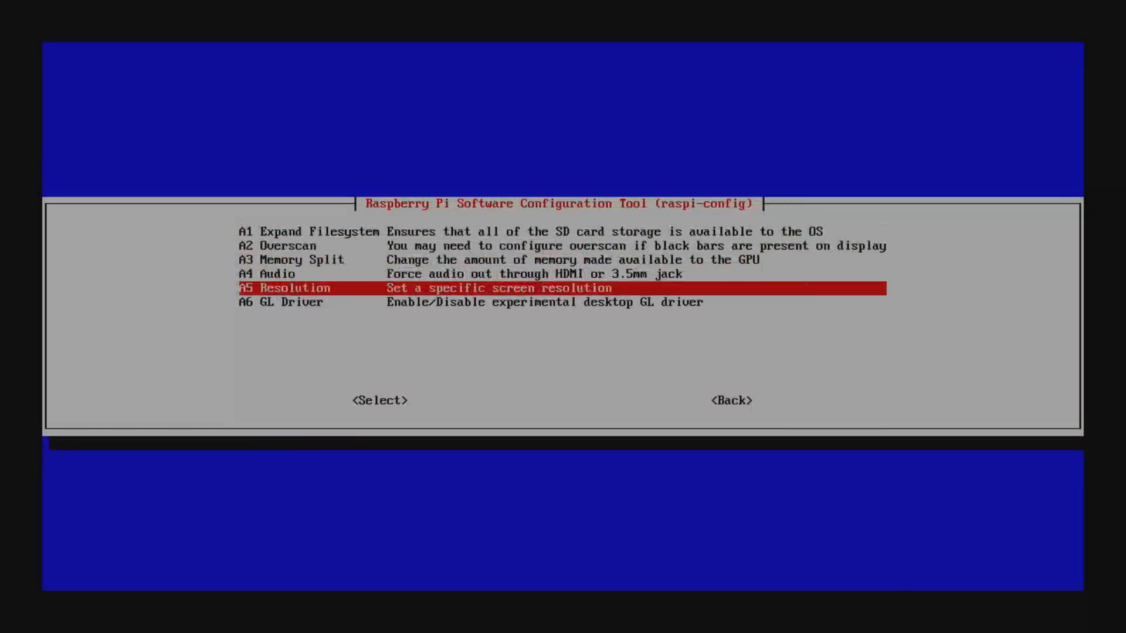
key("Up")
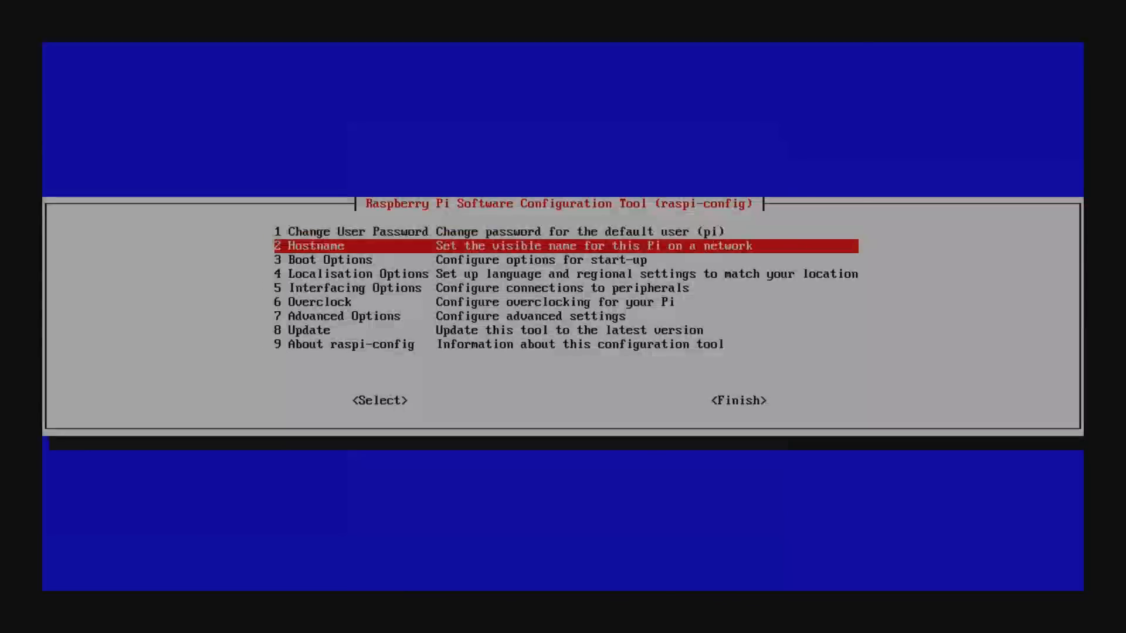
key("Down")
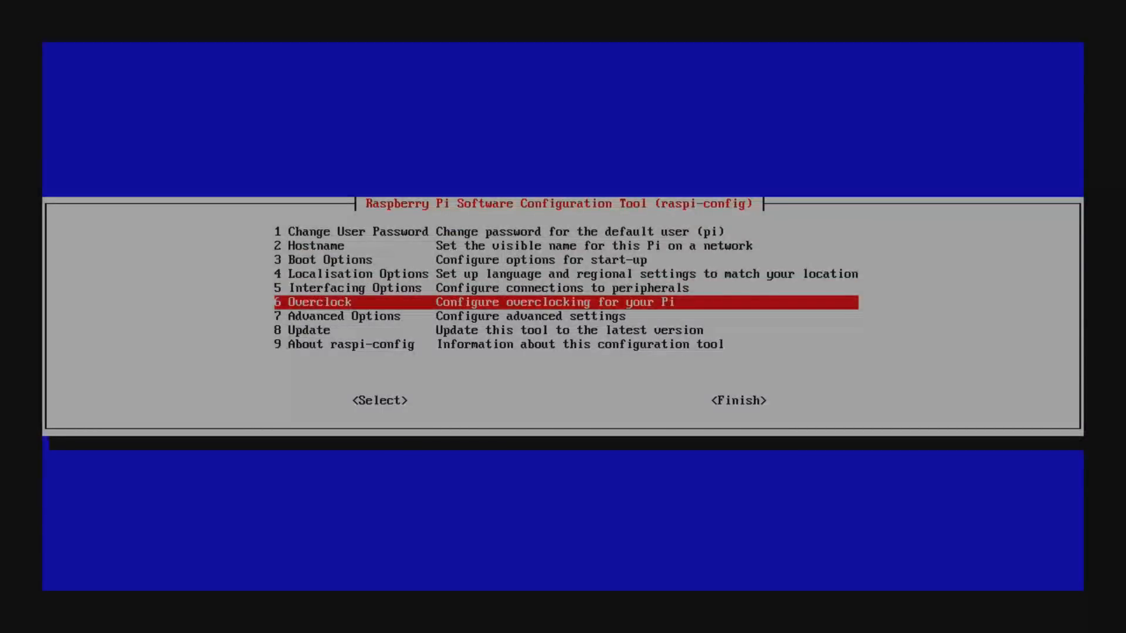
key("Down")
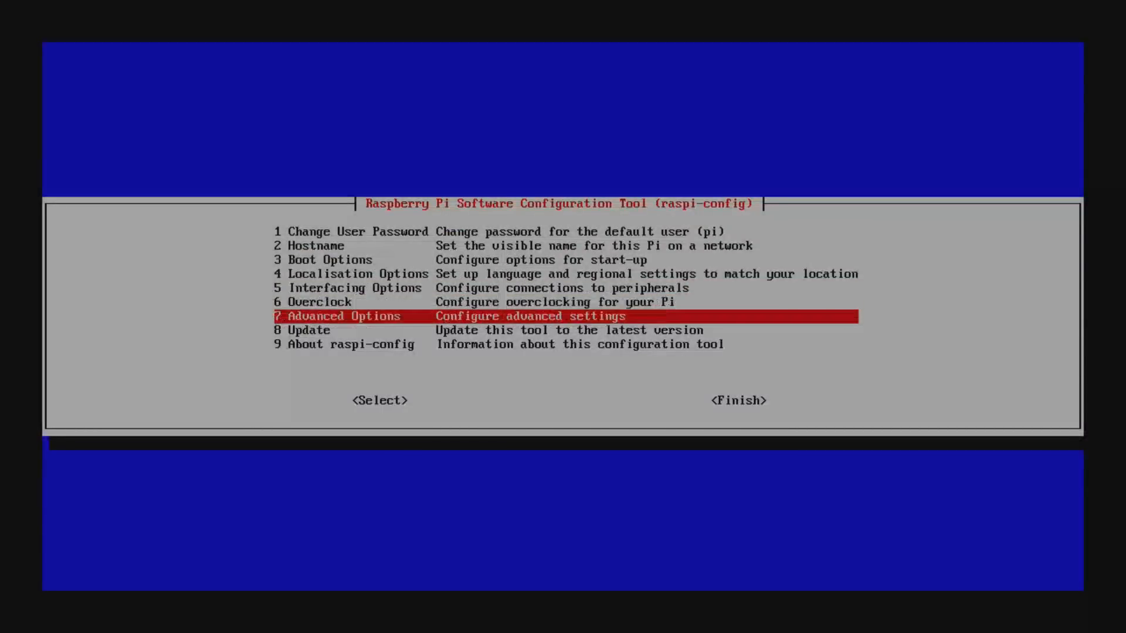
key("Return")
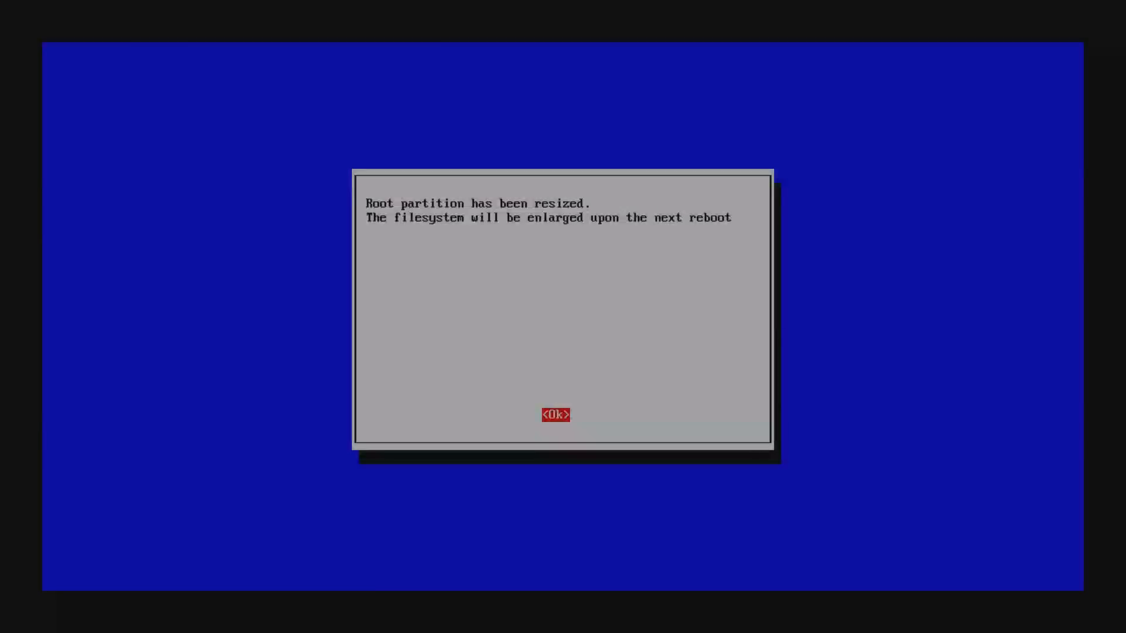
left_click(555, 415)
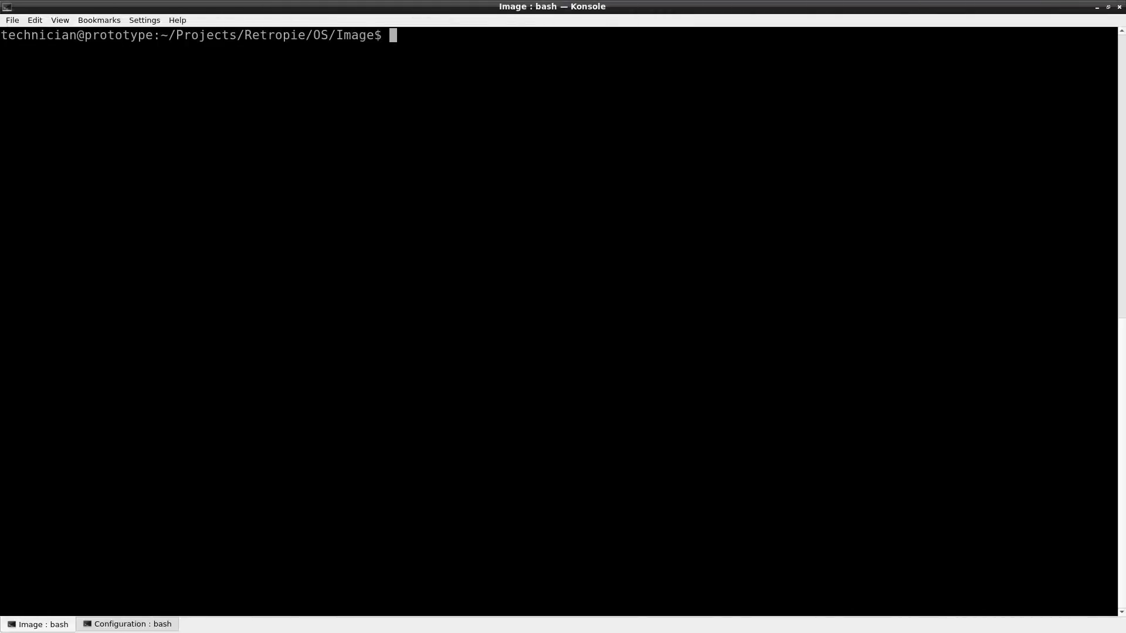
Open the nmap manual page with man nmap and scroll through it.
type("man nmap")
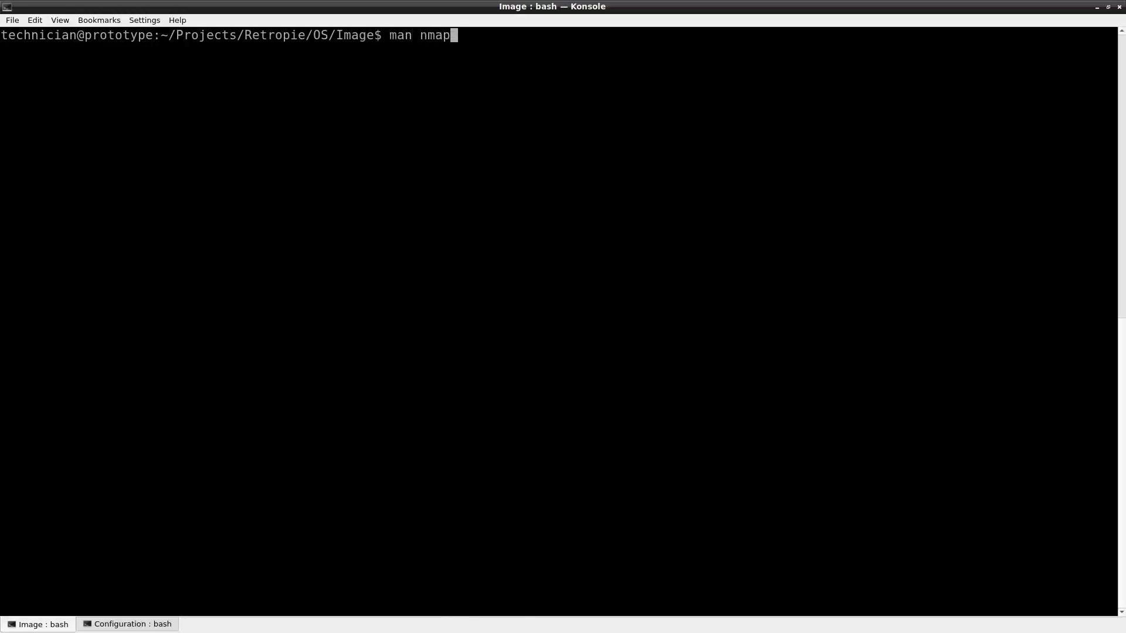
key("Return")
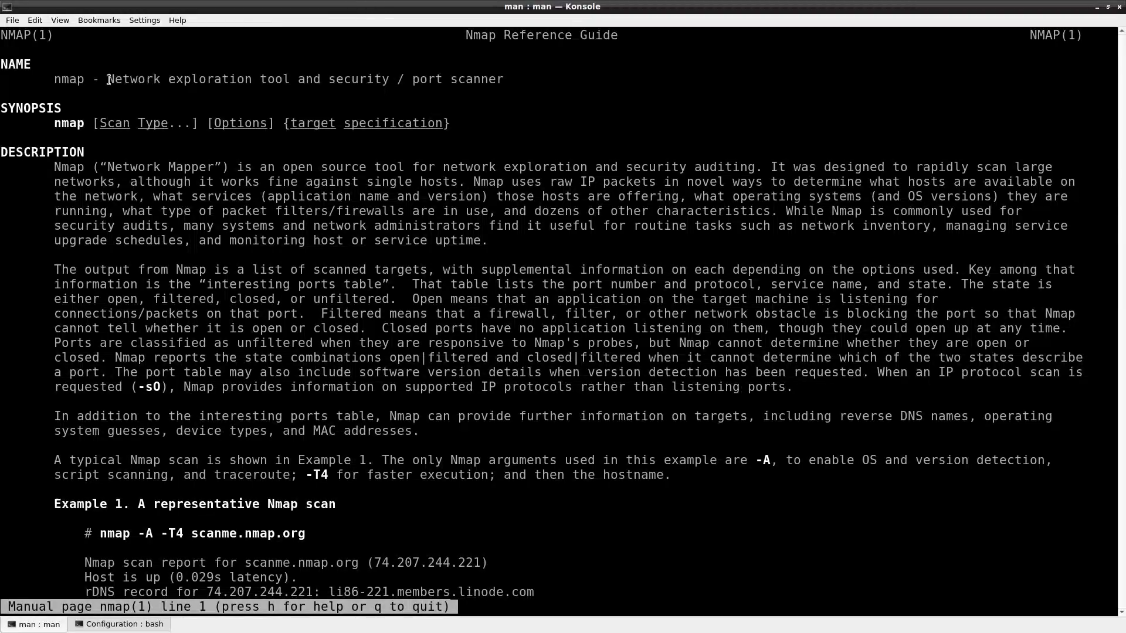
scroll("down", 3)
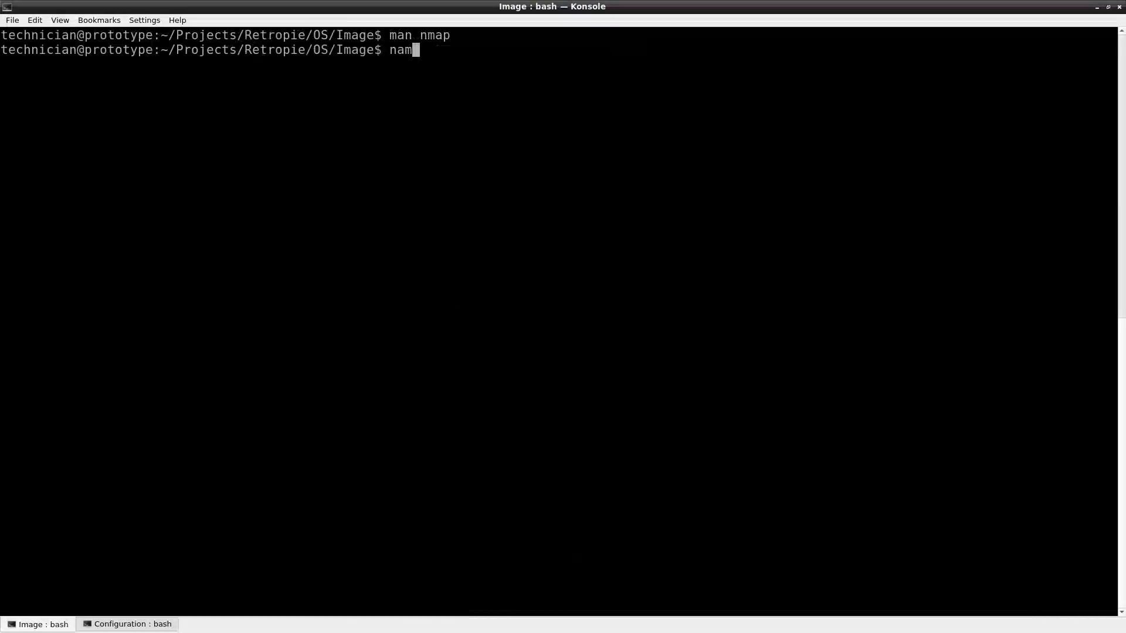
Run the misspelled namp scan of 192.168.
type("p")
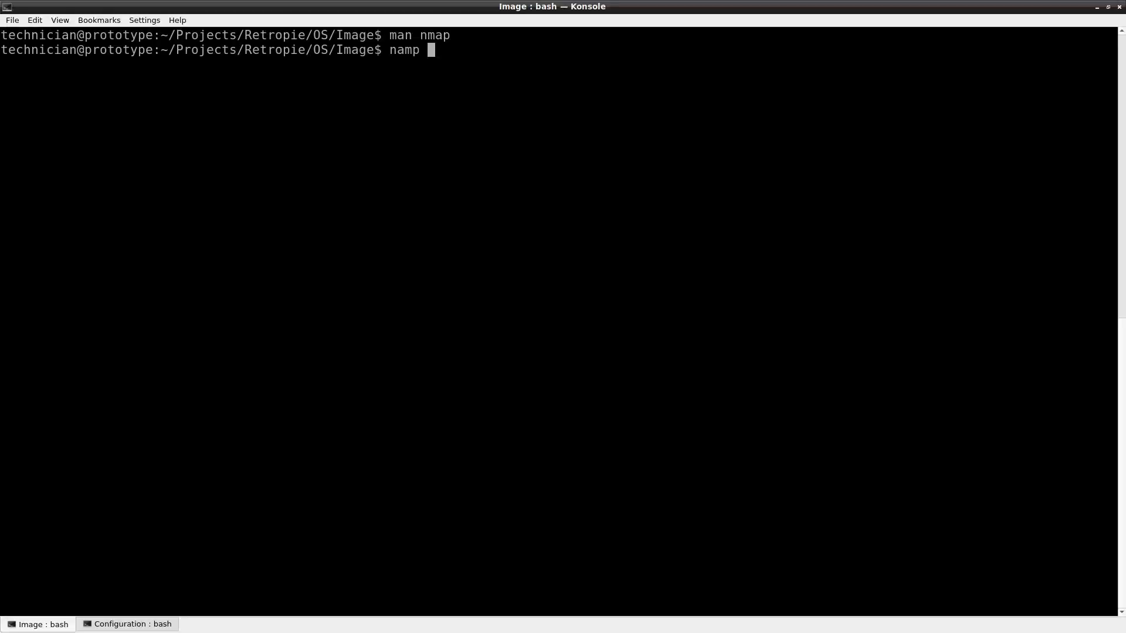
type("192.168")
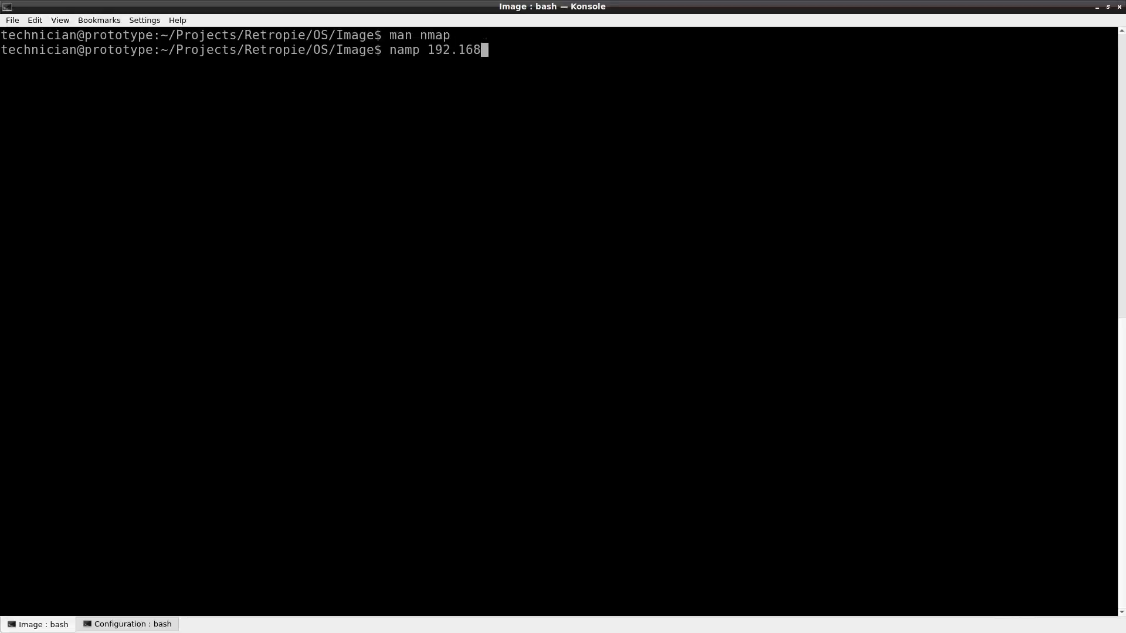
key("Return")
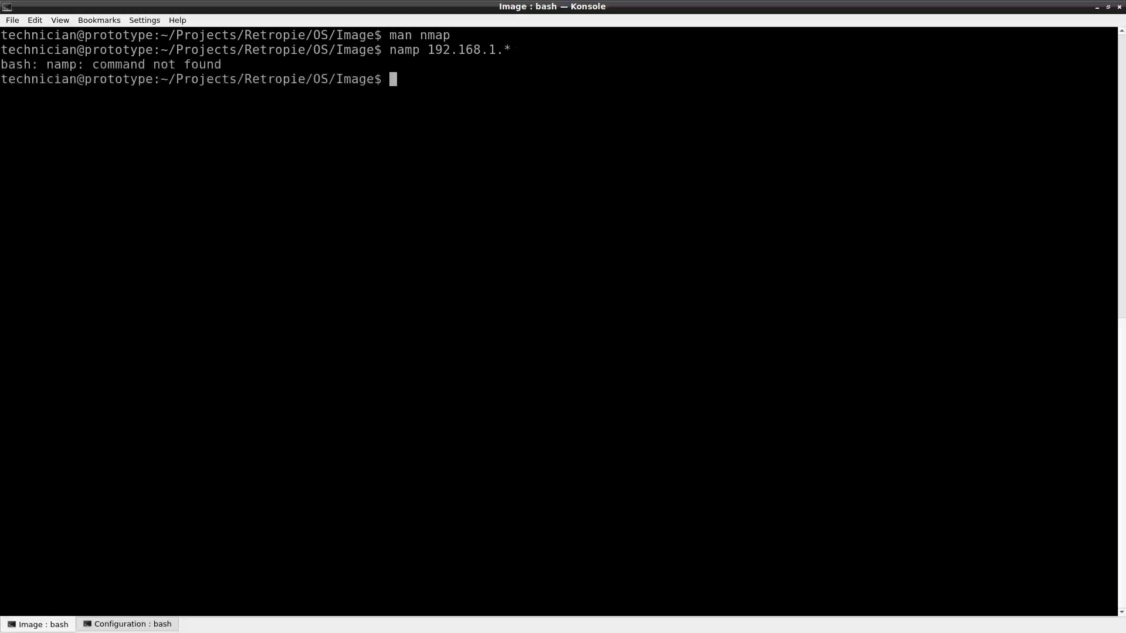
Scan 192.168.1.* with nmap and highlight ssh and 192.168.1.112 in the results.
type("nmap")
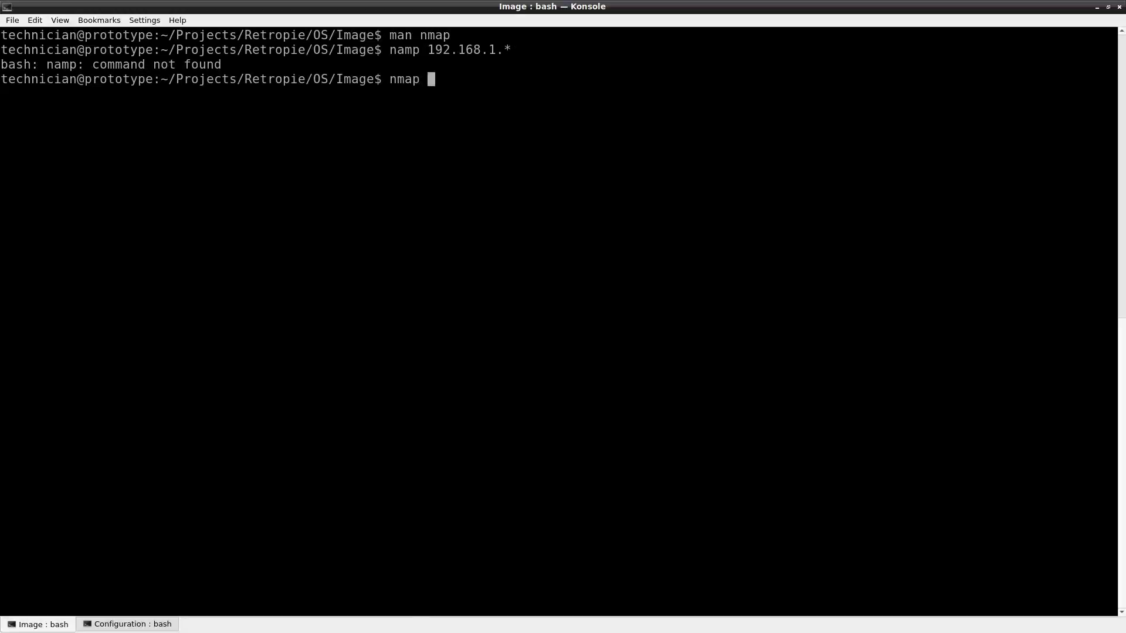
type("192.1")
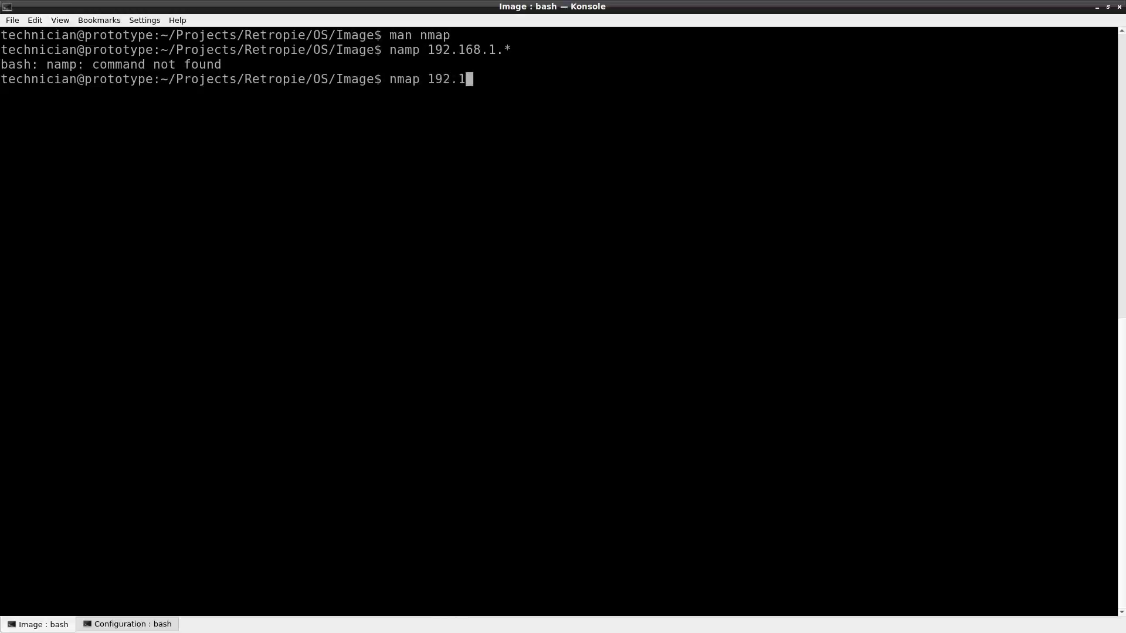
type("68.1.")
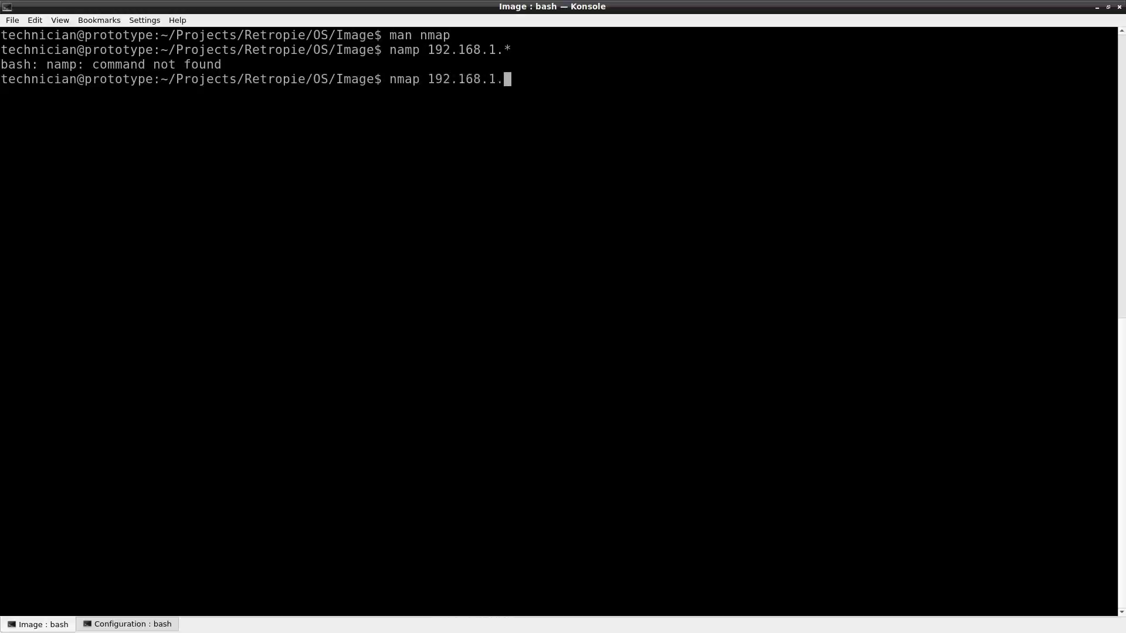
key("Return")
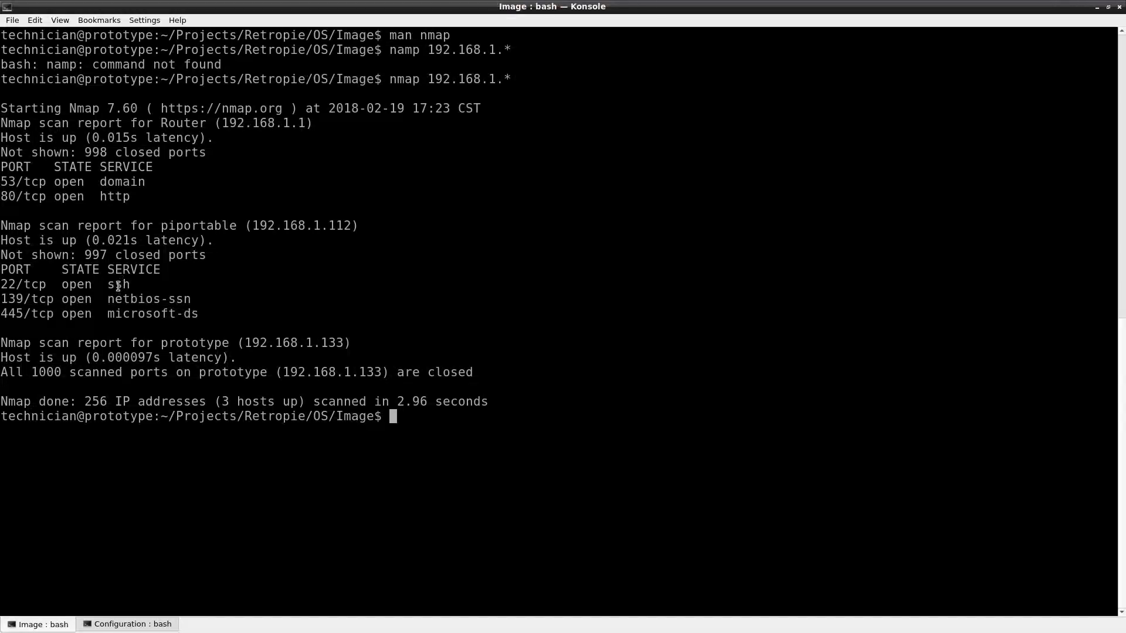
double_click(117, 285)
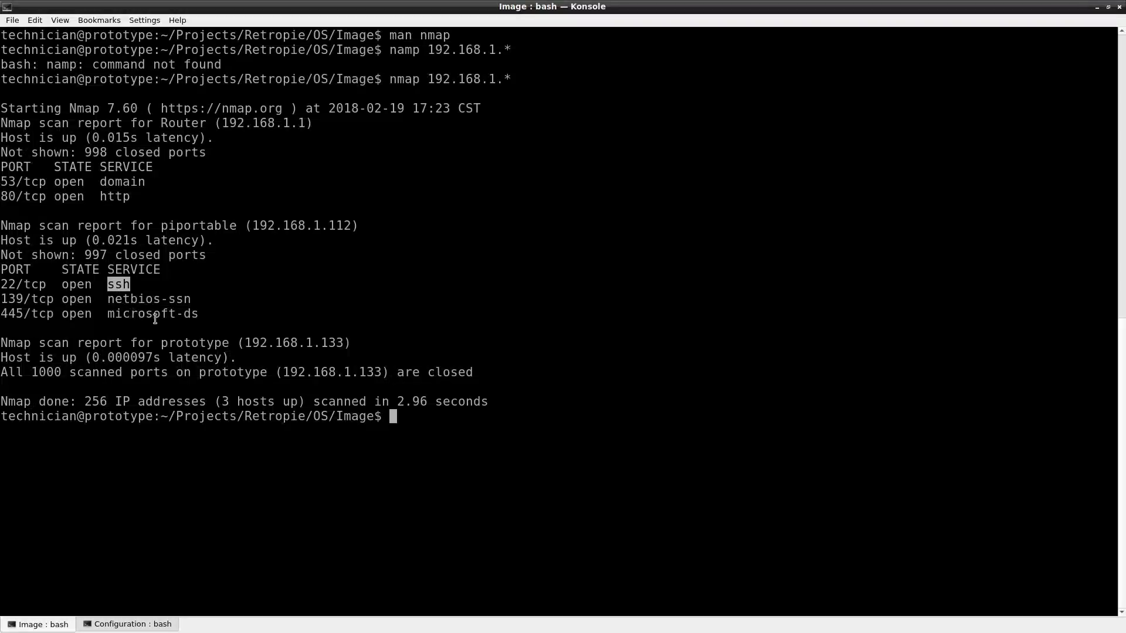
double_click(302, 225)
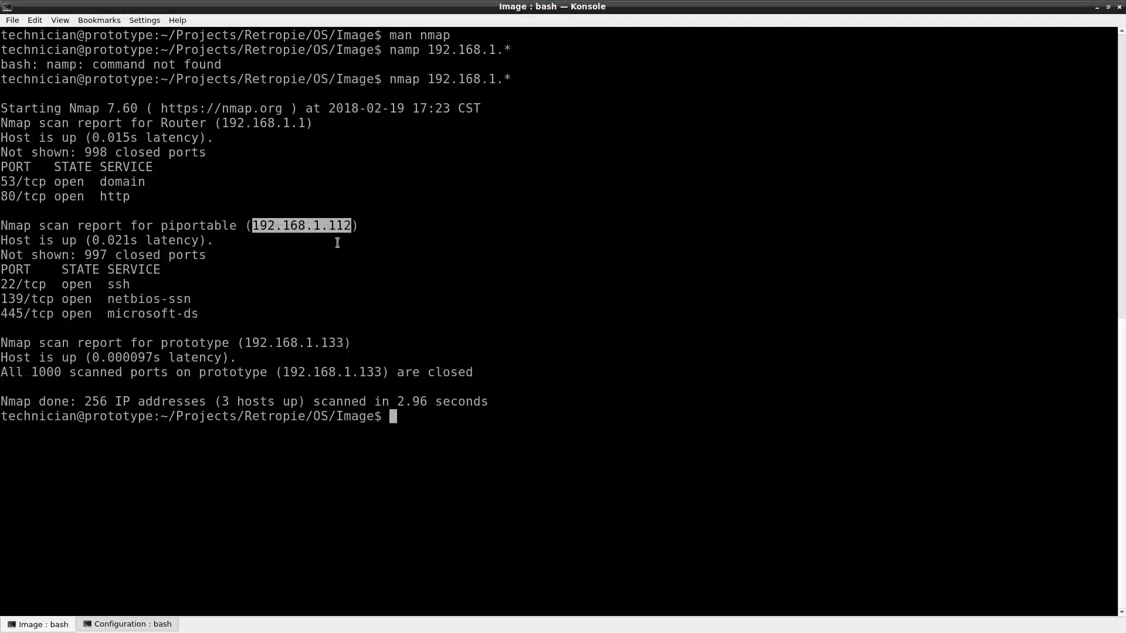
key("ctrl+c")
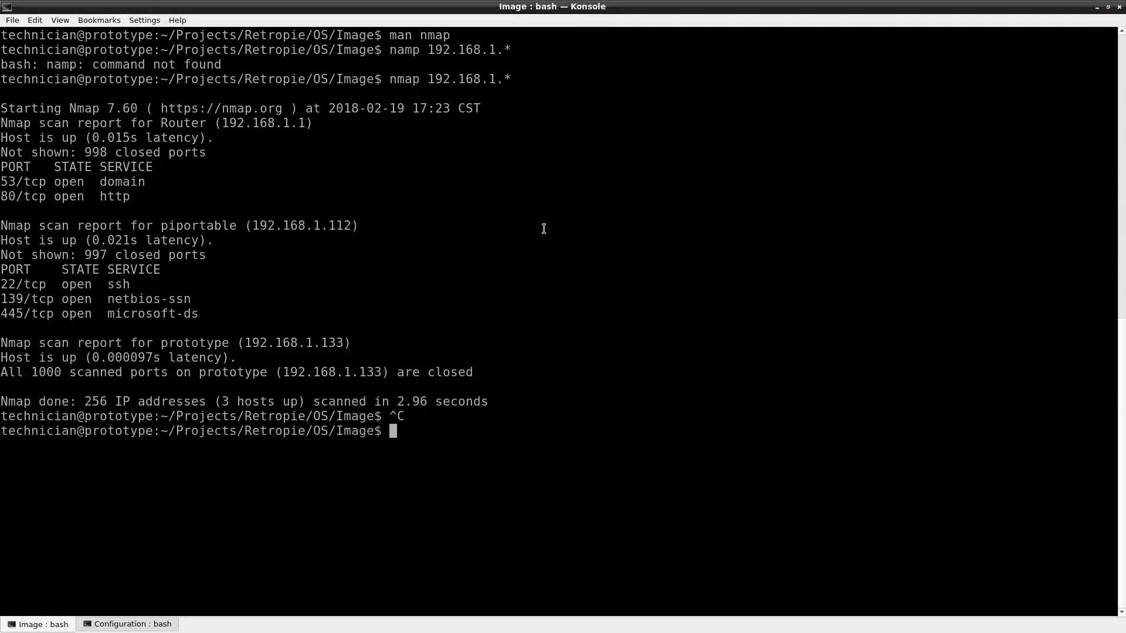
type("ssh")
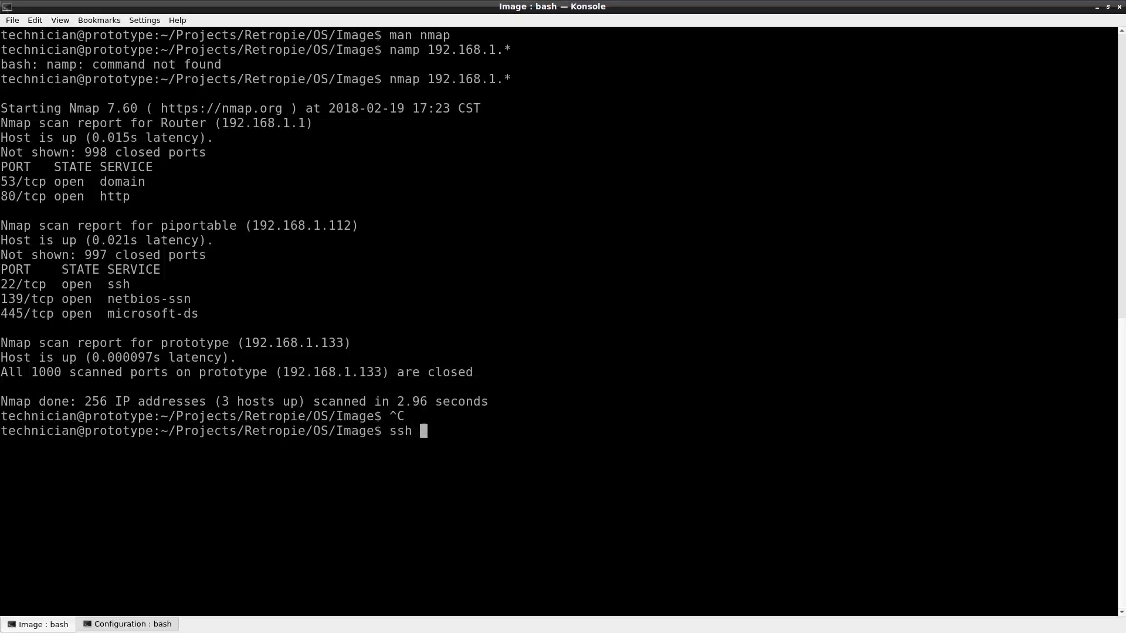
type("root@")
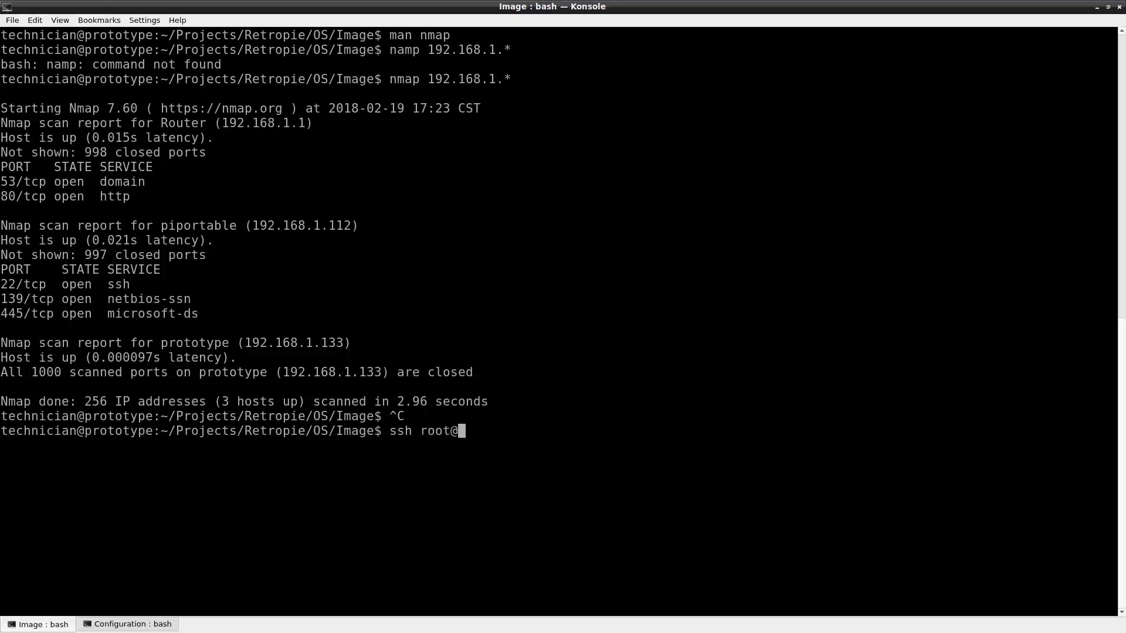
type("192.168.1.112")
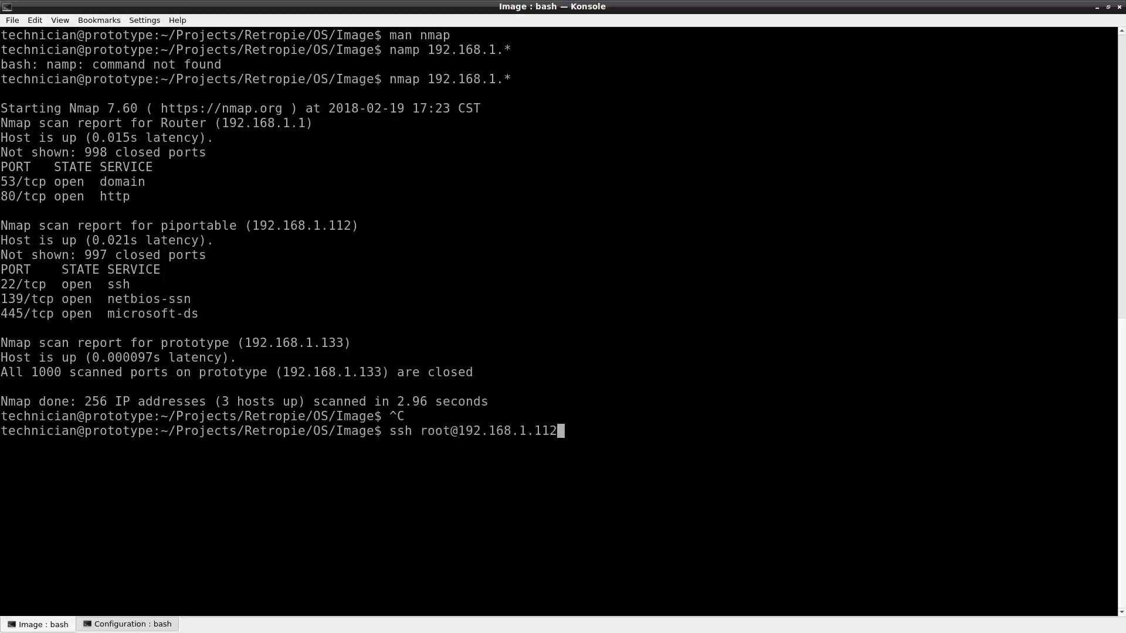
key("Return")
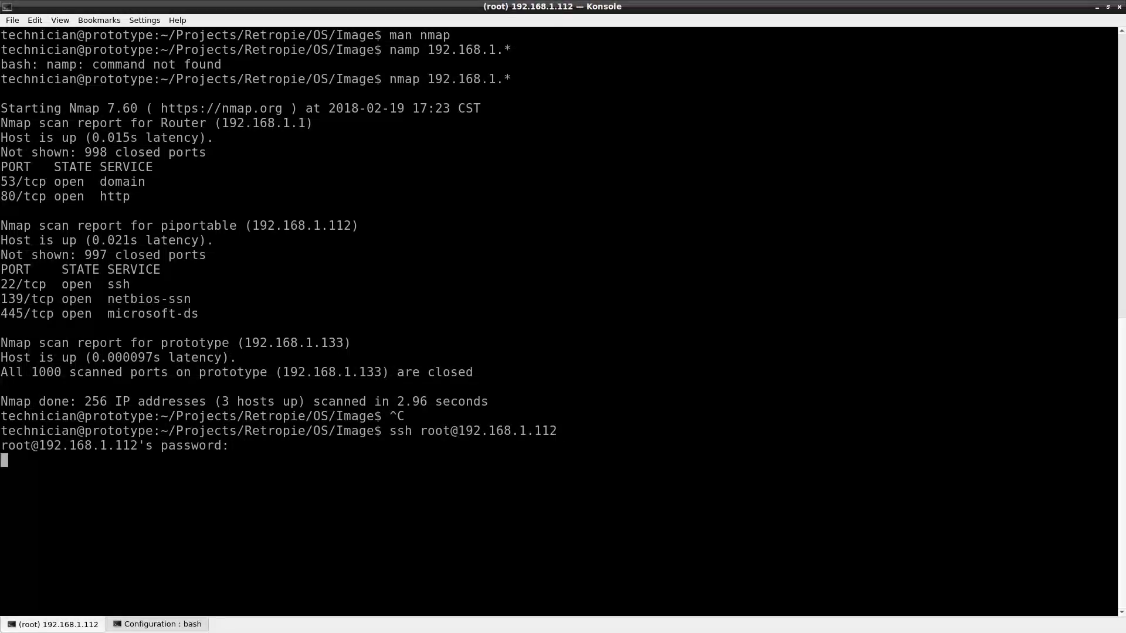
key("Return")
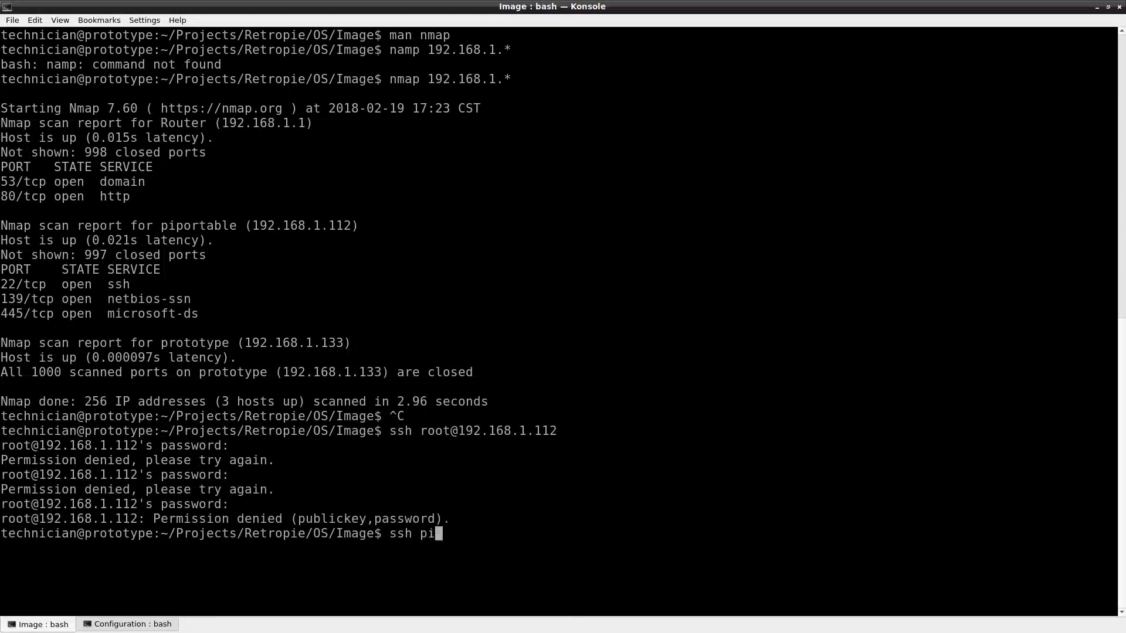
Log in to 192.168.1.112 as pi with the pi password.
type("@192.168.1.112")
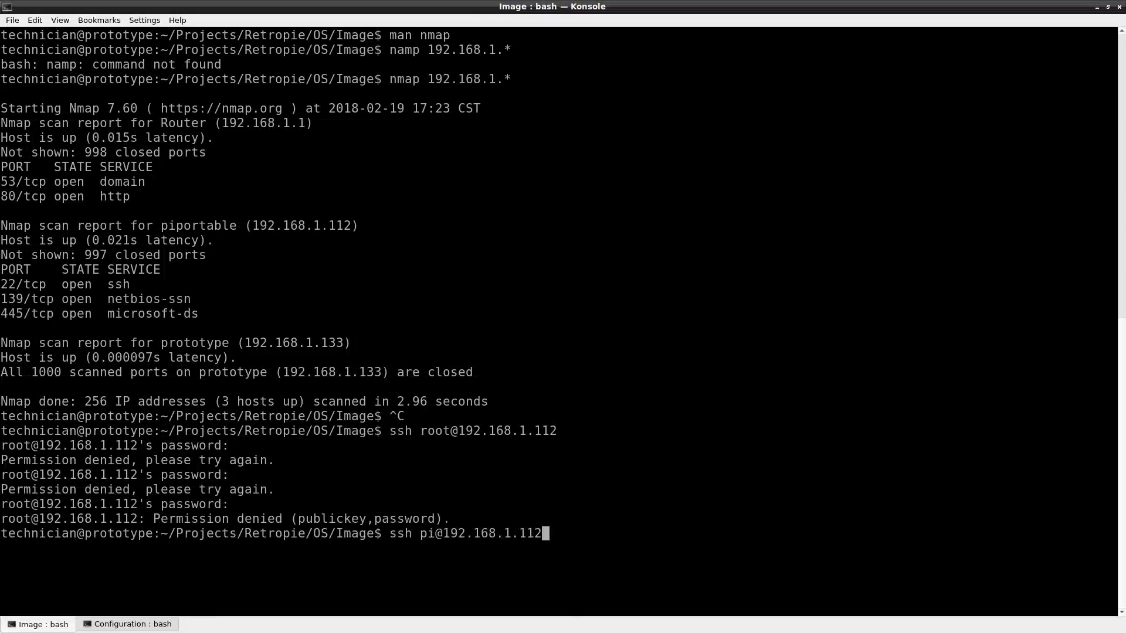
key("Return")
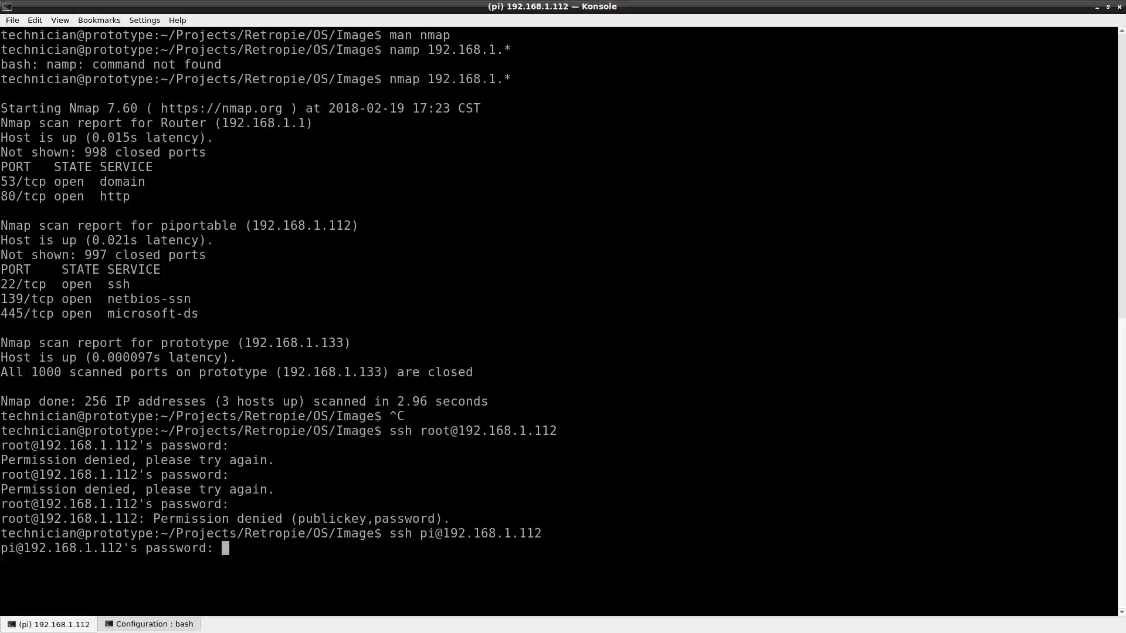
key("Return")
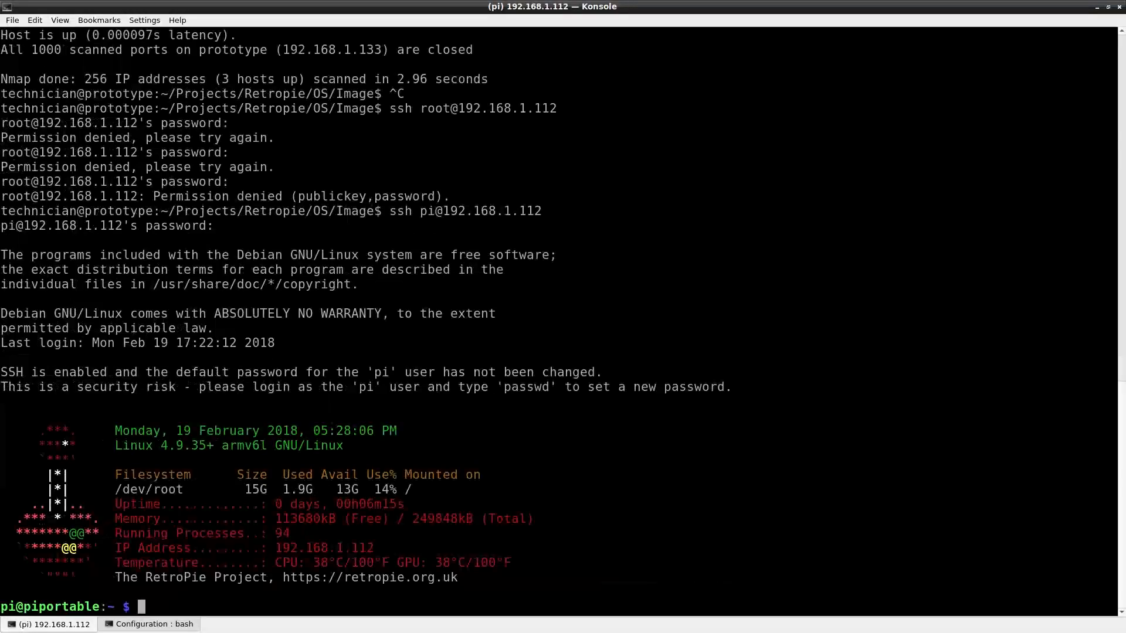
Edit /etc/ssh/sshd_config with sudo nano to permit root login, then save and exit.
type("sudo nano etc/ssh")
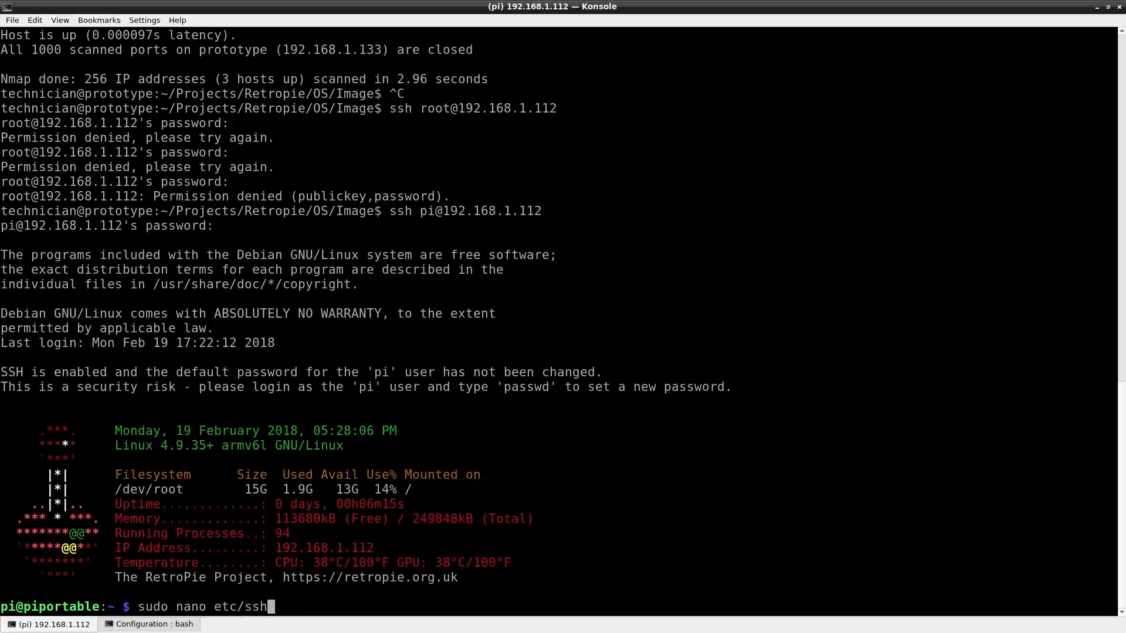
key("Left")
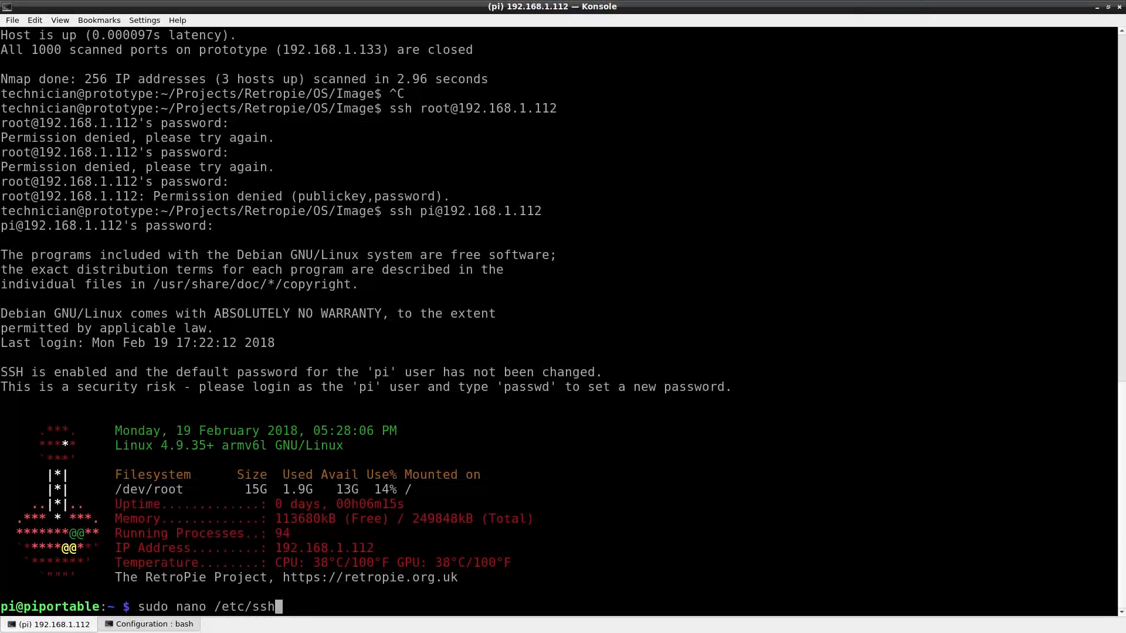
key("Tab")
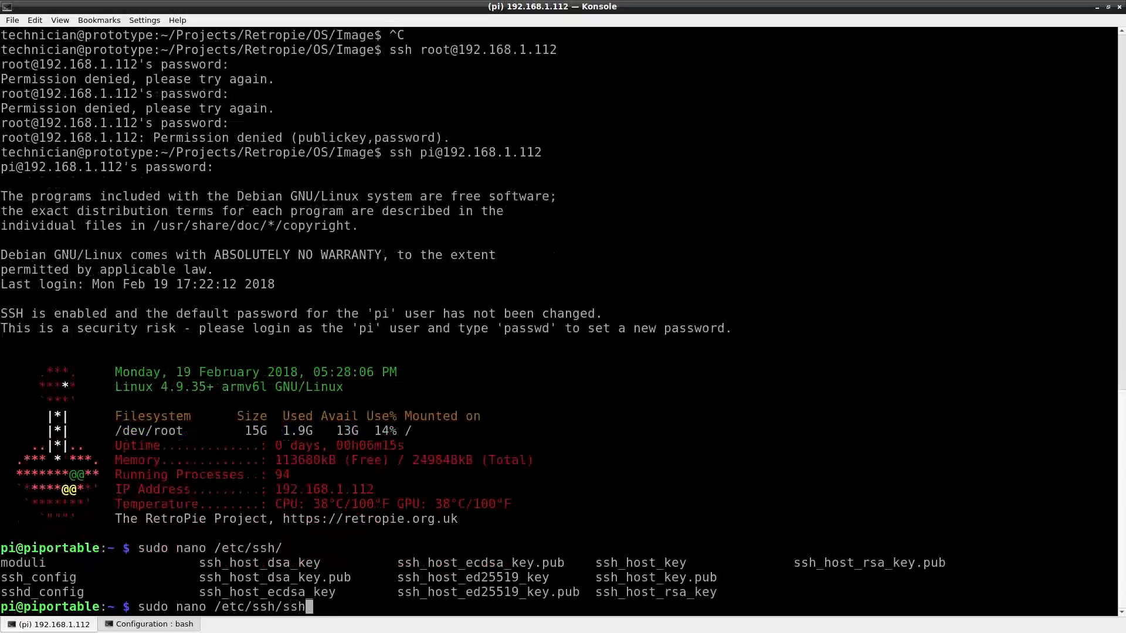
key("Return")
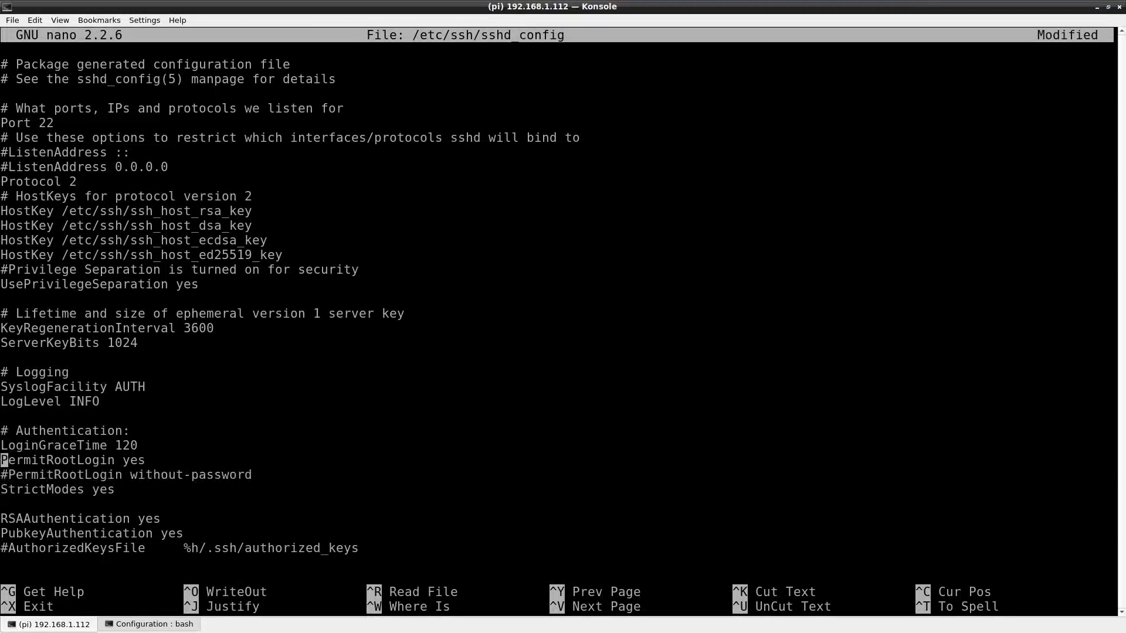
key("ctrl+x")
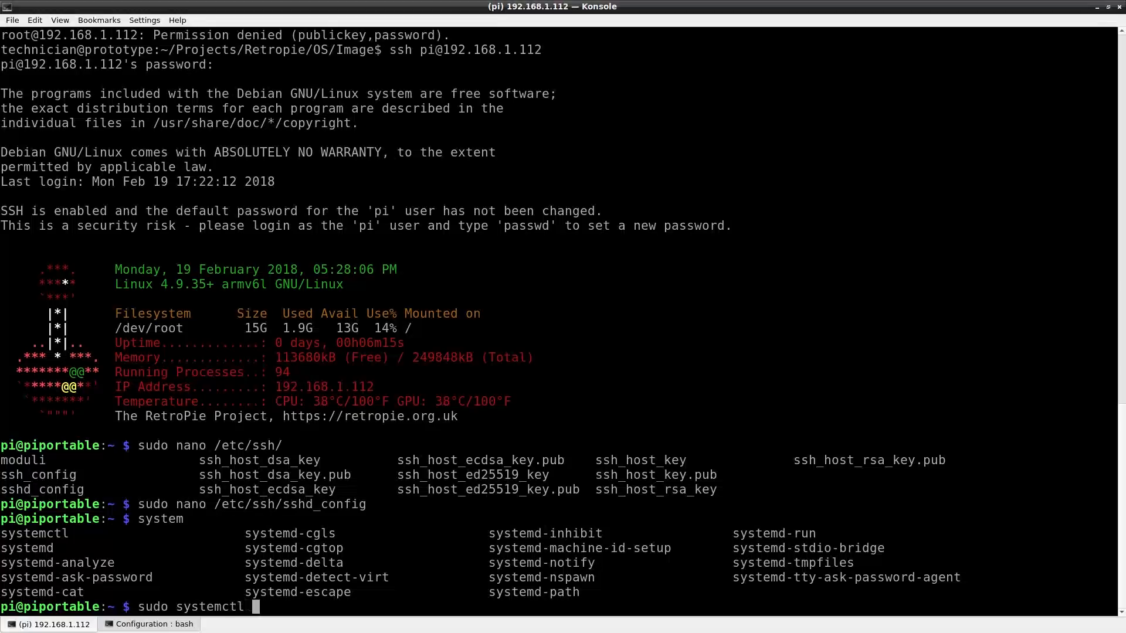
List the Pi's enabled systemd units filtered with grep enabled.
type("list-unit-files |")
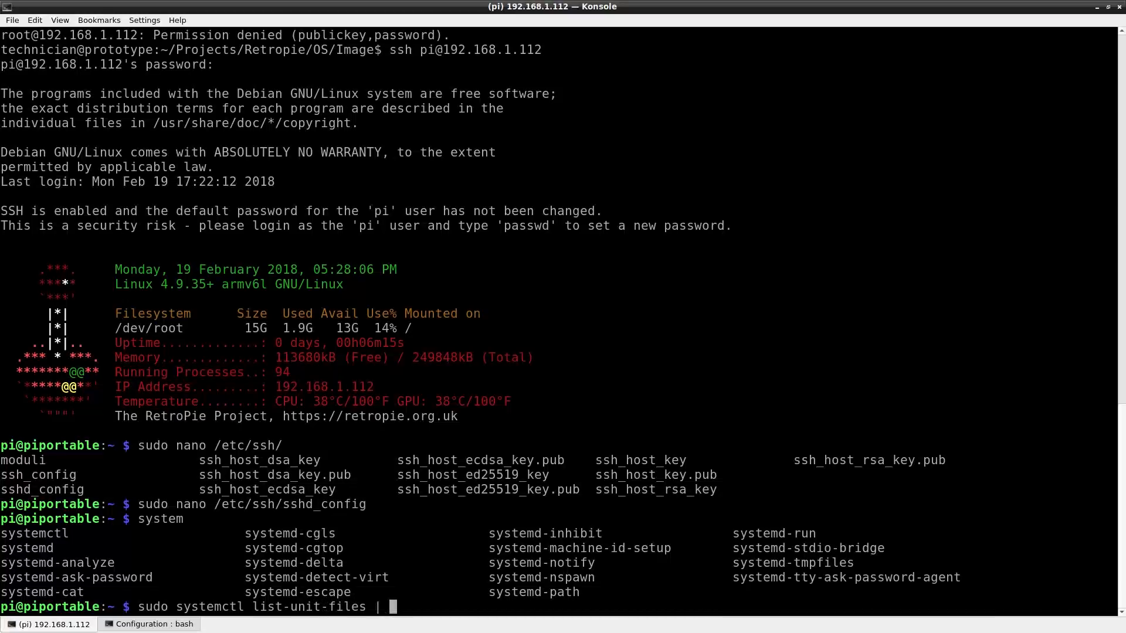
type("grep")
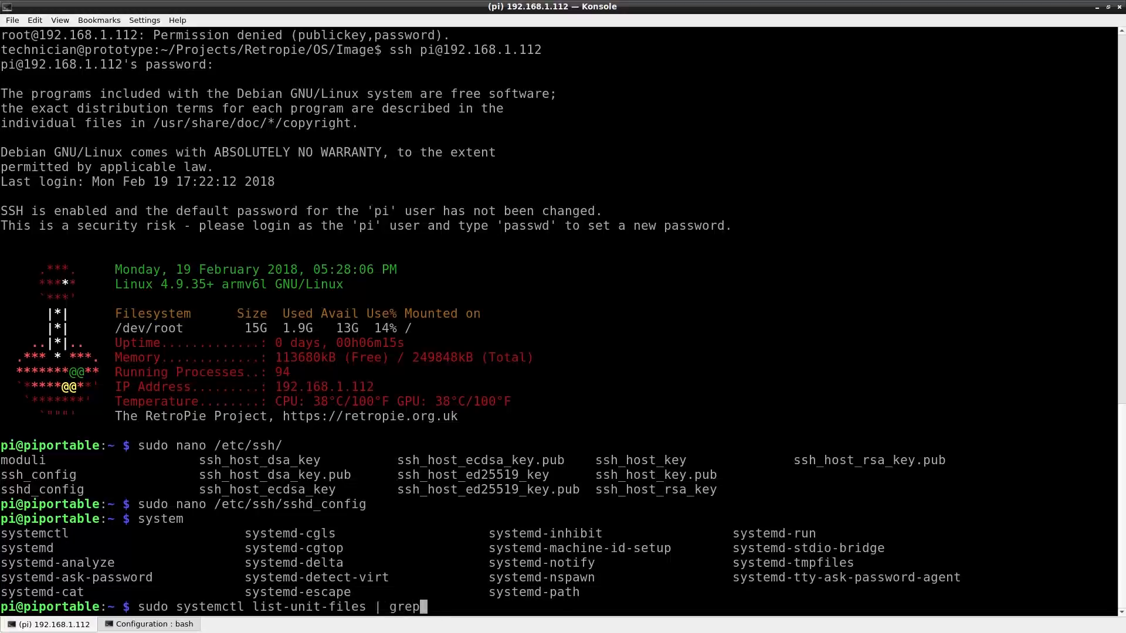
type("enabled")
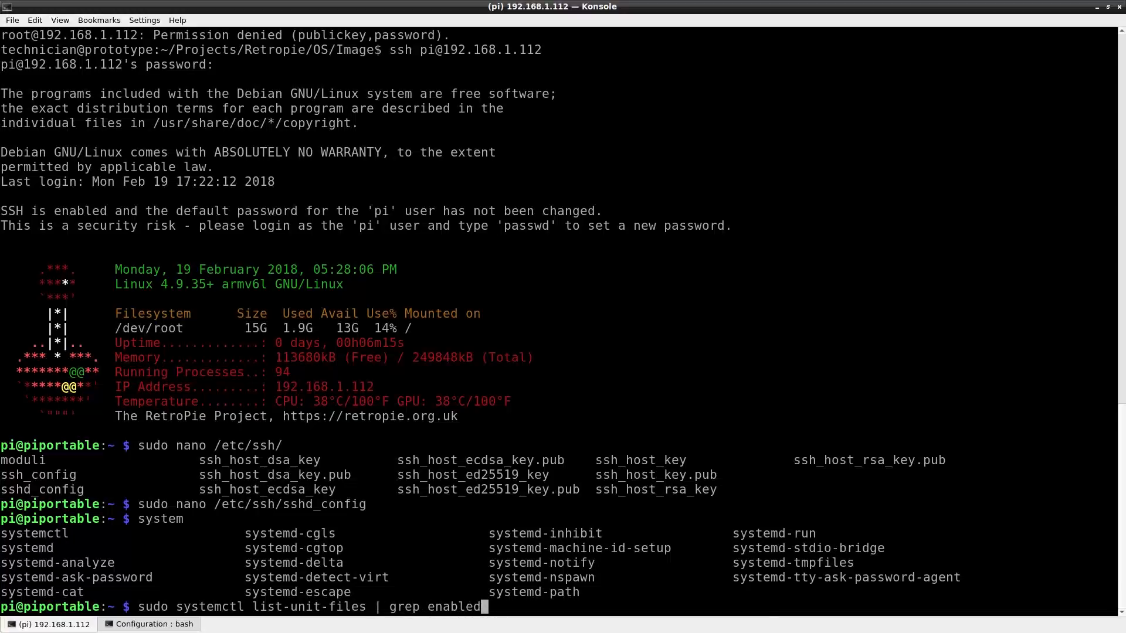
key("Return")
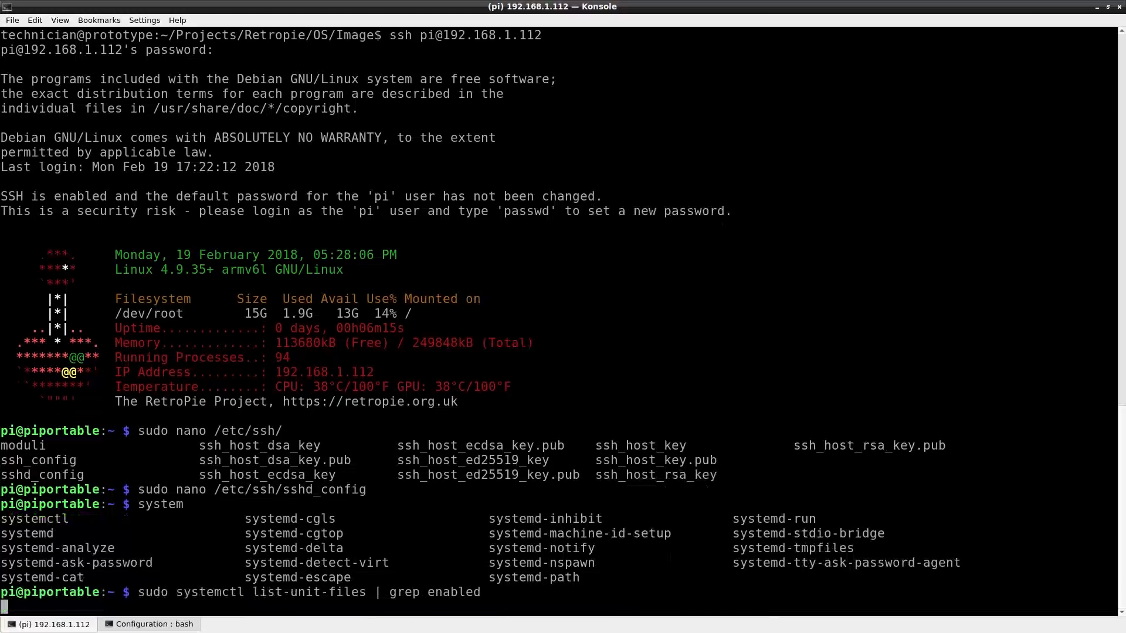
key("Return")
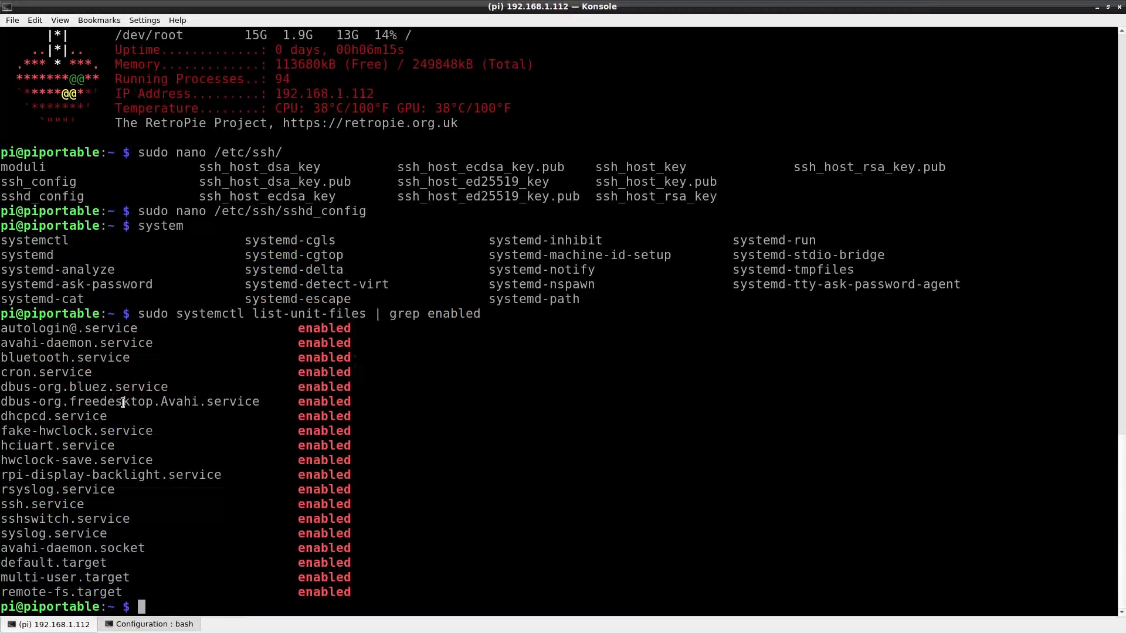
Restart ssh.service and sshswitch.service, then exit the pi session.
type("sudo systemctl")
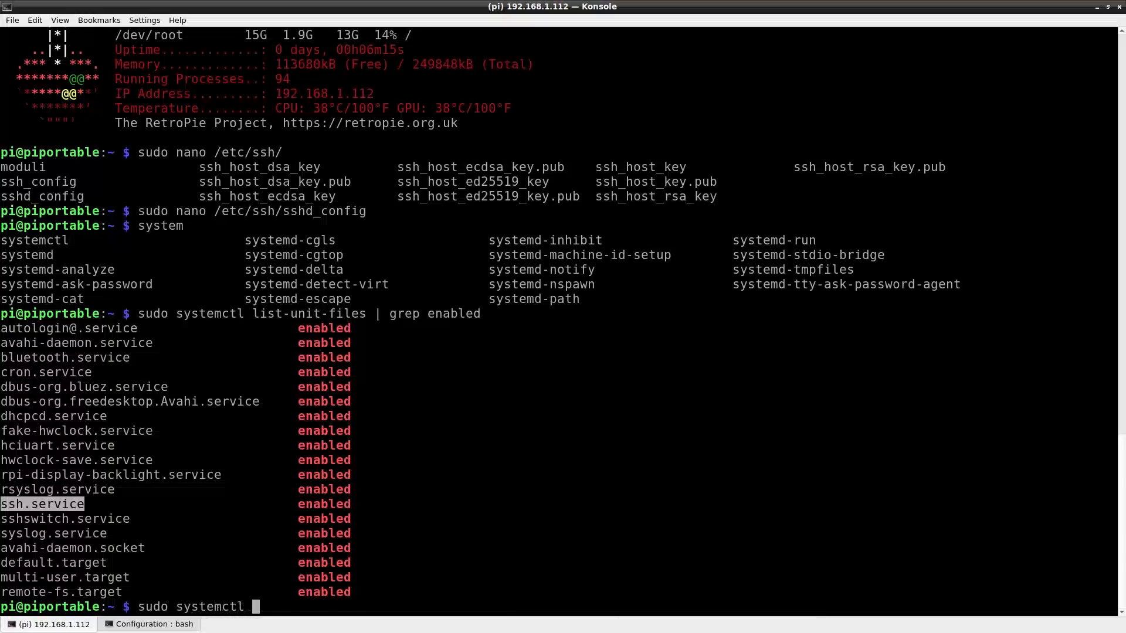
type("restart ssh.service")
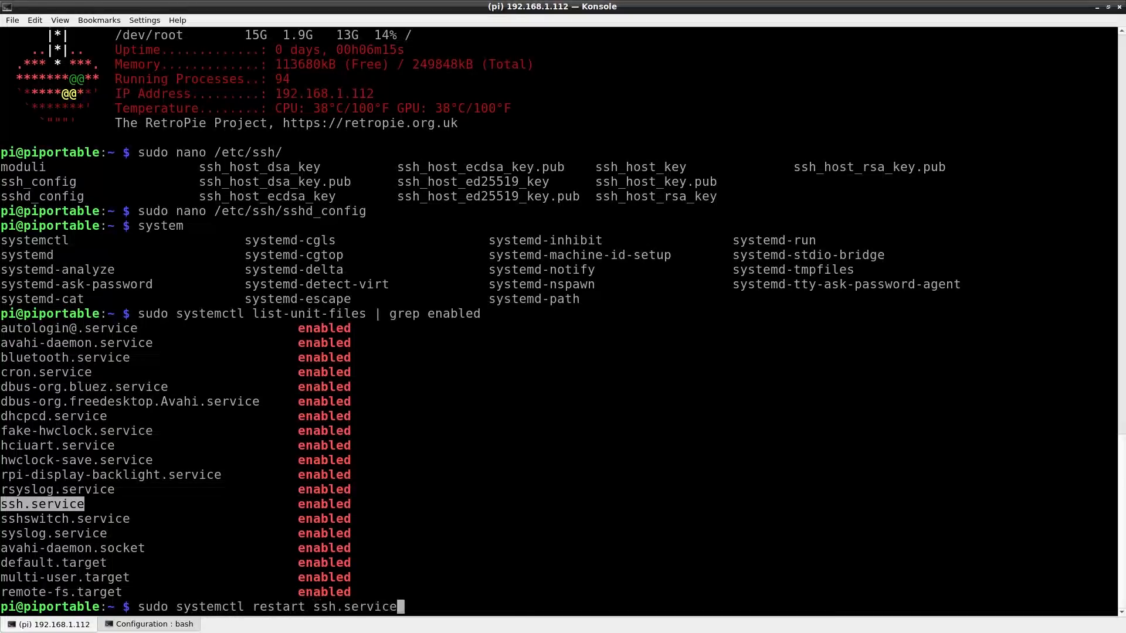
key("Return")
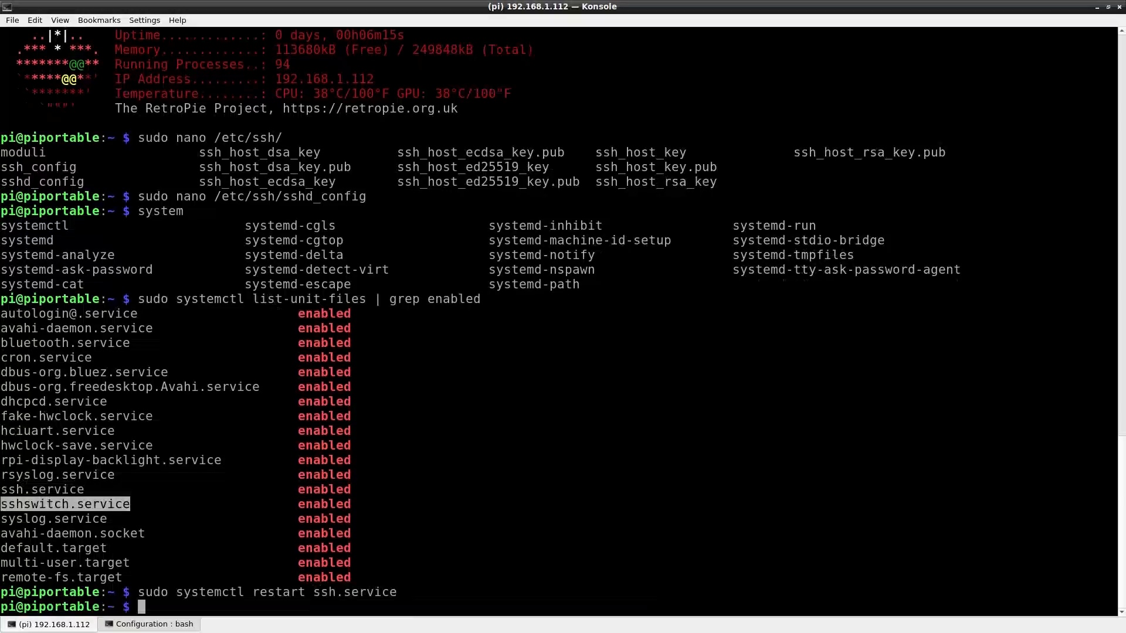
type("sudo systemc")
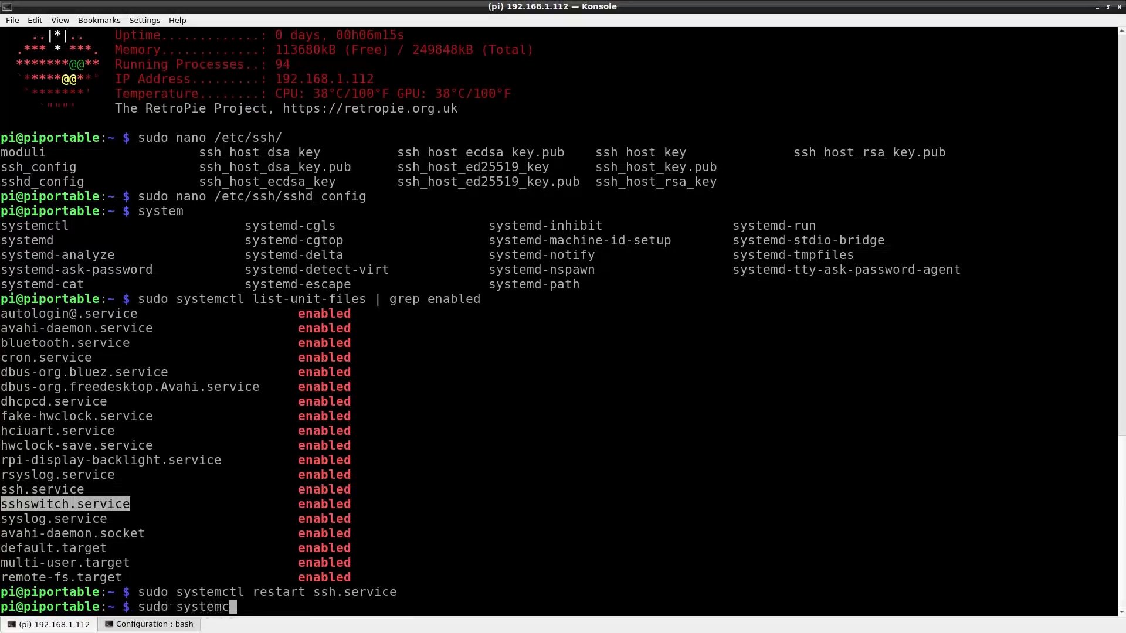
type("tl restart sshswitch.servic")
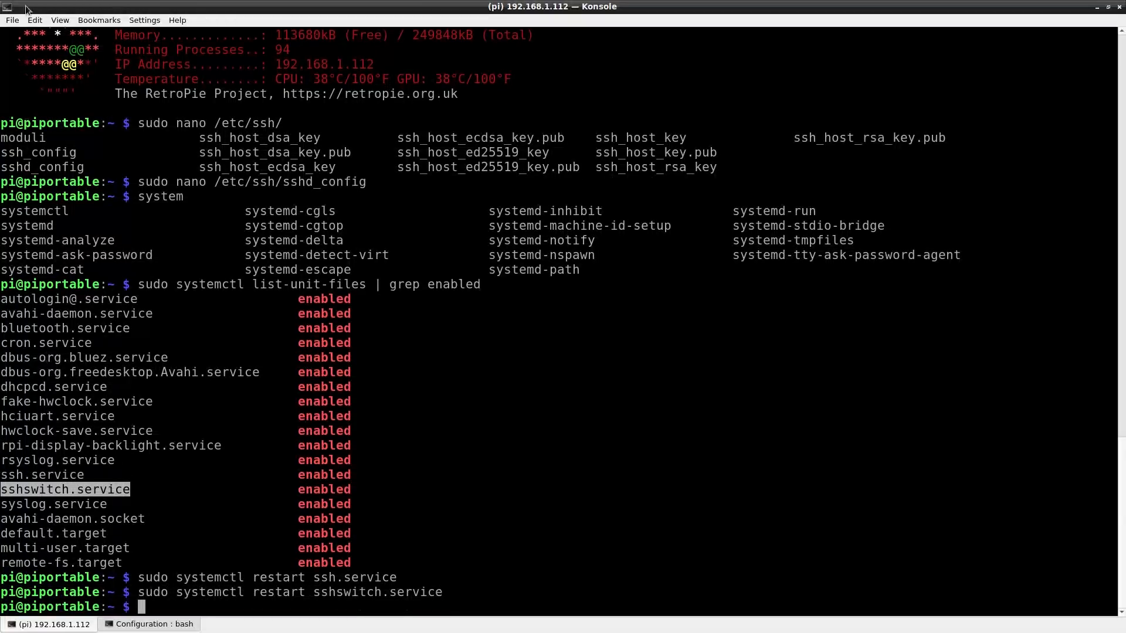
type("exit")
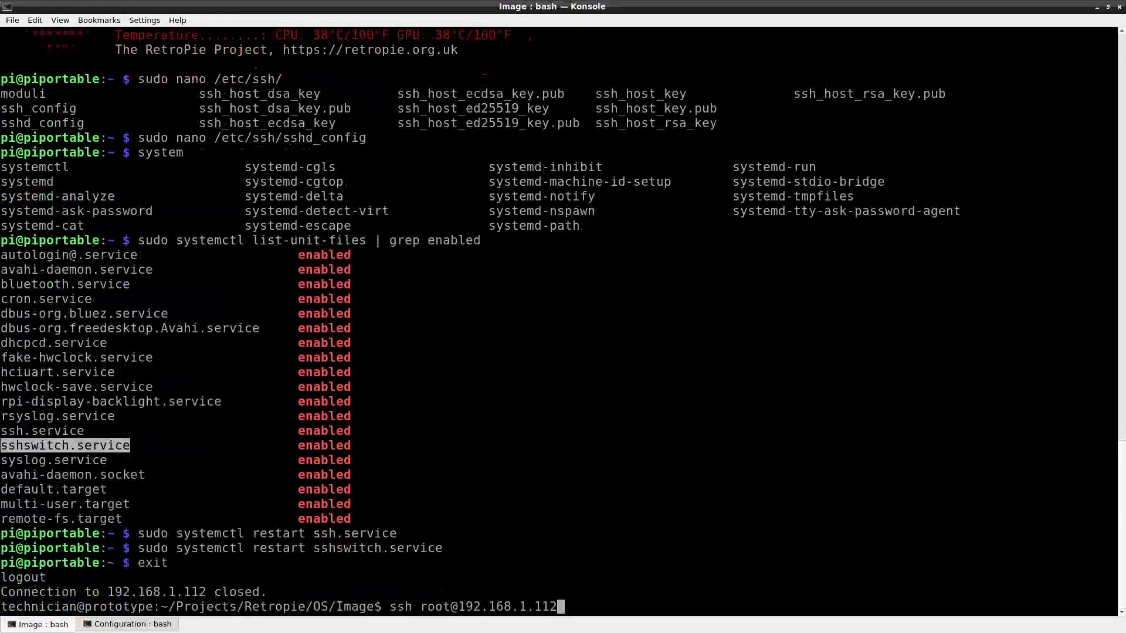
Log in to 192.168.1.112 as root, exit, and reconnect as pi.
key("Return")
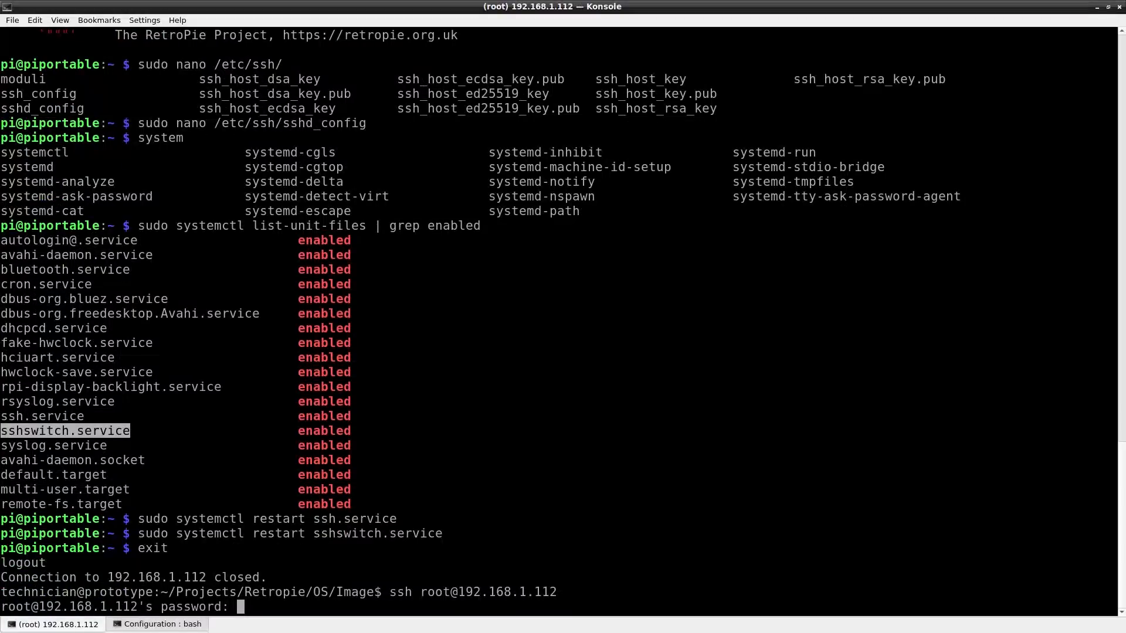
key("Return")
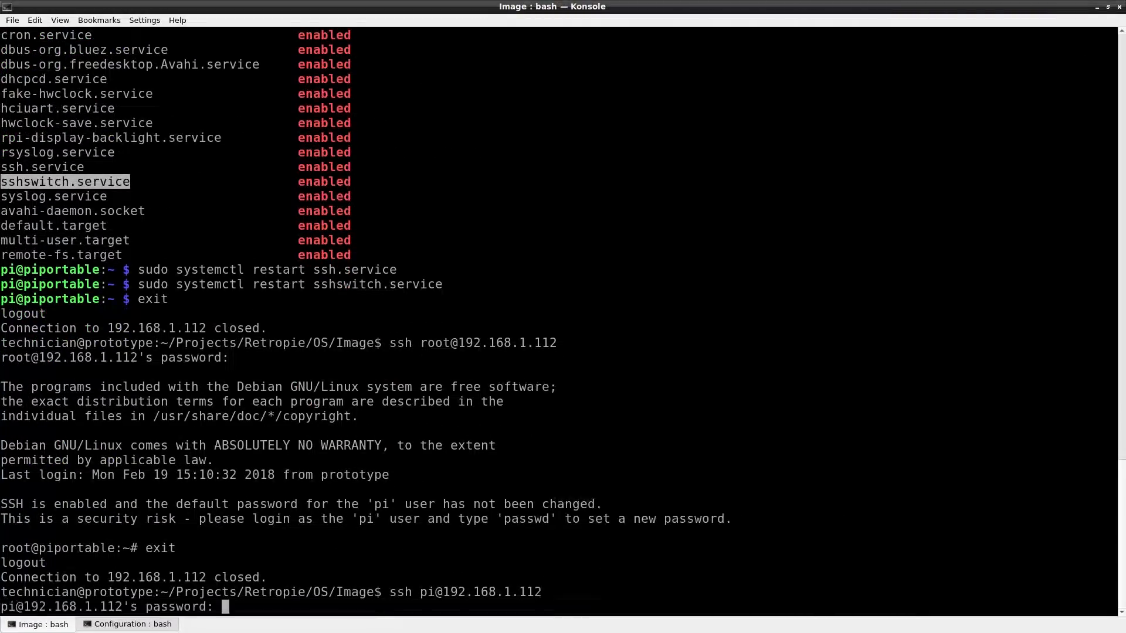
key("Return")
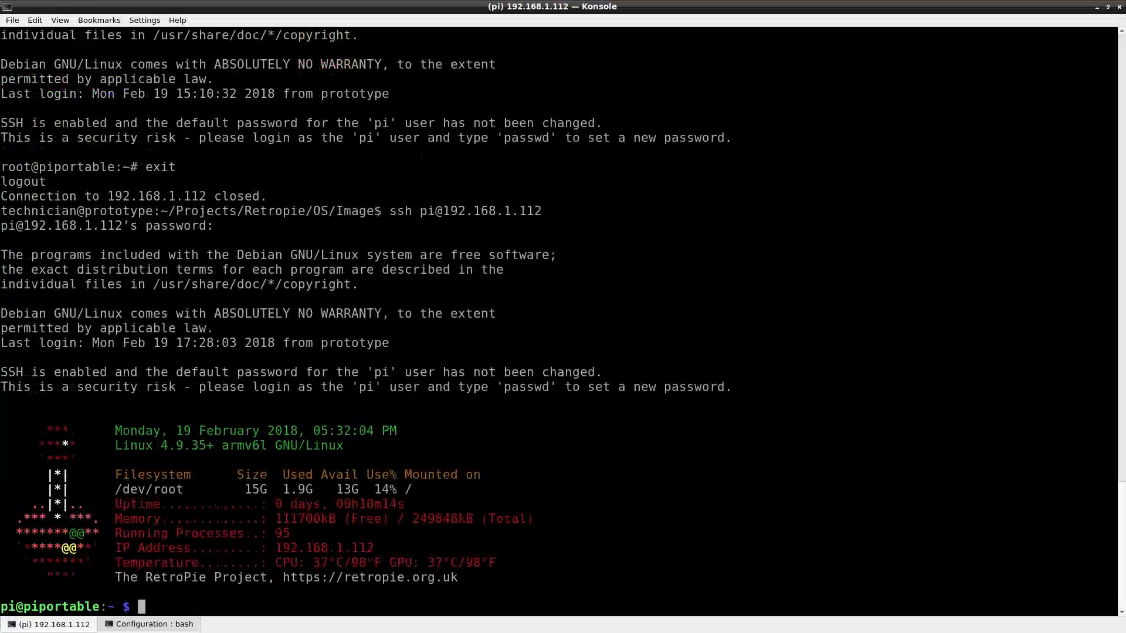
Set a new root password with sudo passwd root, then try exa in /boot.
type("passwd")
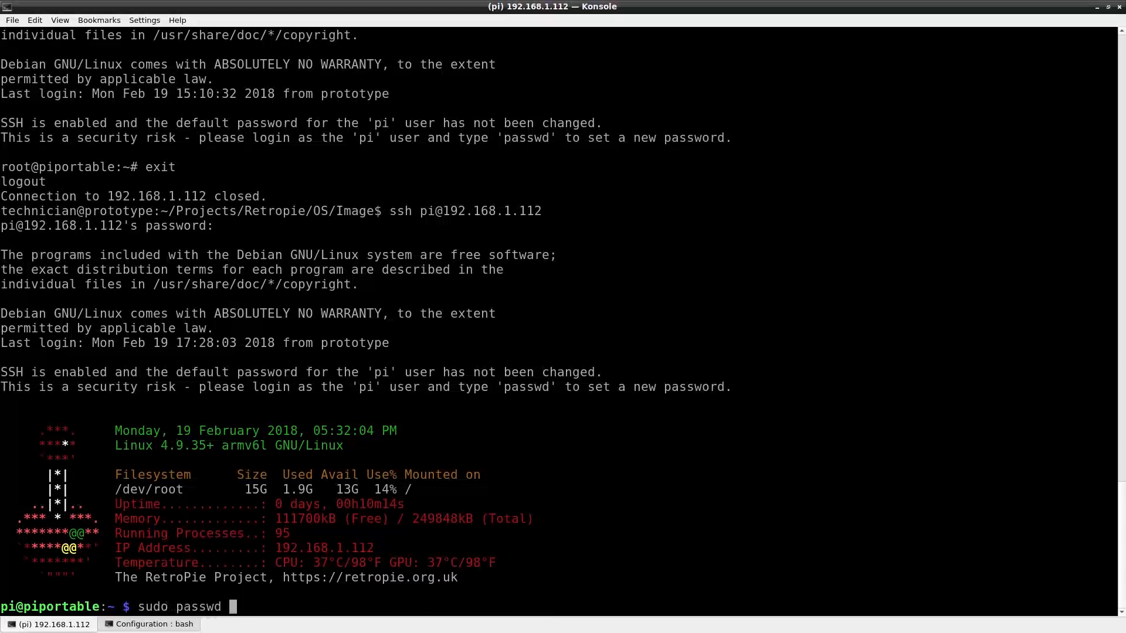
key("Return")
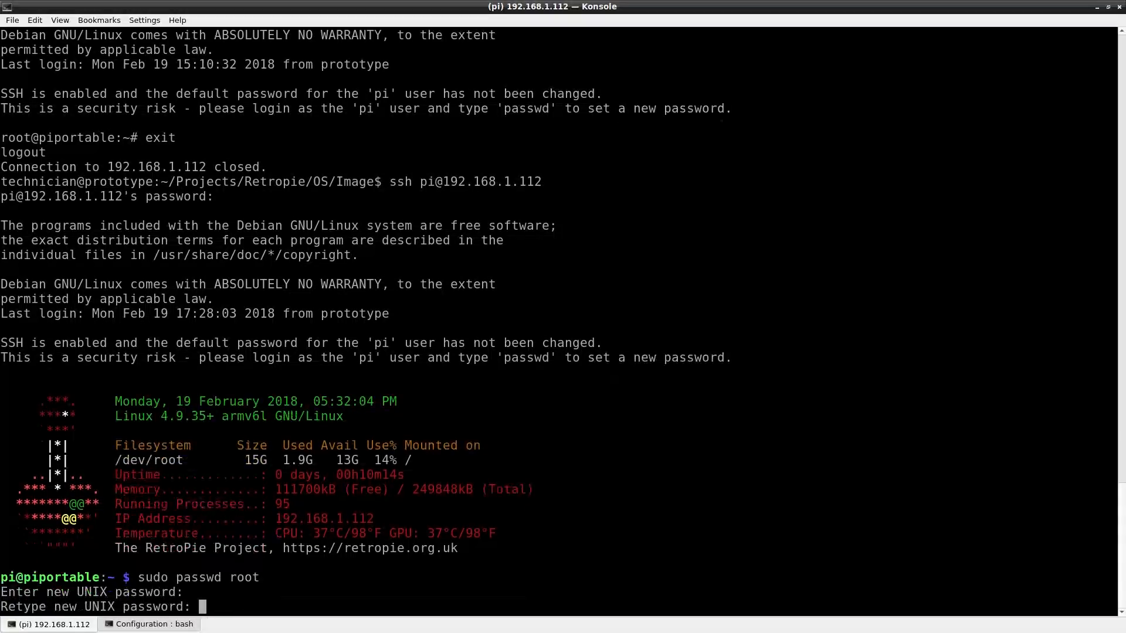
key("Return")
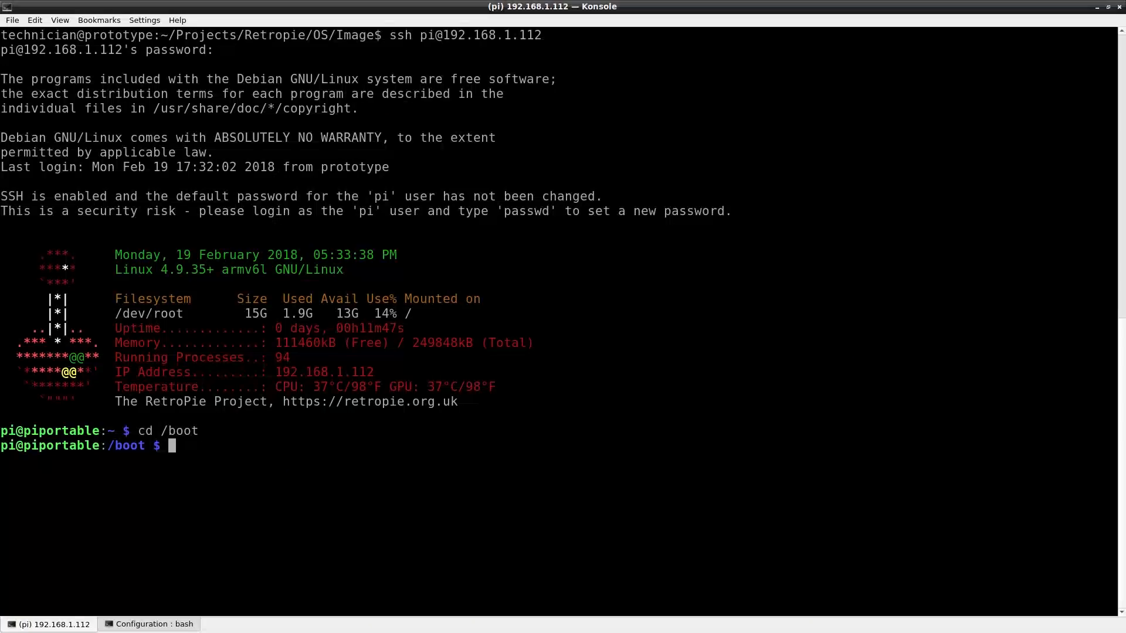
type("exa -a")
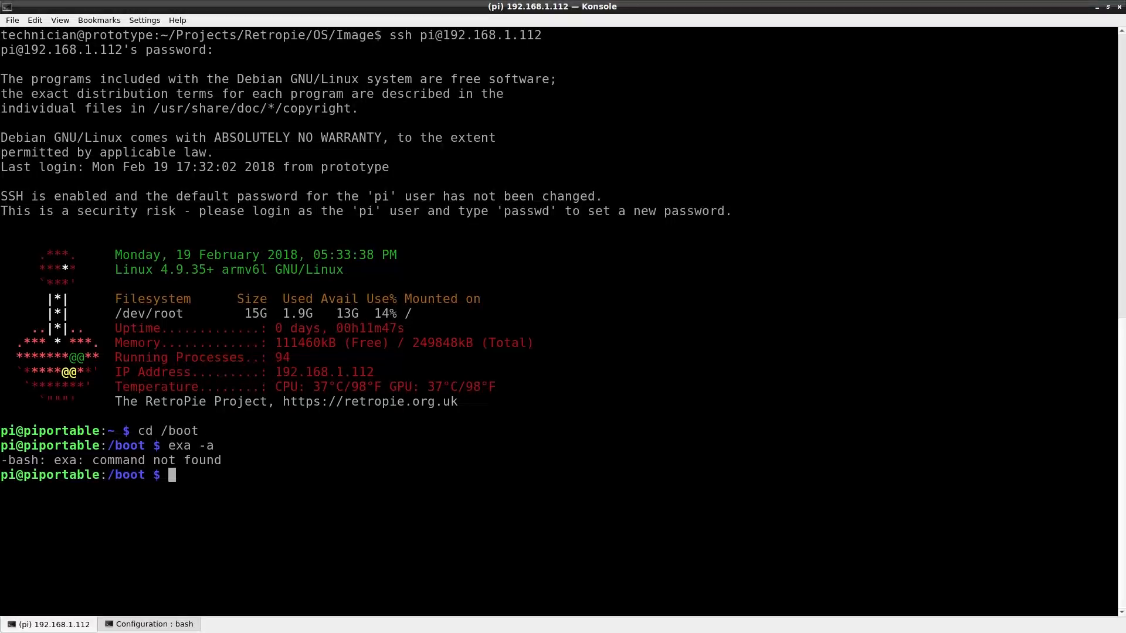
List the Pi's /boot folder with ls and select the config.txt name.
type("ls -a")
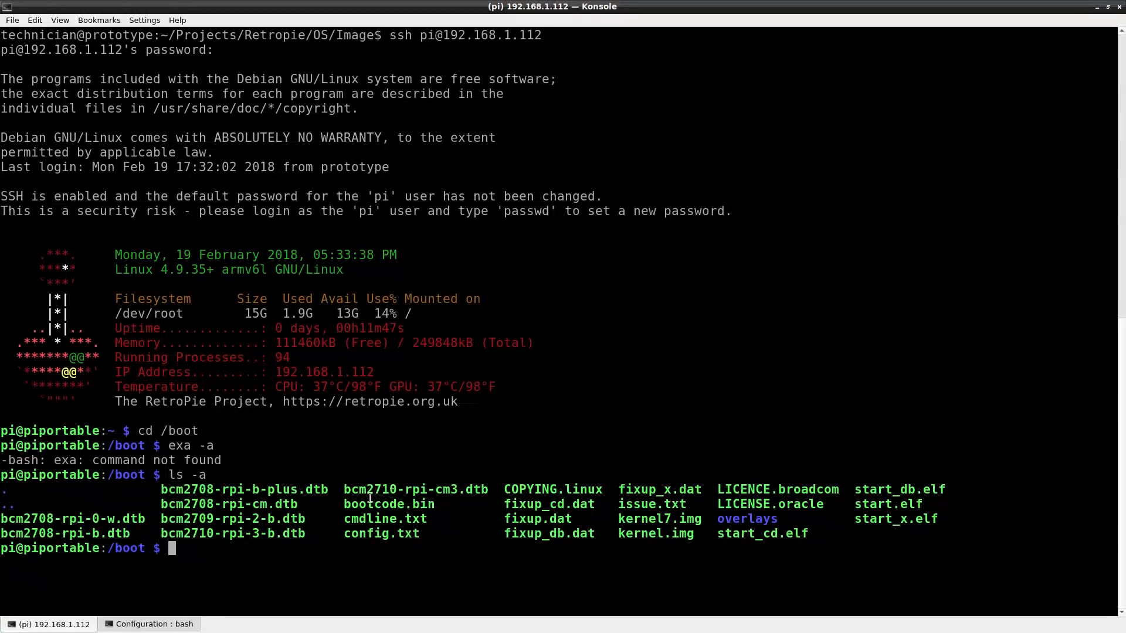
double_click(381, 534)
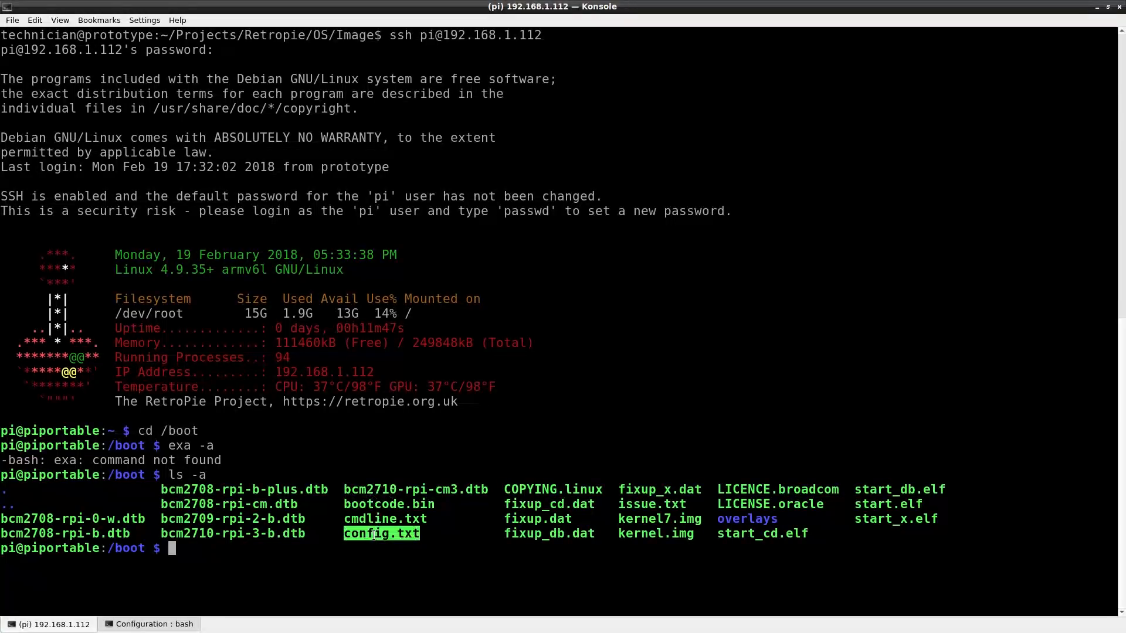
mouse_move(465, 547)
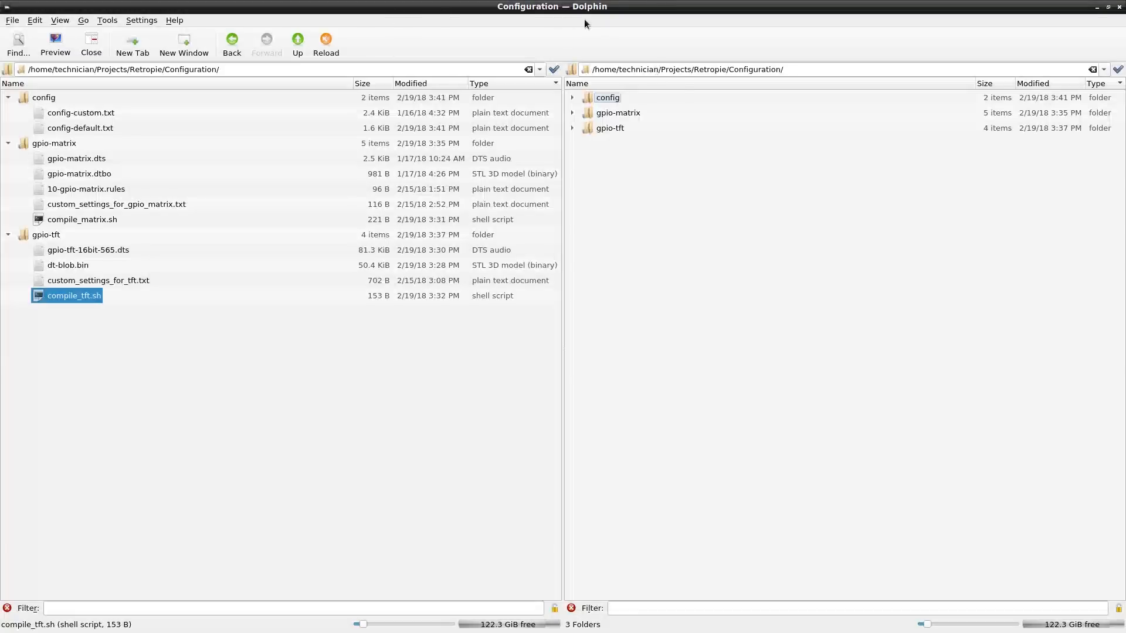
left_click(685, 69)
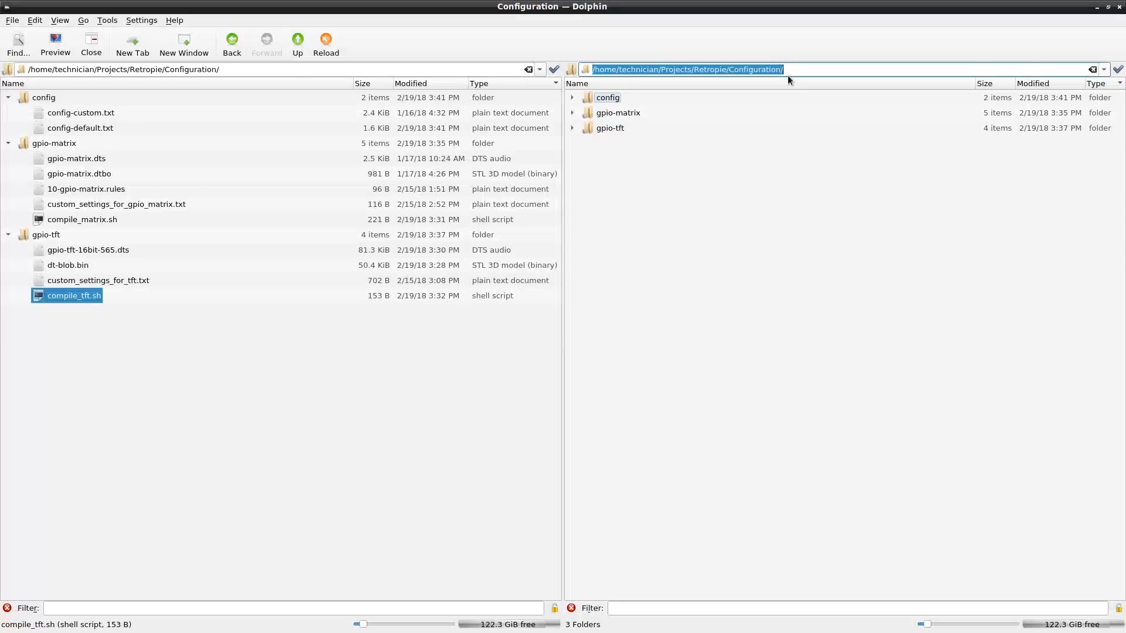
type("fish")
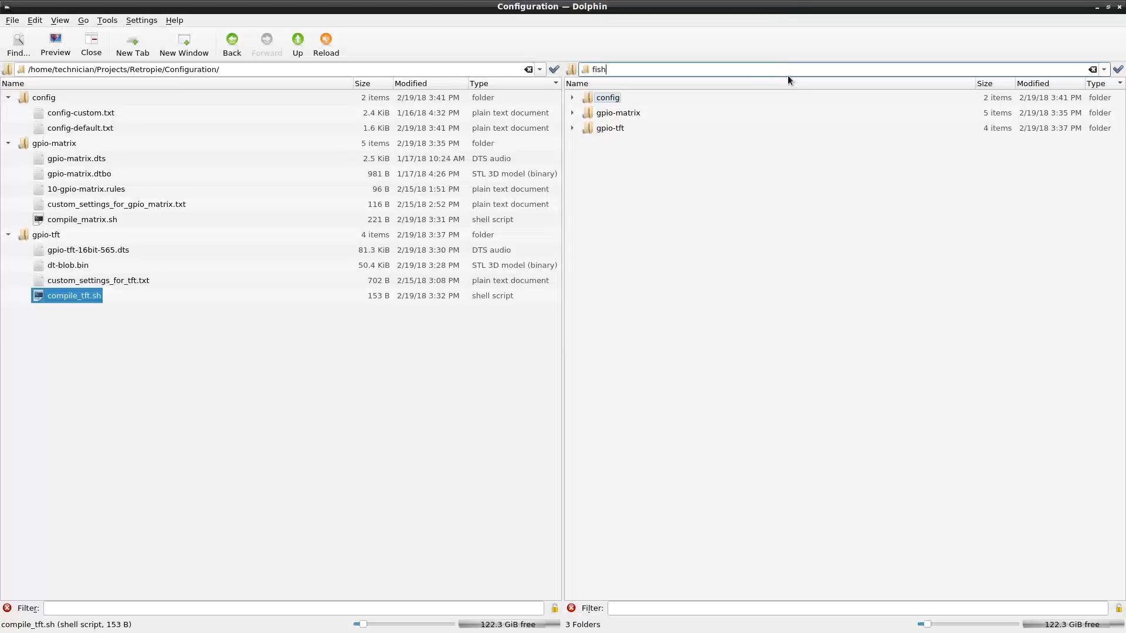
type(":")
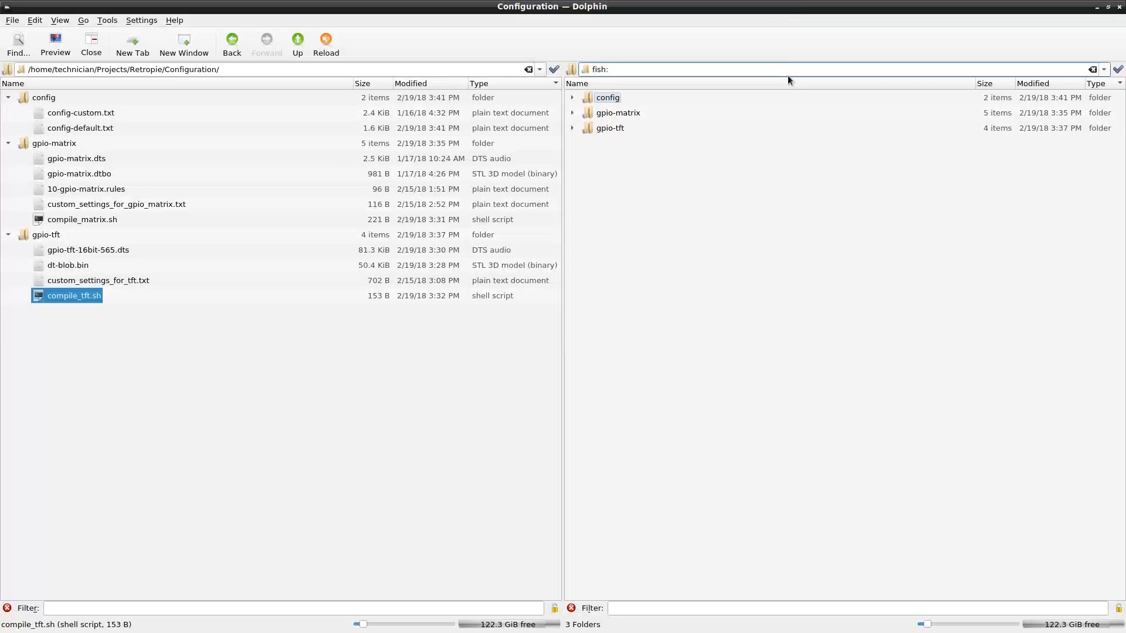
type("//r")
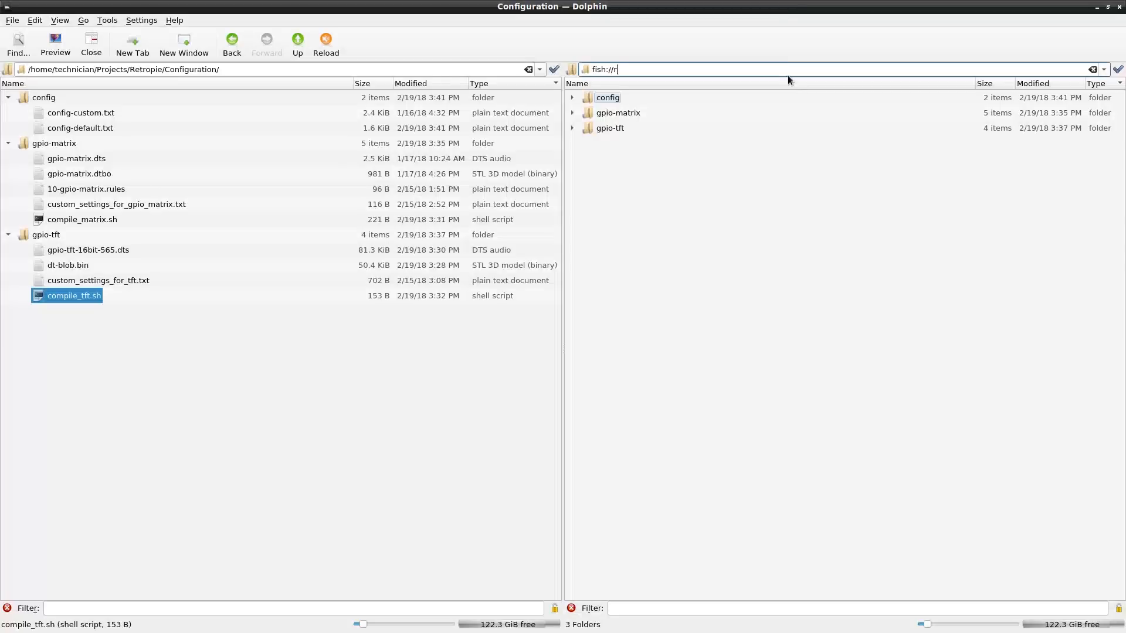
type("oot@1")
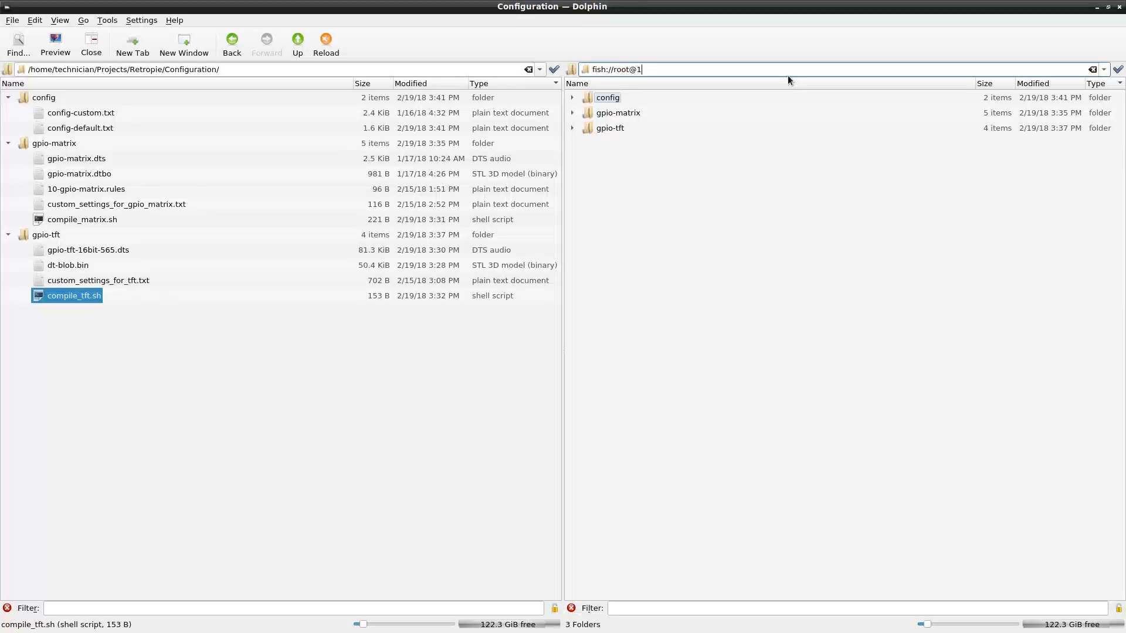
type("92.1")
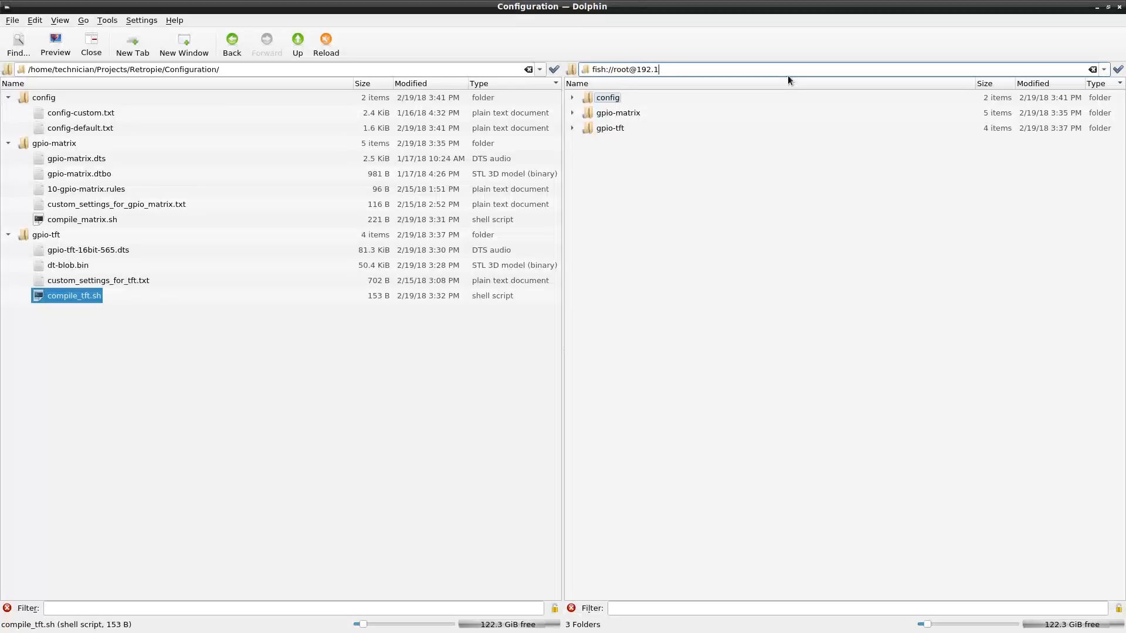
type("68.1.")
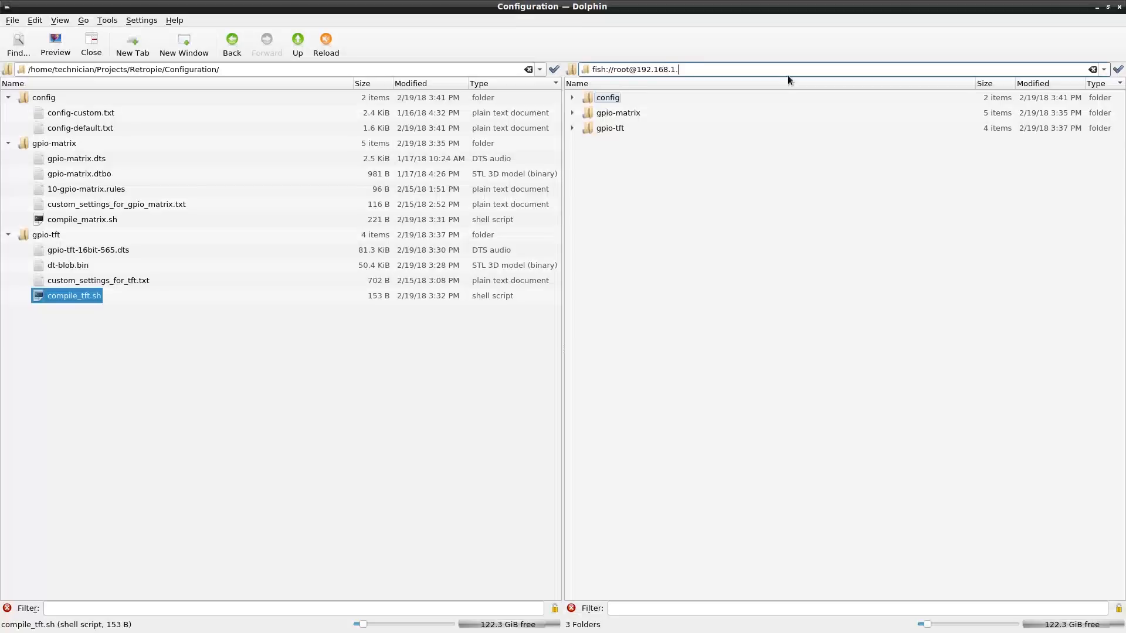
type("112/b")
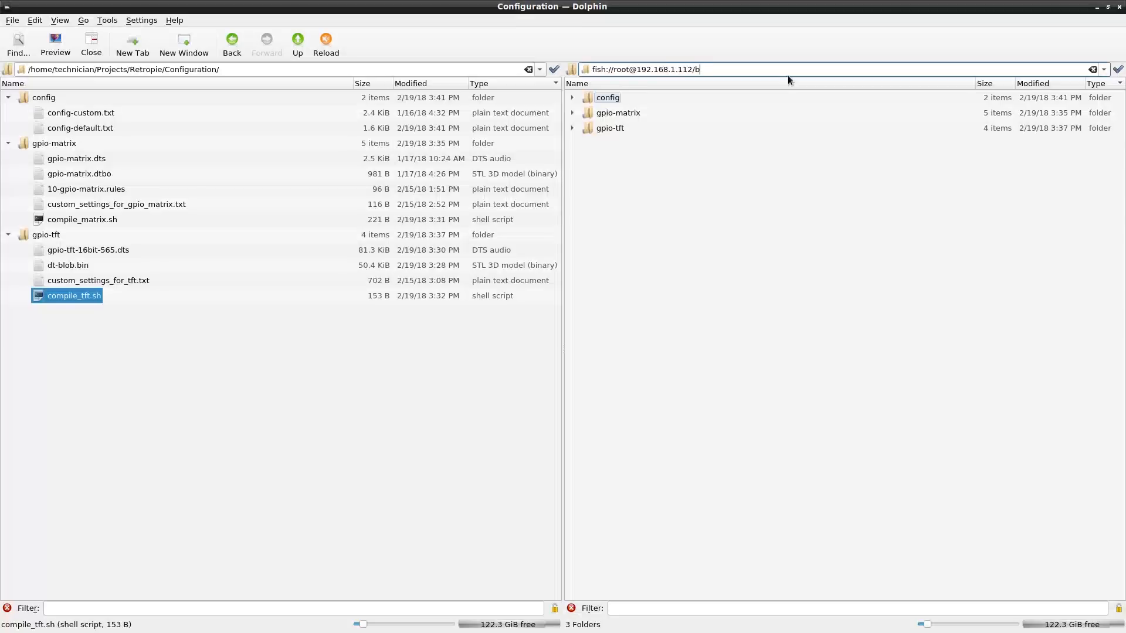
key("Return")
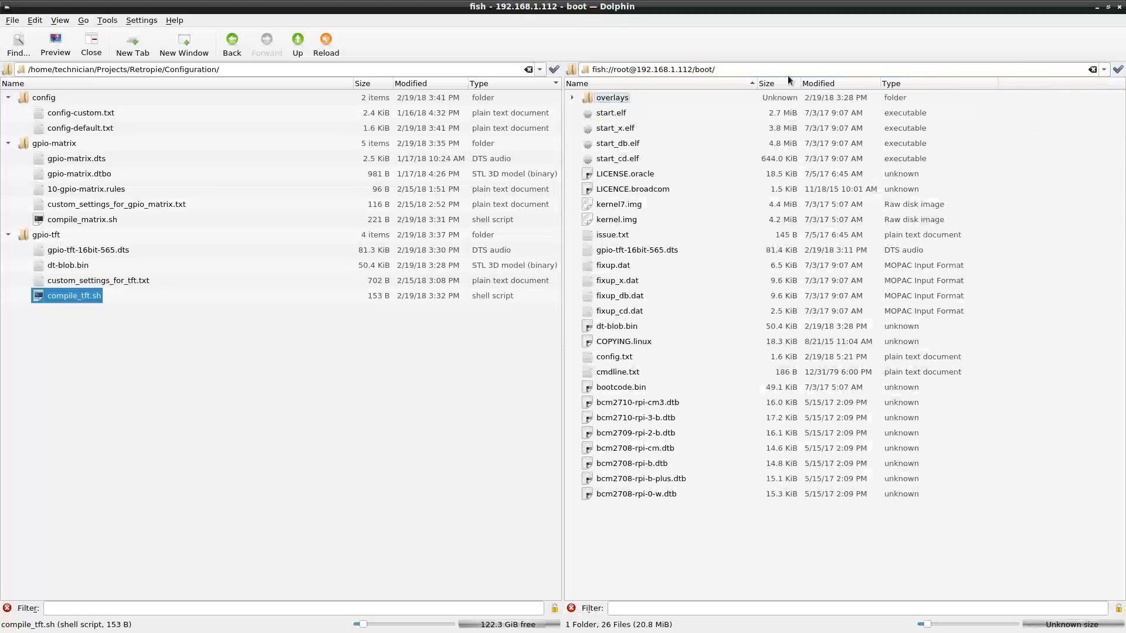
mouse_move(660, 109)
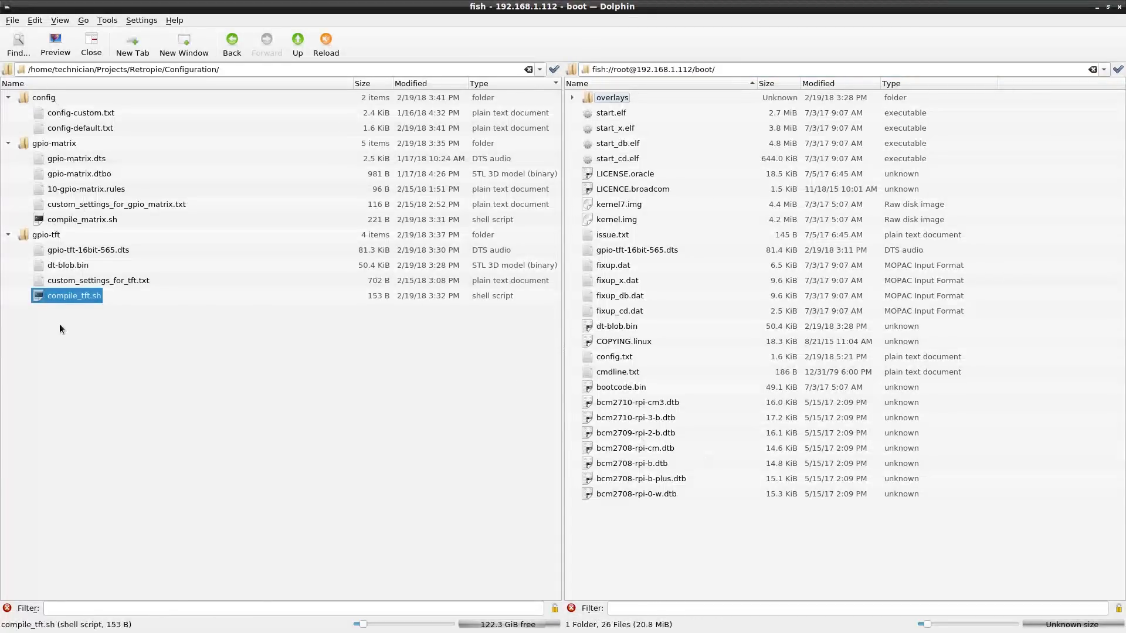
mouse_move(87, 373)
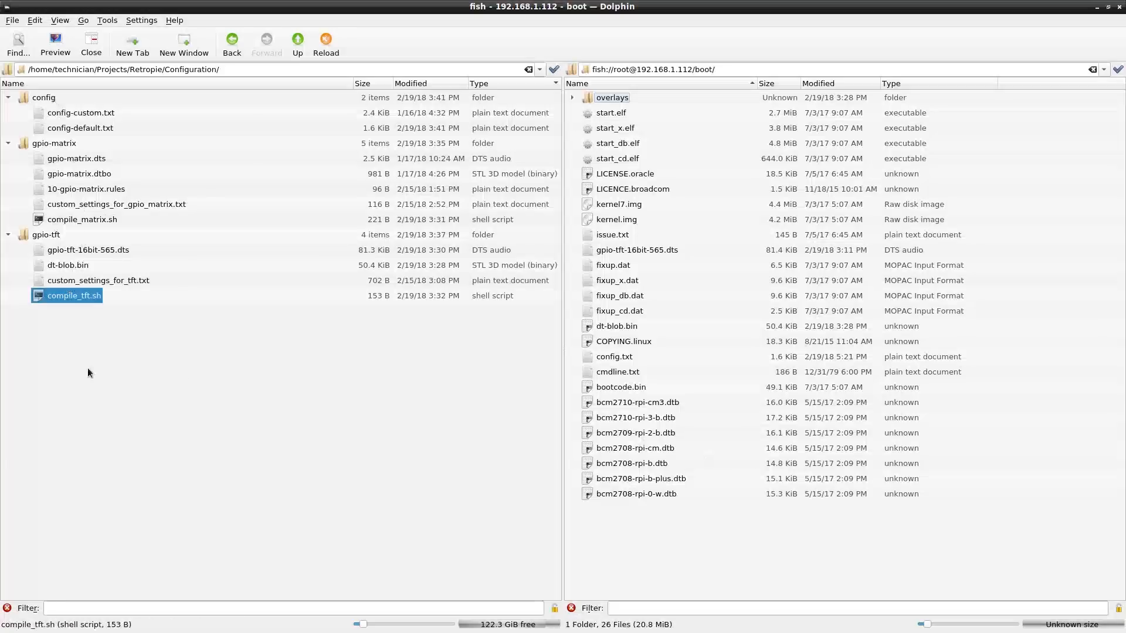
mouse_move(49, 235)
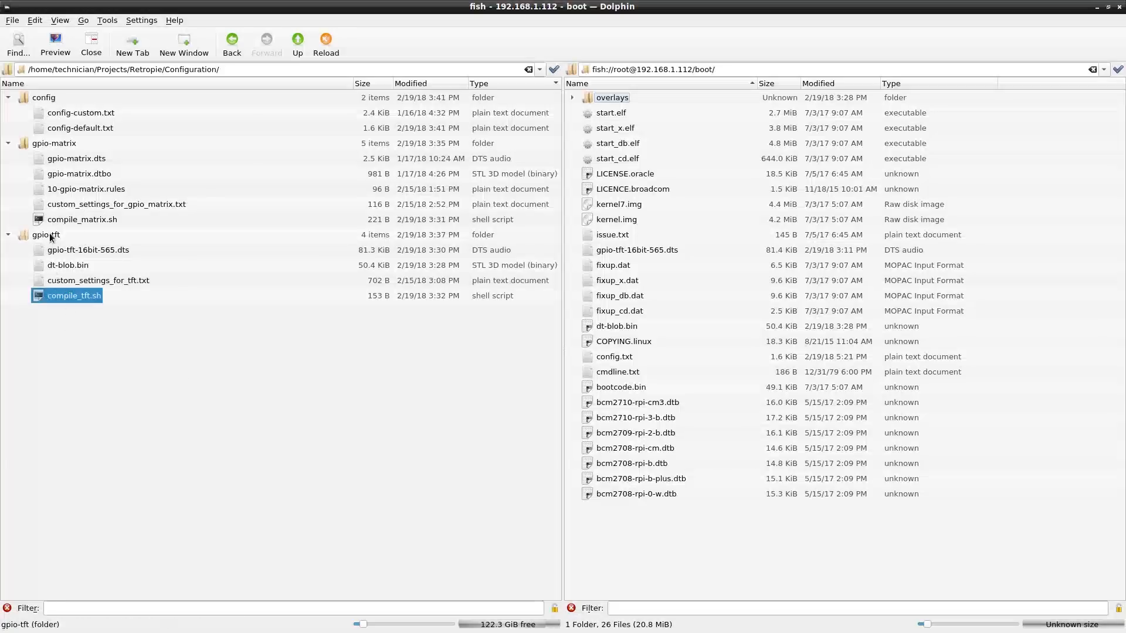
Open the gpio-tft folder and open custom_settings_for_tft.txt in Kate.
left_click(45, 234)
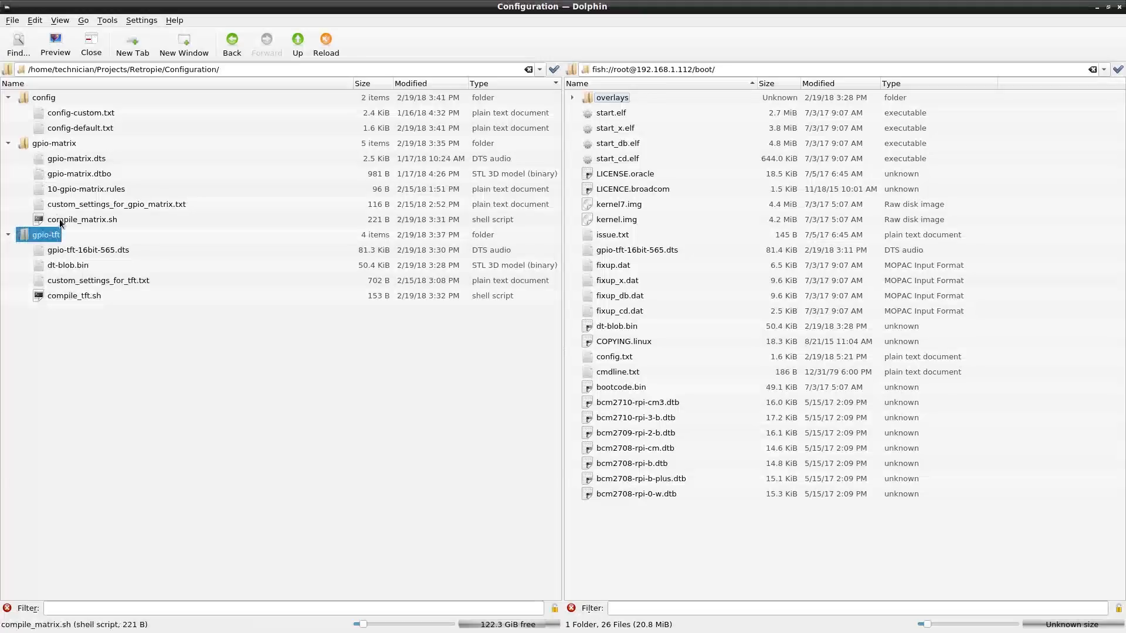
double_click(46, 234)
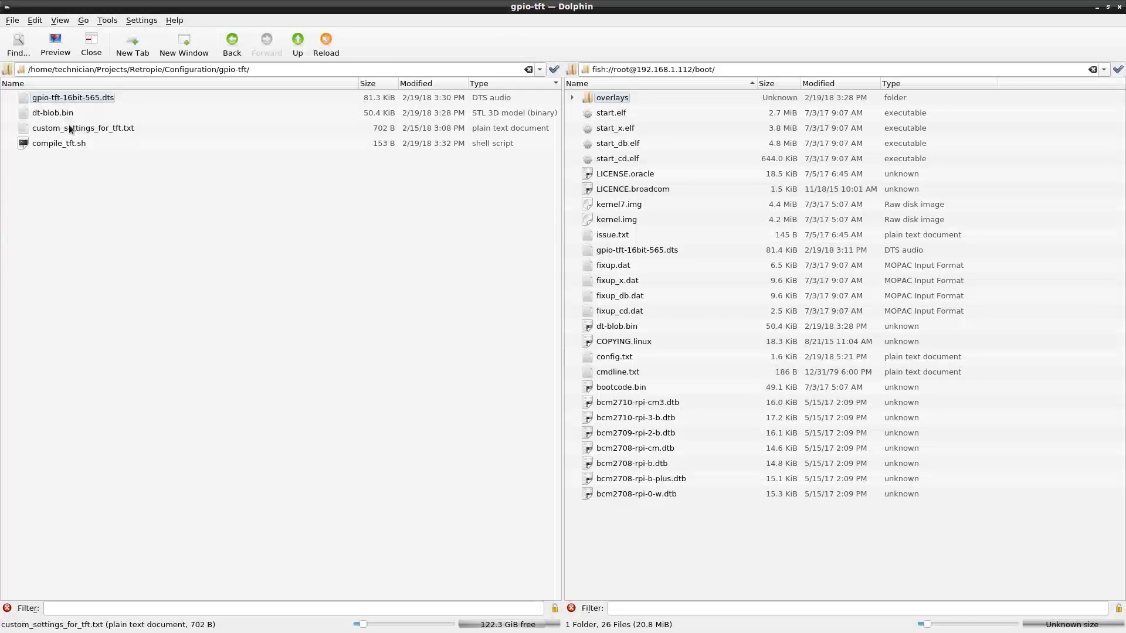
left_click(148, 133)
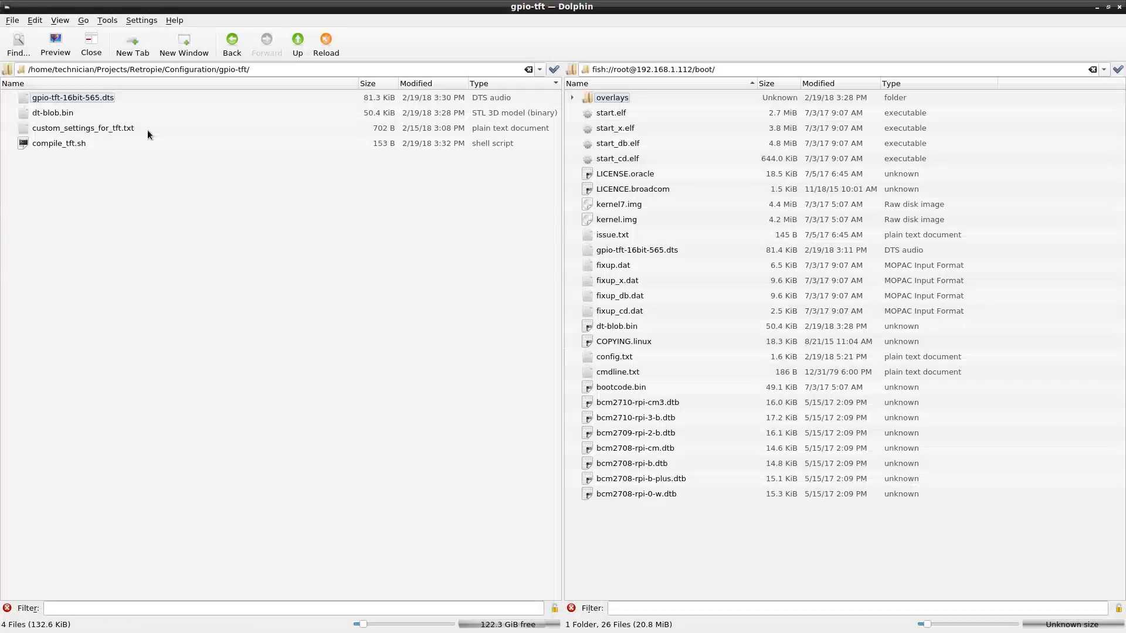
left_click(71, 97)
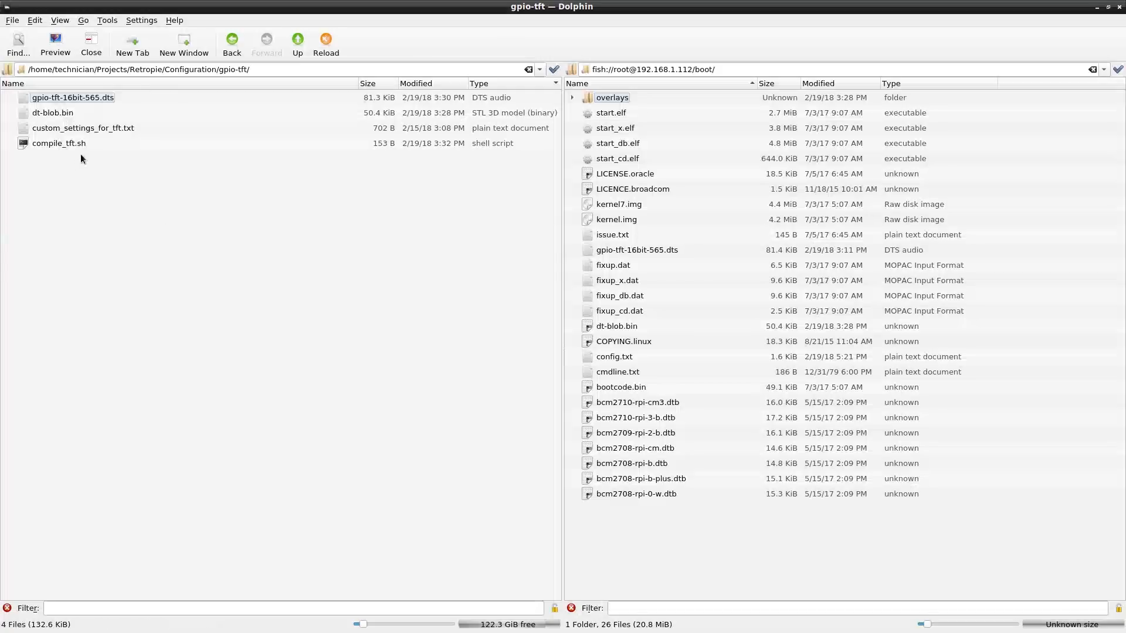
mouse_move(147, 134)
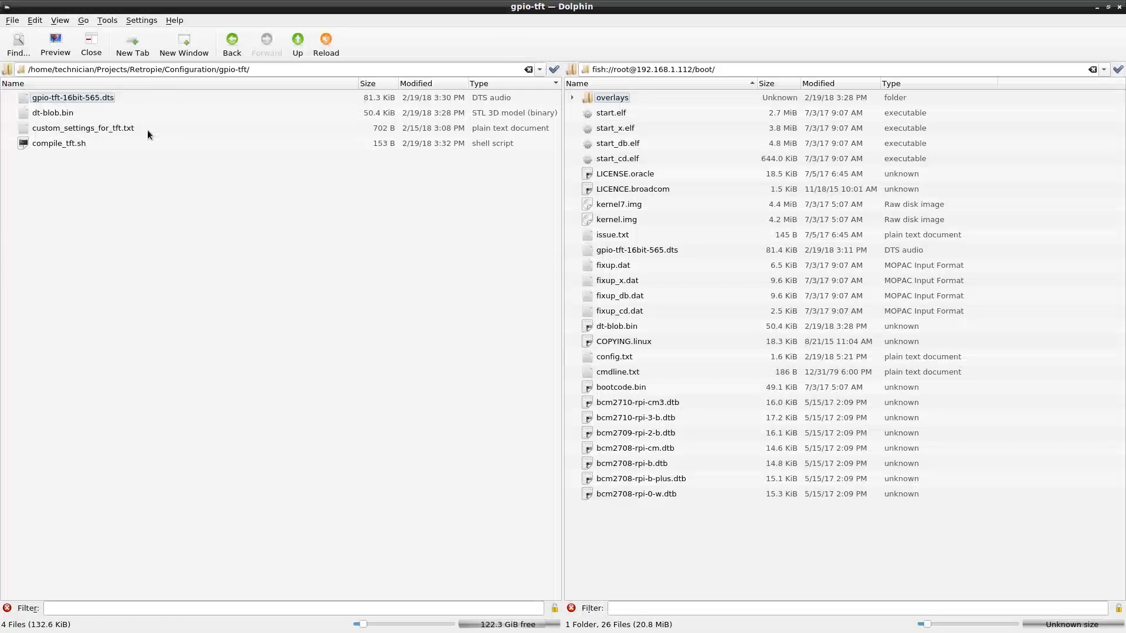
mouse_move(67, 133)
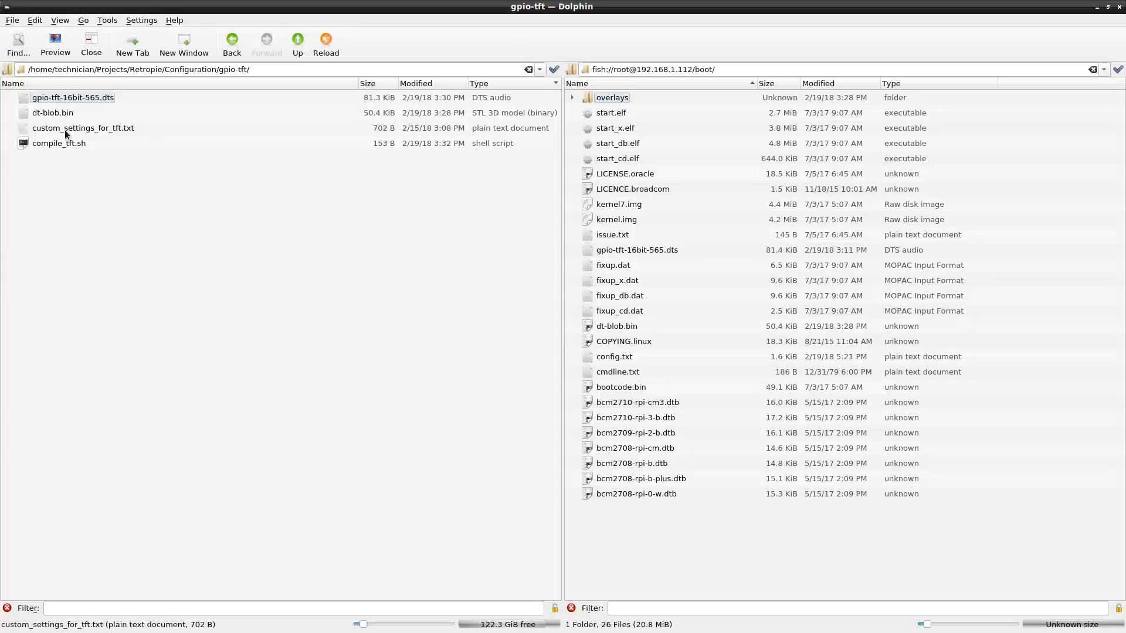
double_click(82, 127)
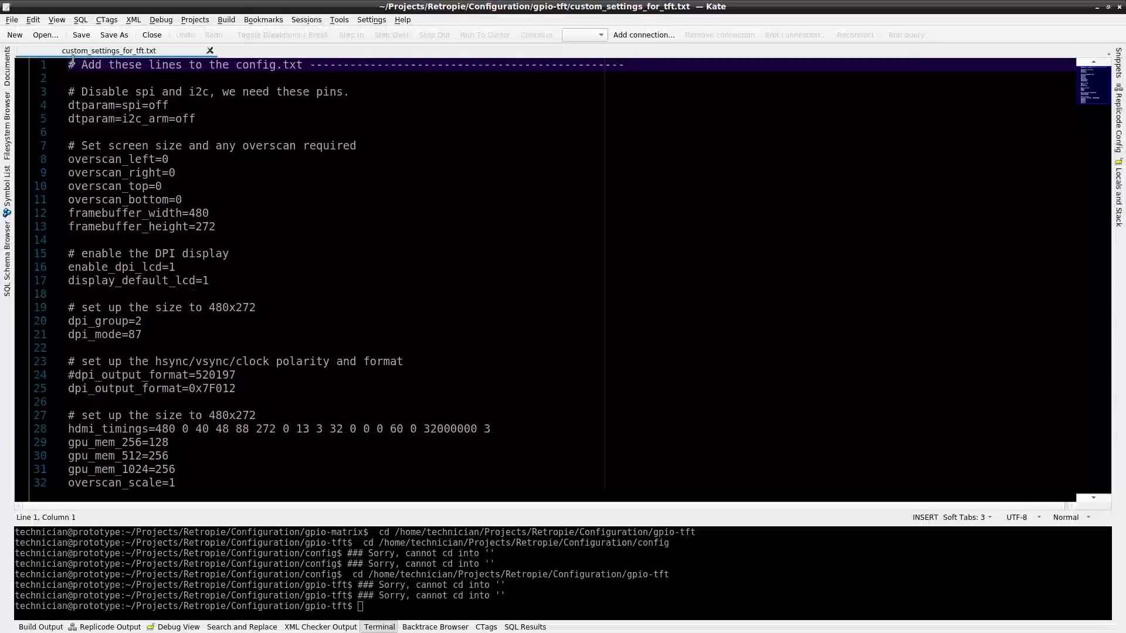
Move to the end of the TFT settings text, ending at overscan_scale=1.
left_click(174, 483)
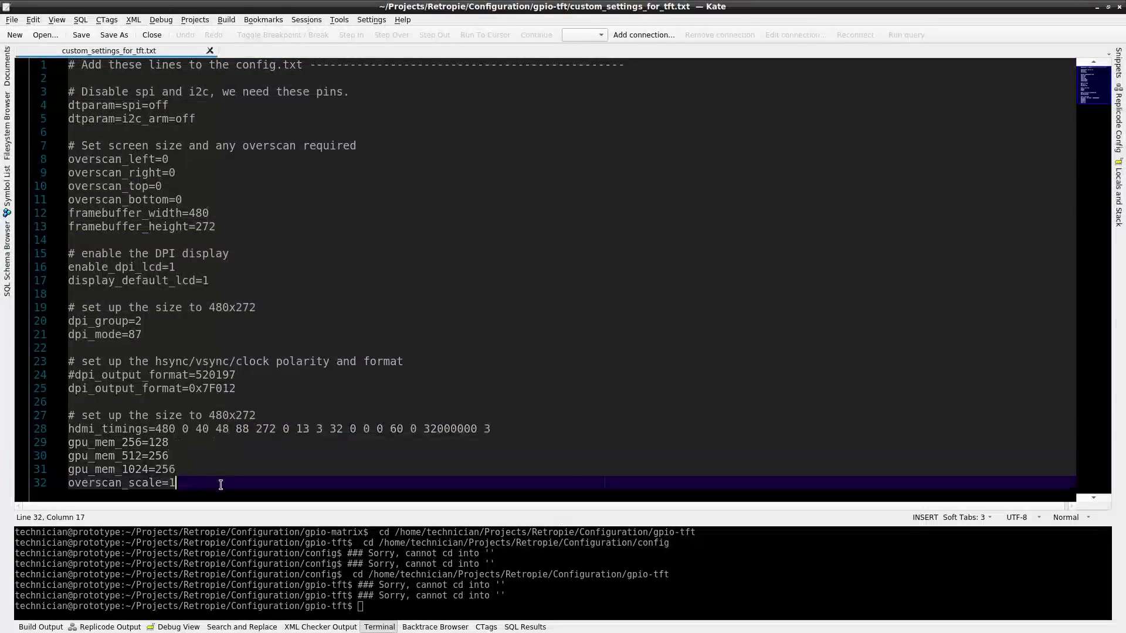
mouse_move(177, 246)
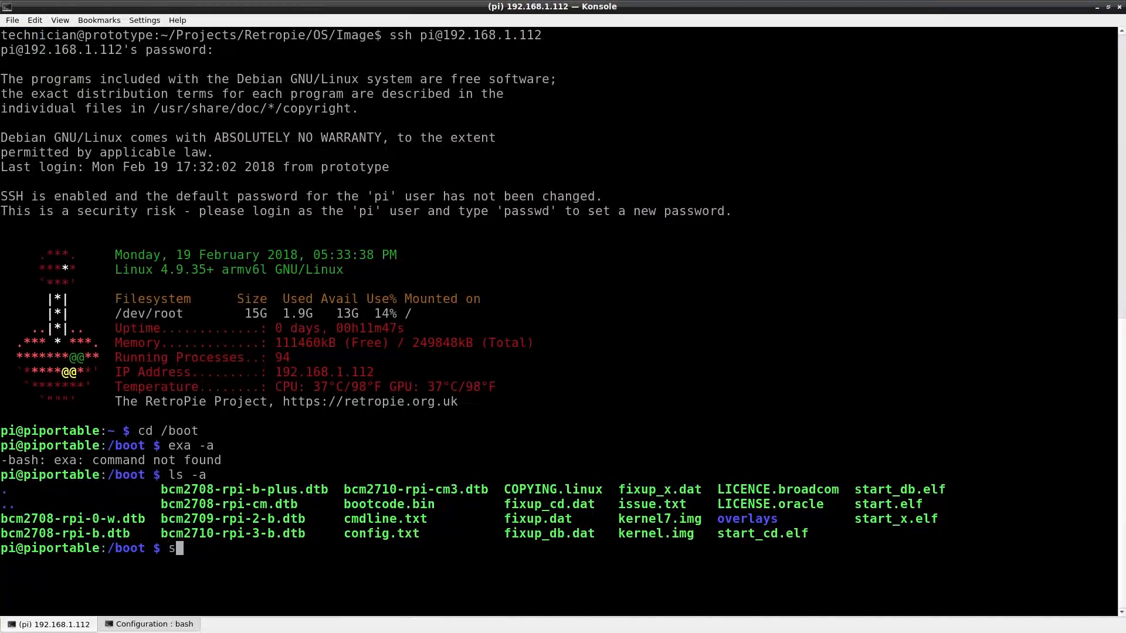
Edit /boot/config.txt with sudo nano, paste the TFT settings, and save.
type("udo na")
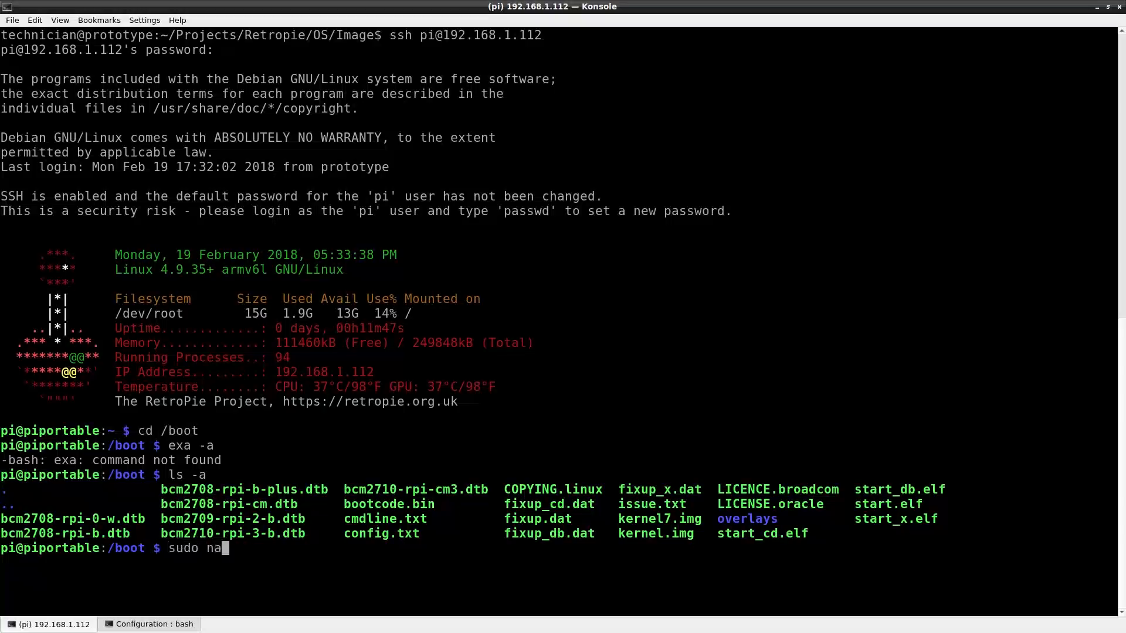
type("no")
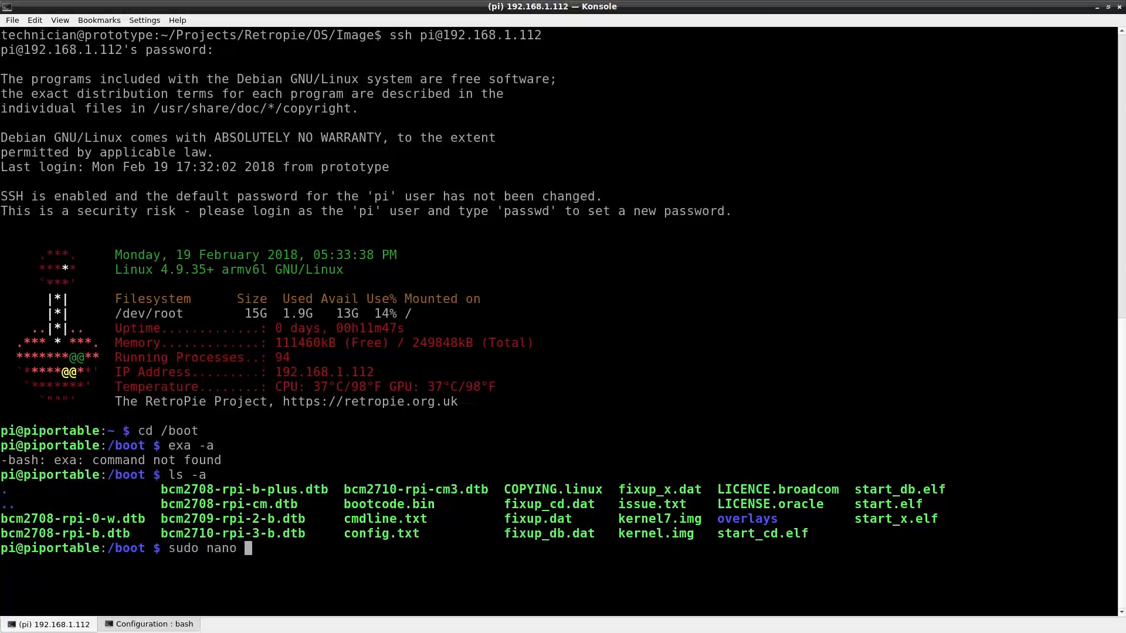
type("congf")
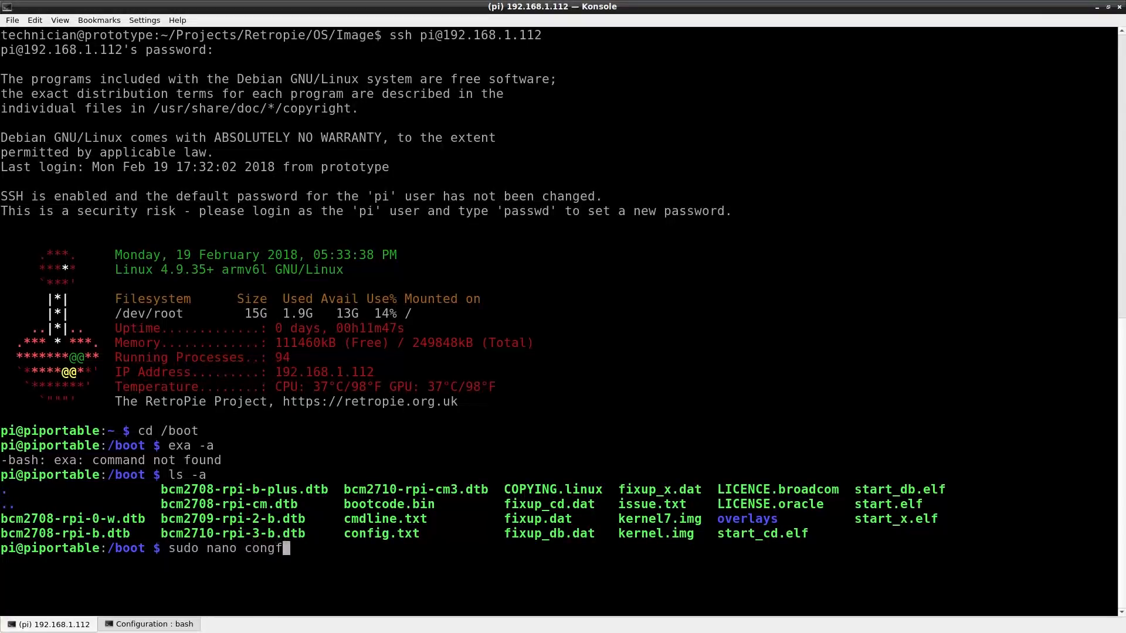
key("BackSpace")
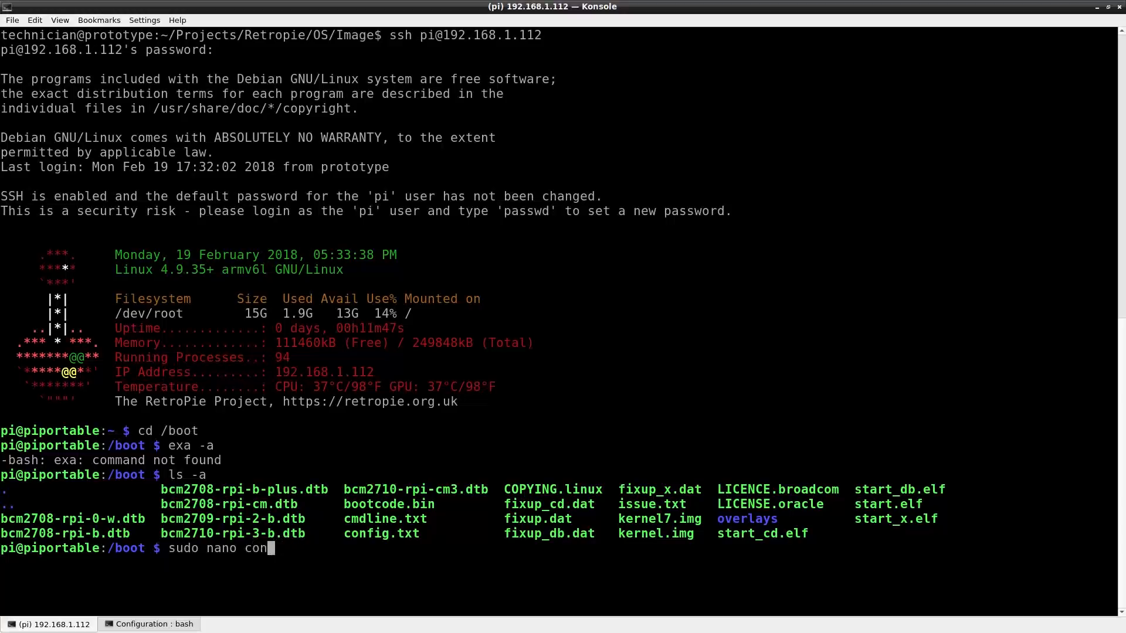
key("Return")
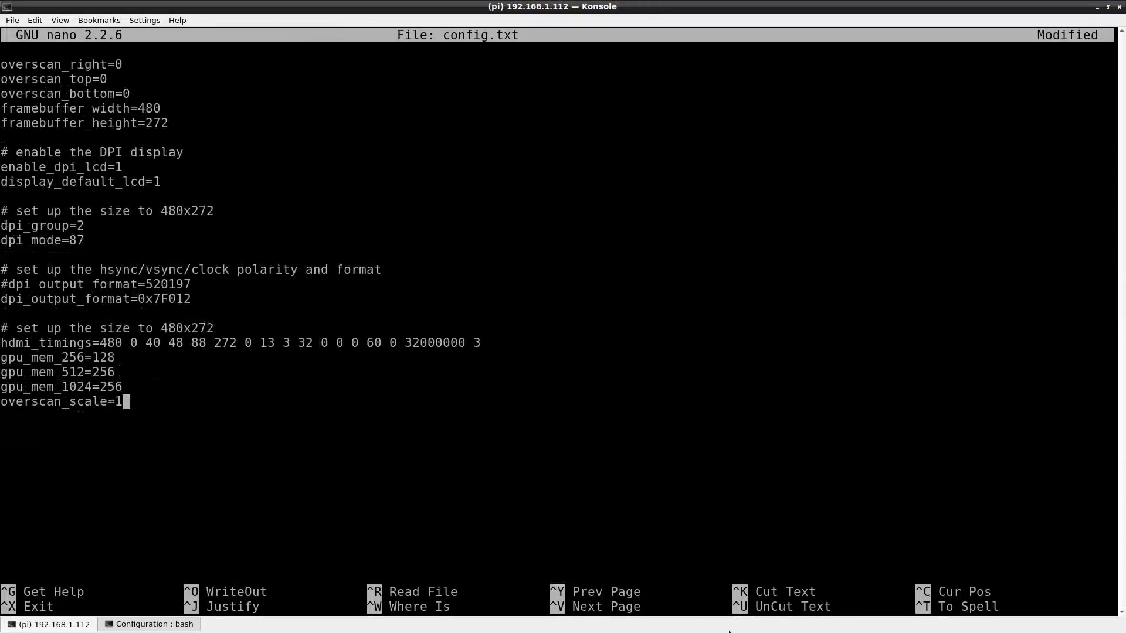
key("ctrl+o")
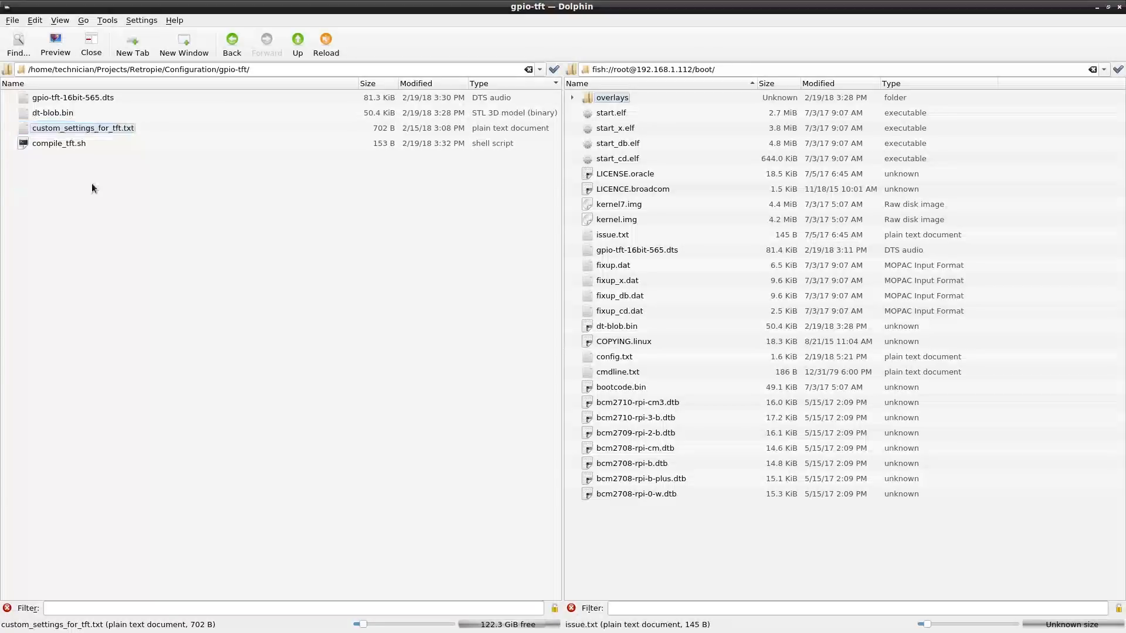
Copy gpio-tft-16bit-565.dts and compile_tft.sh into the Pi's /boot folder.
left_click(72, 97)
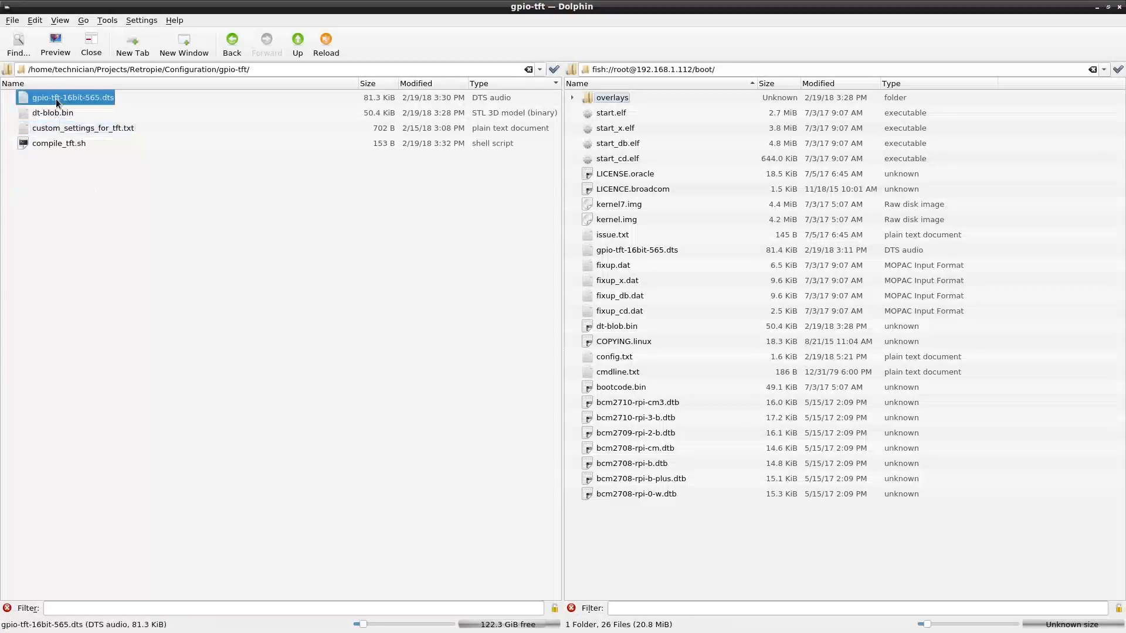
double_click(71, 97)
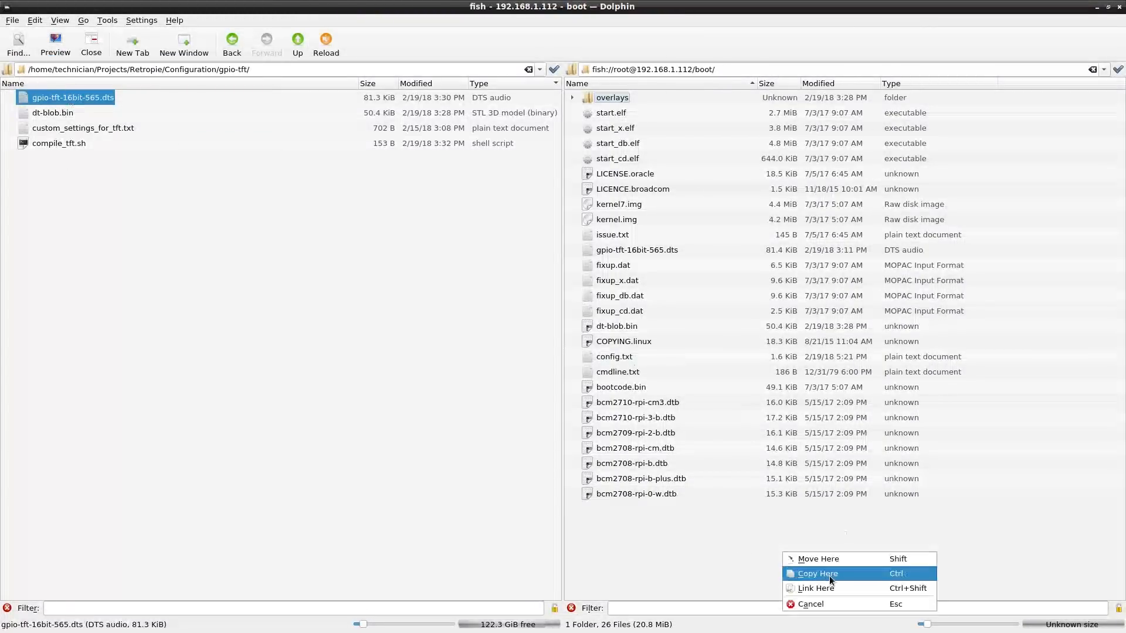
left_click(815, 572)
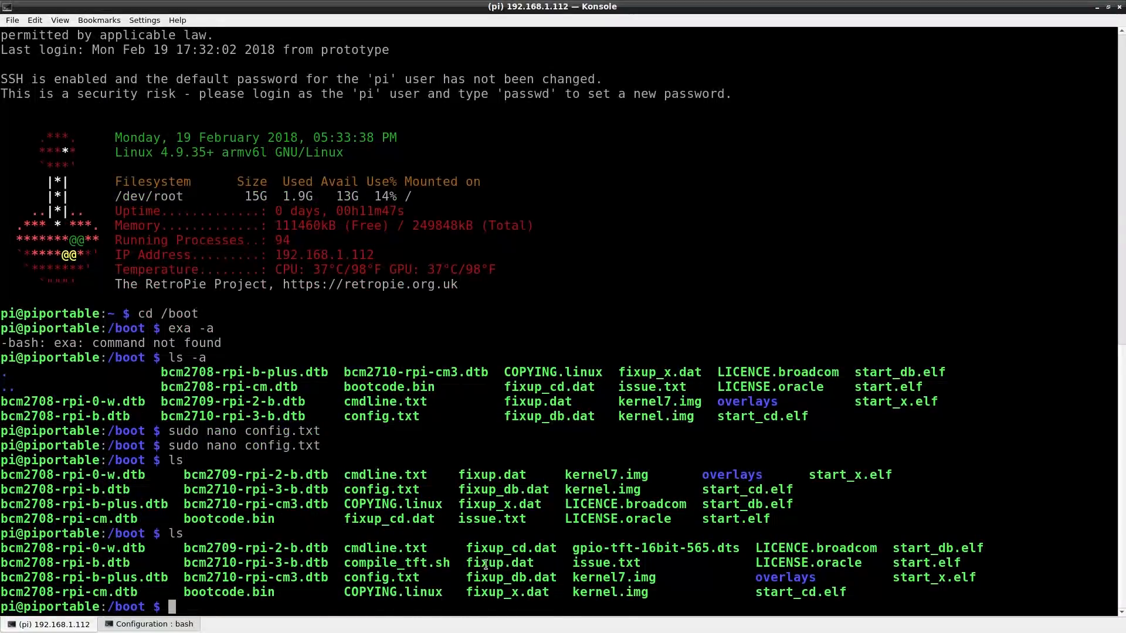
View compile_tft.sh with cat, then run the script to build dt-blob.bin.
double_click(655, 547)
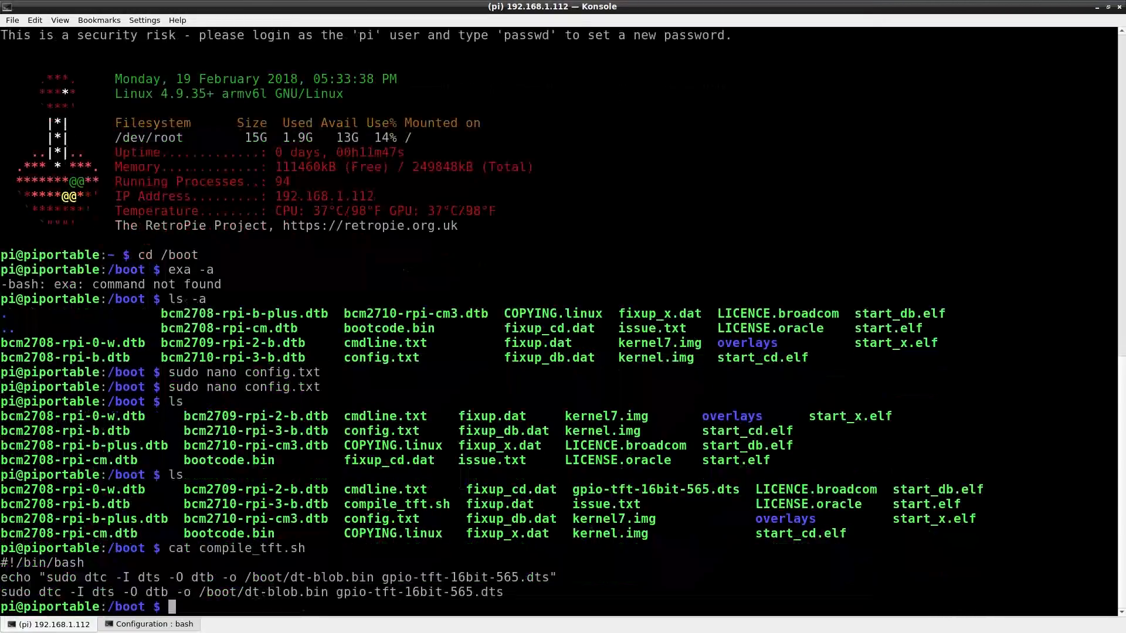
type("cat compile_tft.sh")
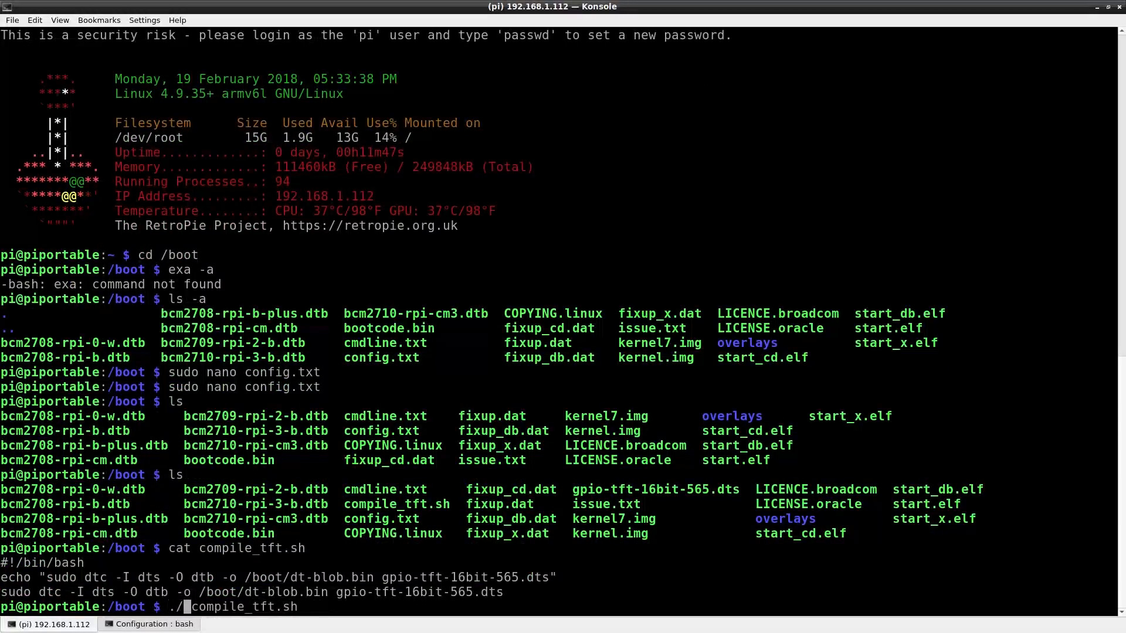
key("Return")
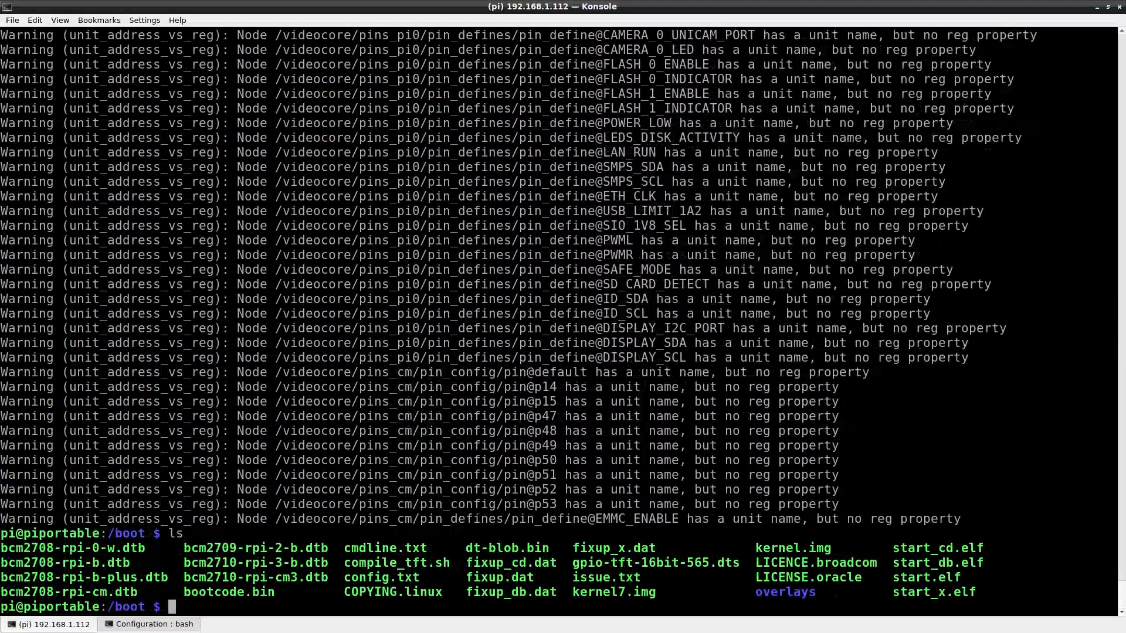
mouse_move(170, 584)
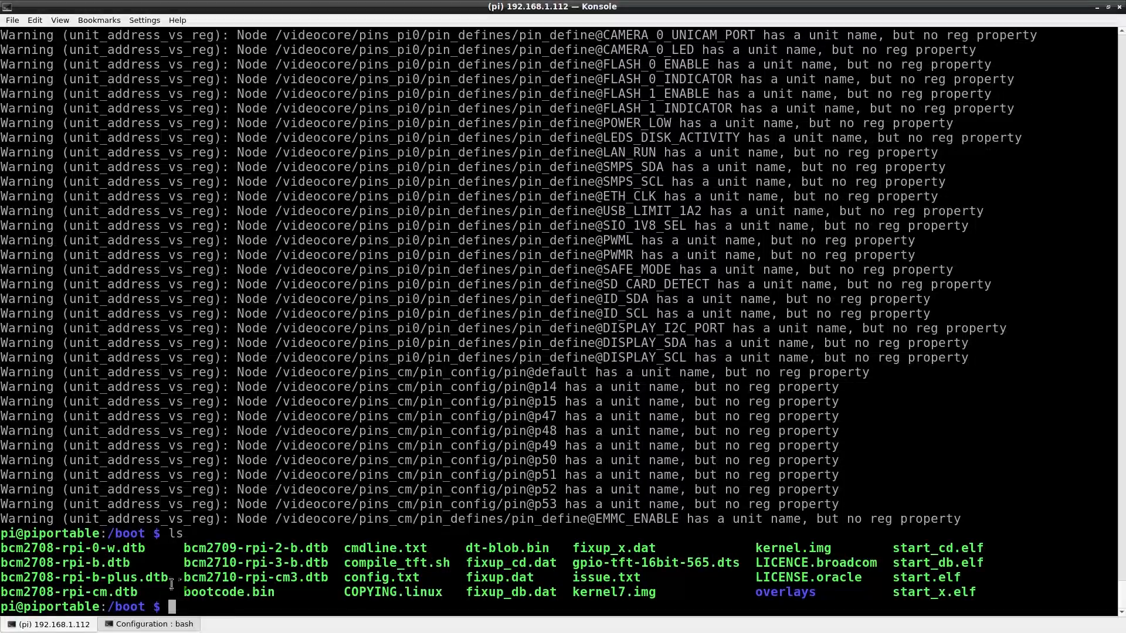
mouse_move(457, 577)
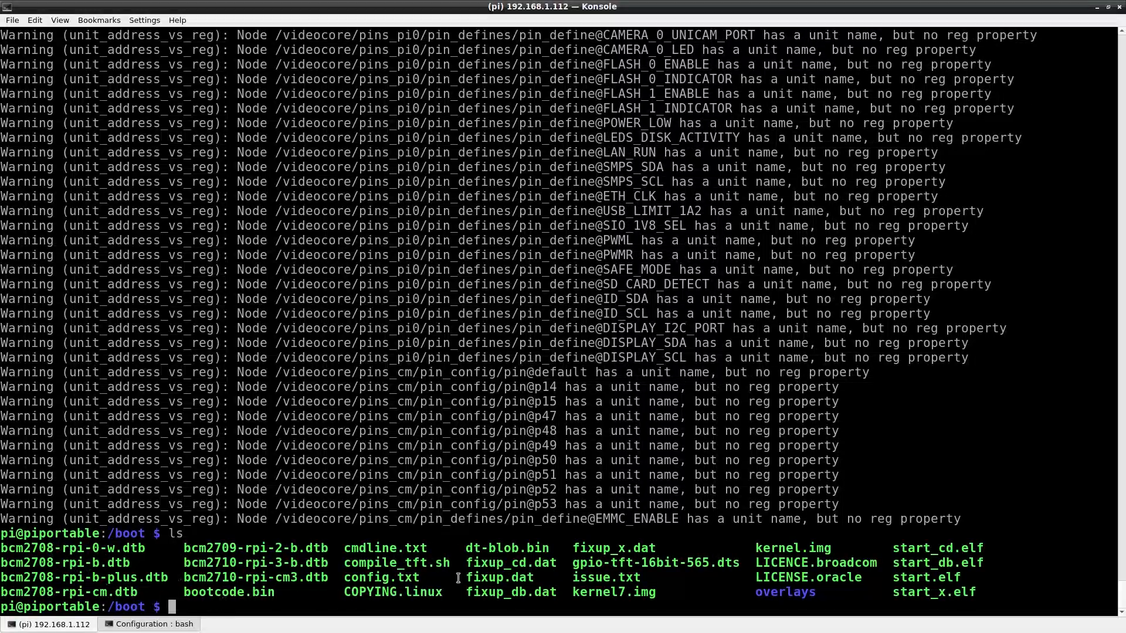
Select the new dt-blob.bin in the listing and begin typing sudo reboot.
double_click(507, 547)
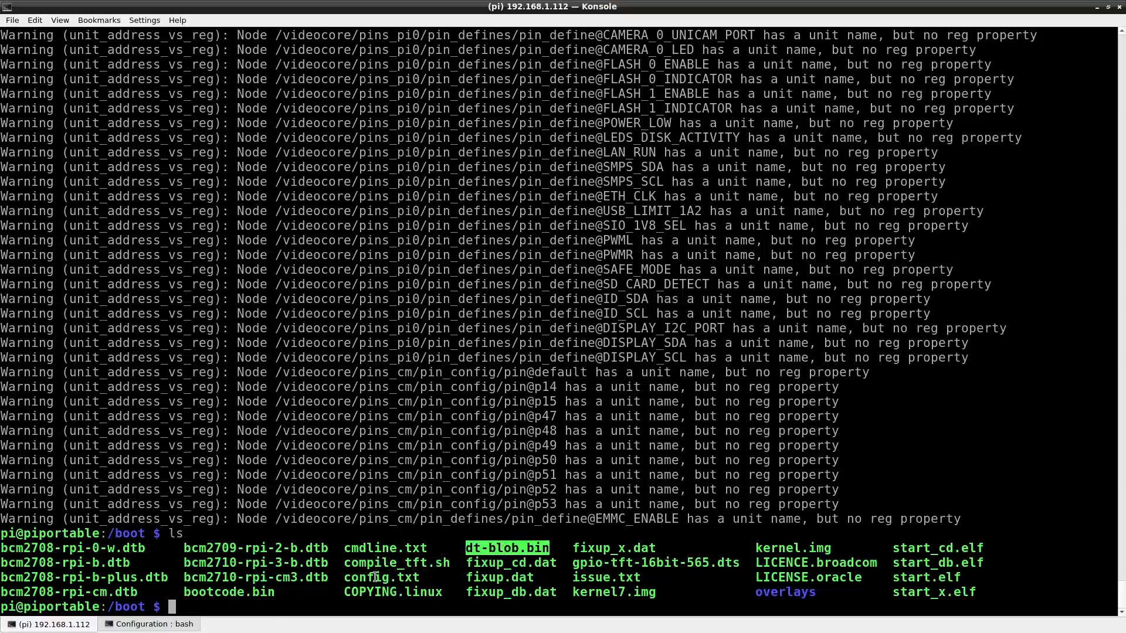
type("sudo reboo")
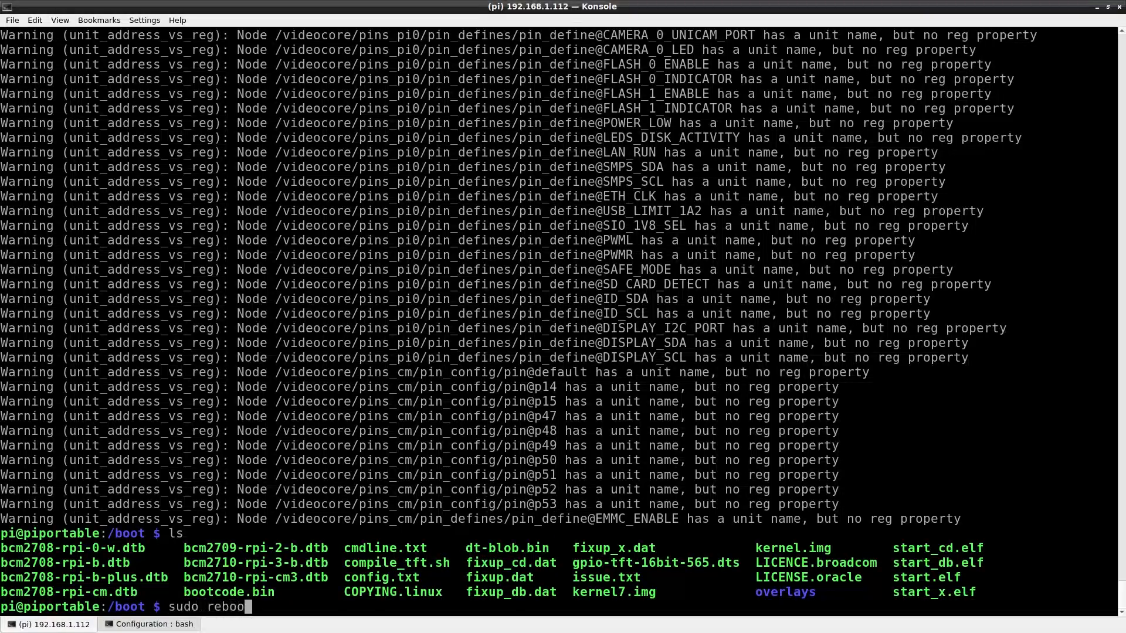